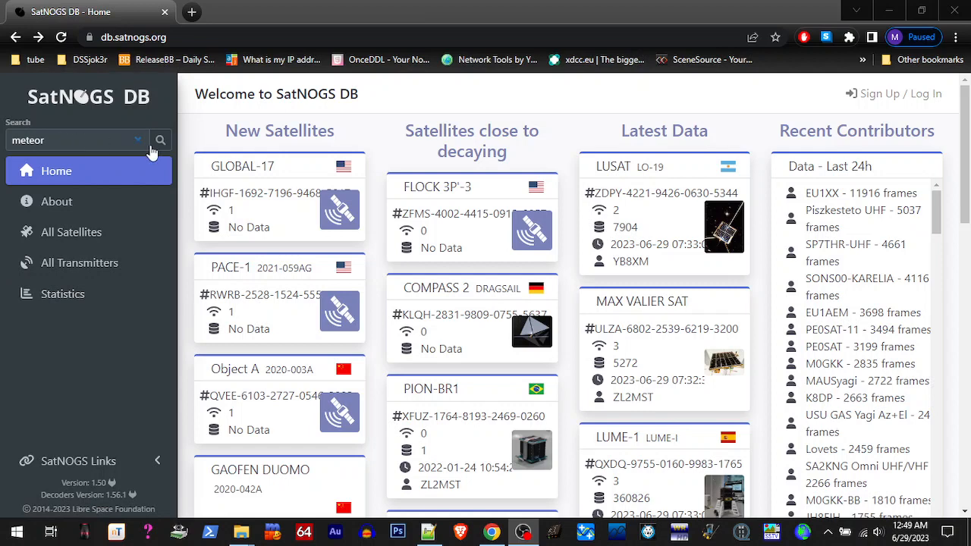
- Search SatNOGS DB for 'meteor' and view METEOR-M N2-3's TLE data
click(160, 140)
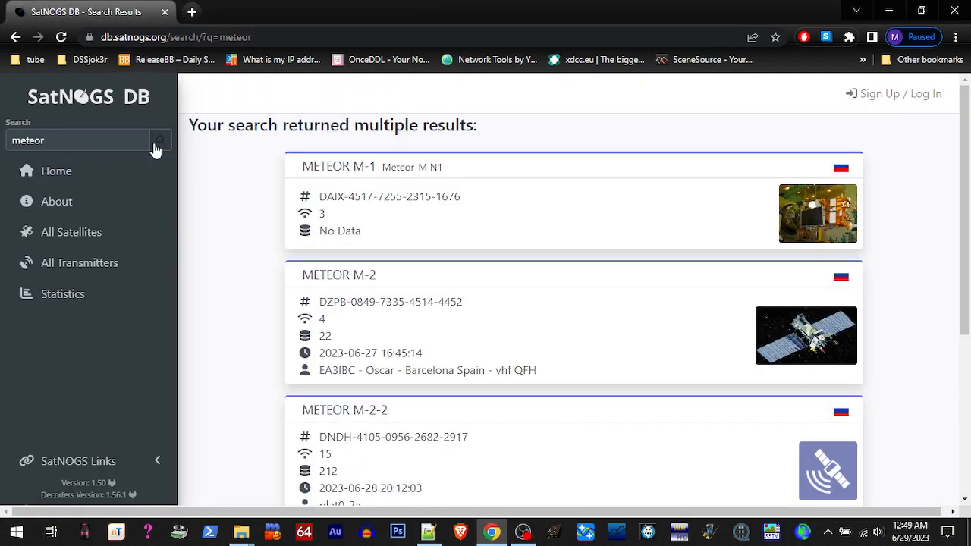
mouse_move(250, 257)
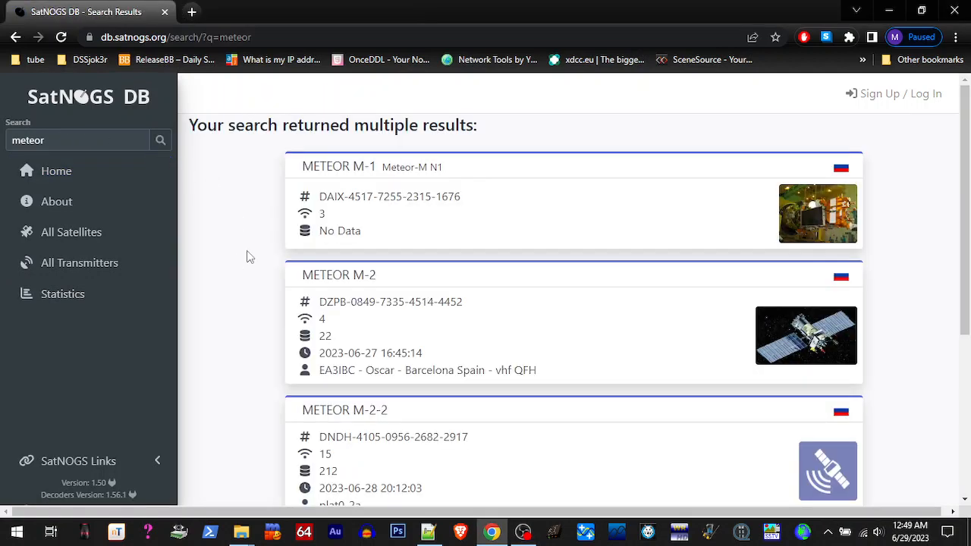
scroll(down, 3)
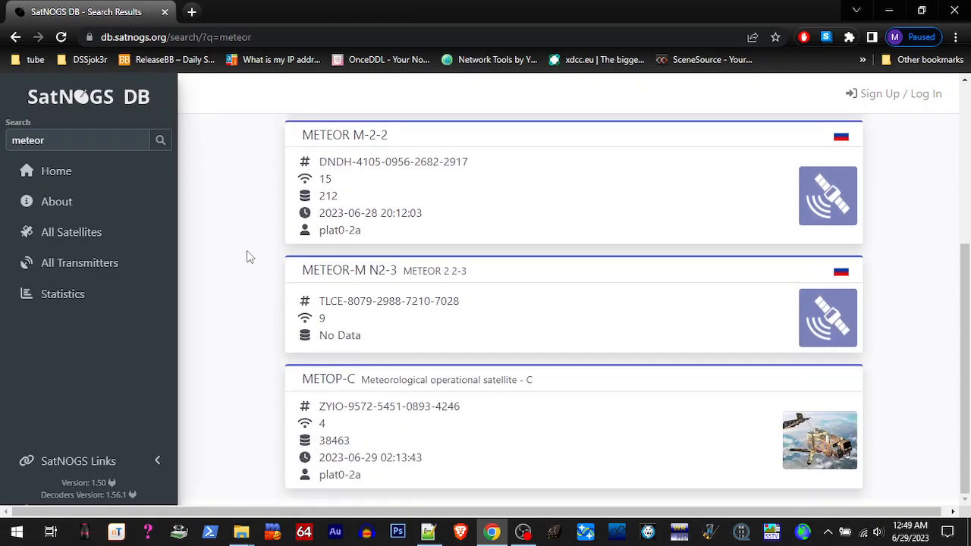
mouse_move(365, 282)
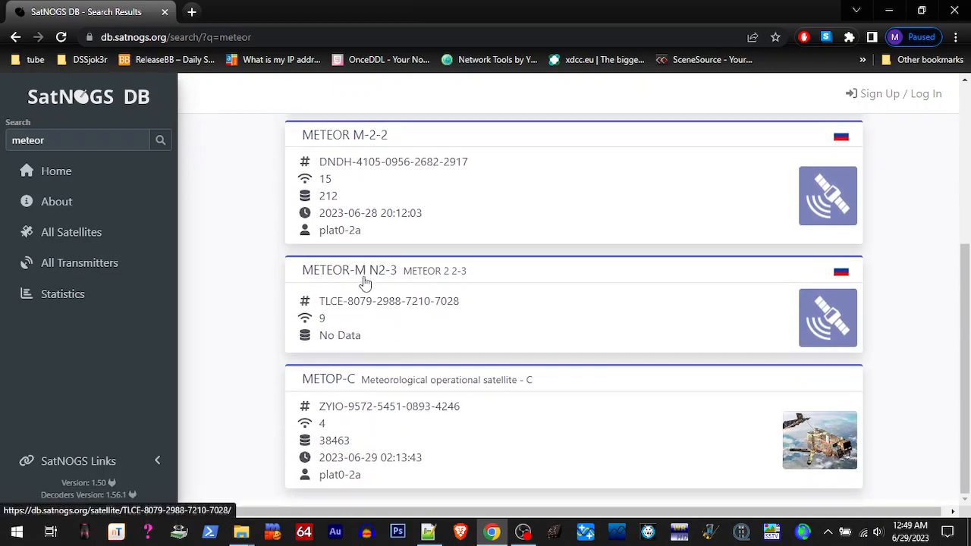
mouse_move(402, 277)
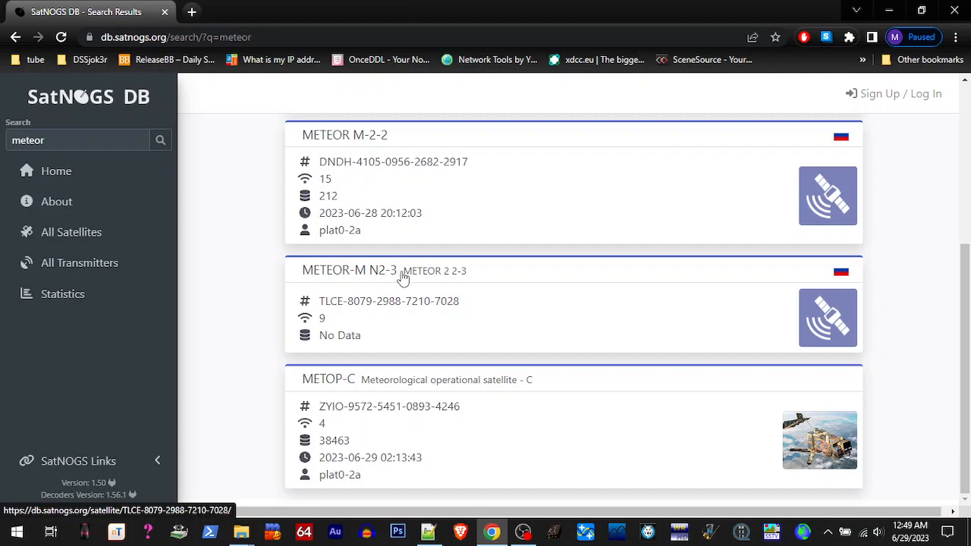
click(349, 270)
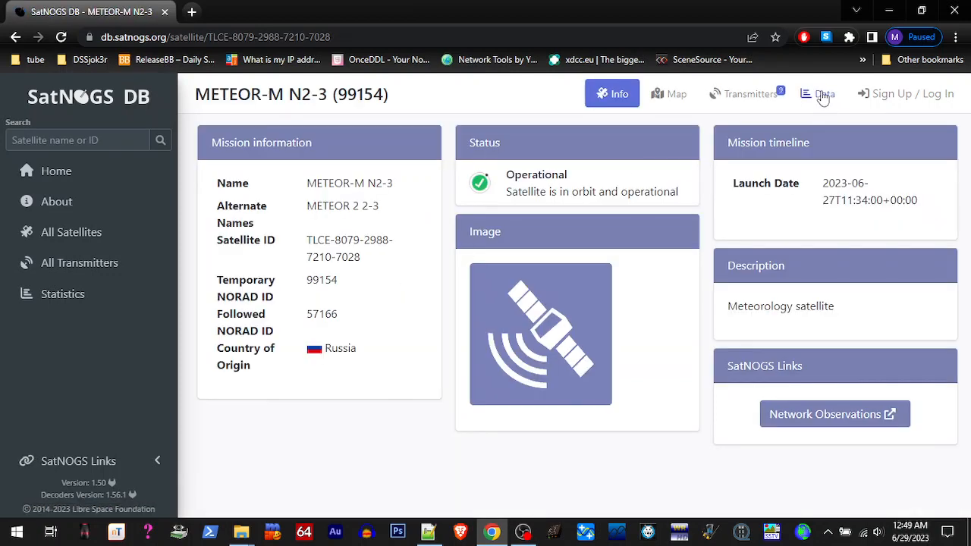
click(818, 94)
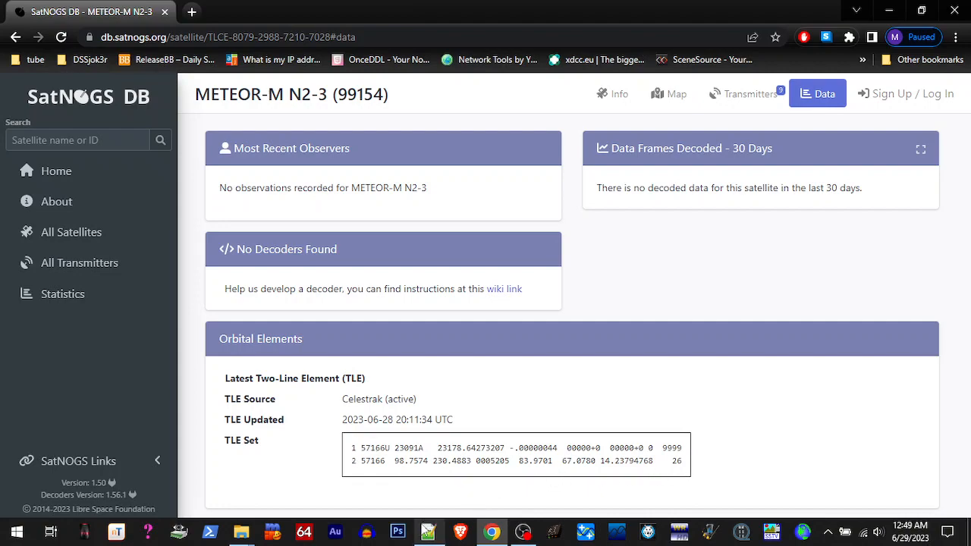
click(428, 531)
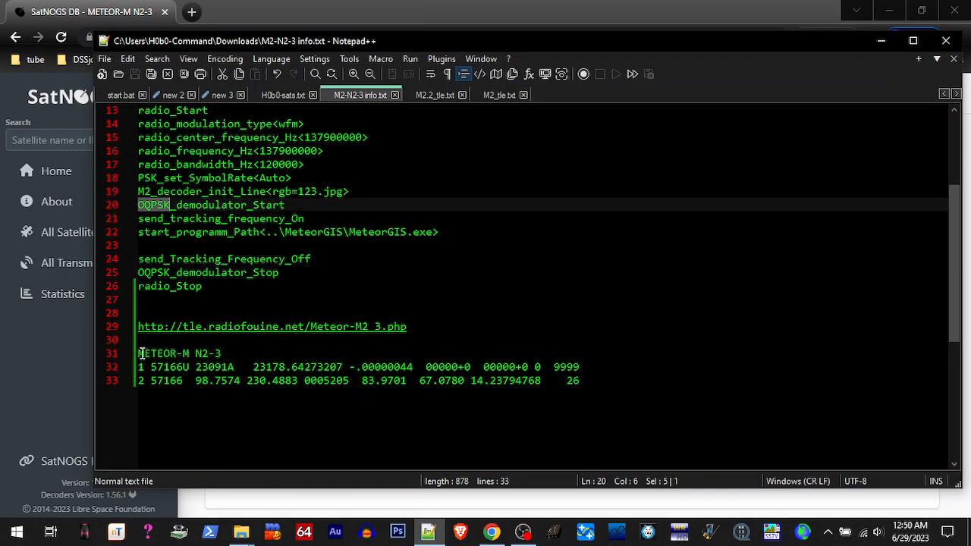
- Copy the METEOR-M N2-3 name and TLE lines 31–33 from M2-N2-3 info.txt
drag(138, 354, 579, 380)
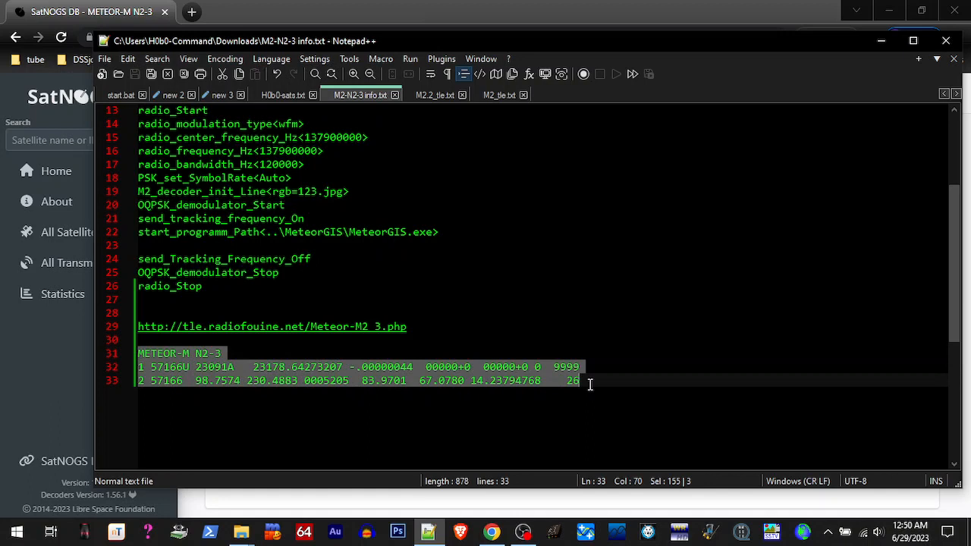
right_click(590, 380)
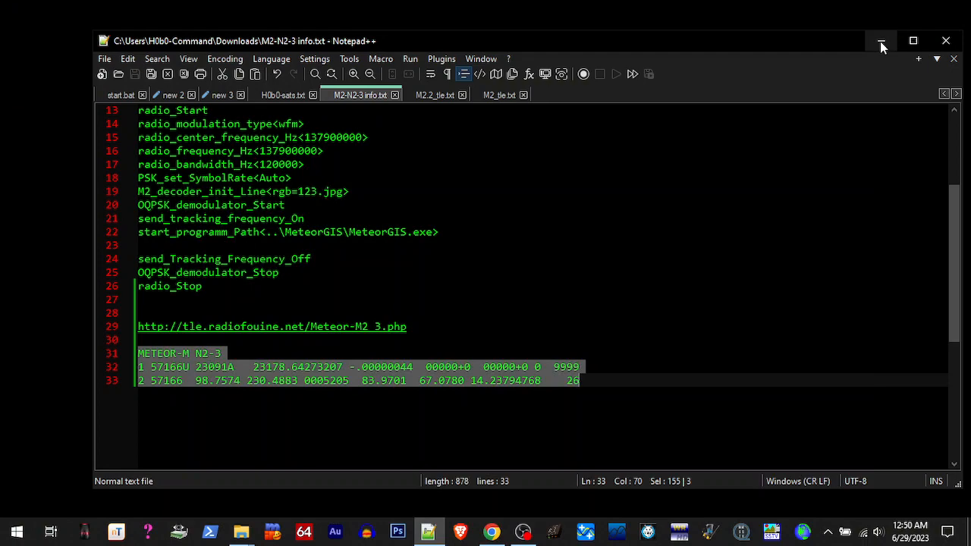
mouse_move(241, 532)
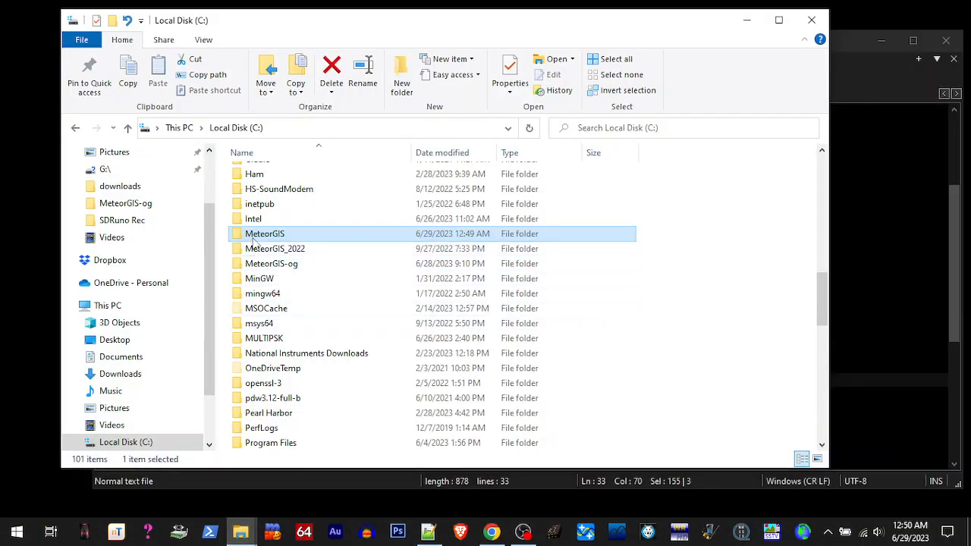
- Overwrite M2.2_tle.txt and M2_tle.txt in C:\MeteorGIS with the METEOR-M N2-3 TLE
double_click(265, 232)
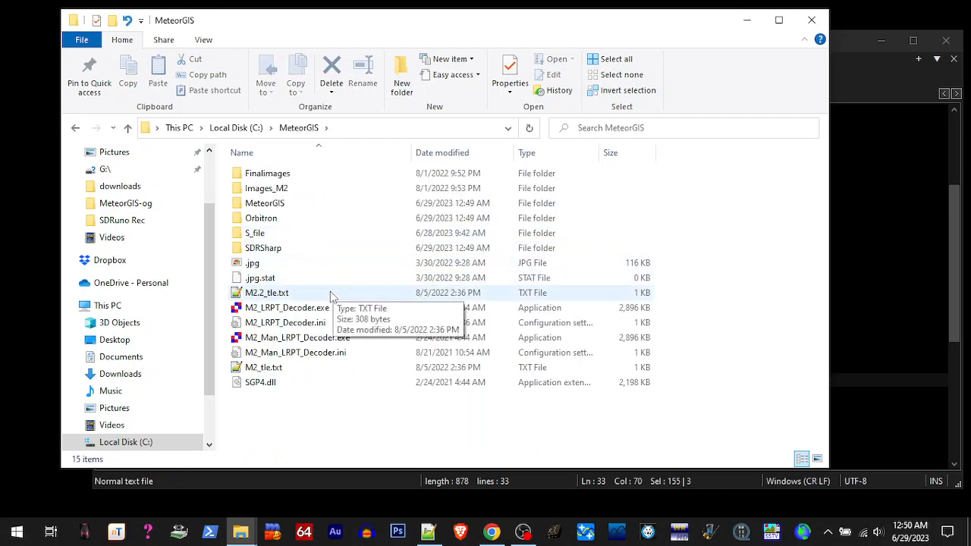
mouse_move(265, 360)
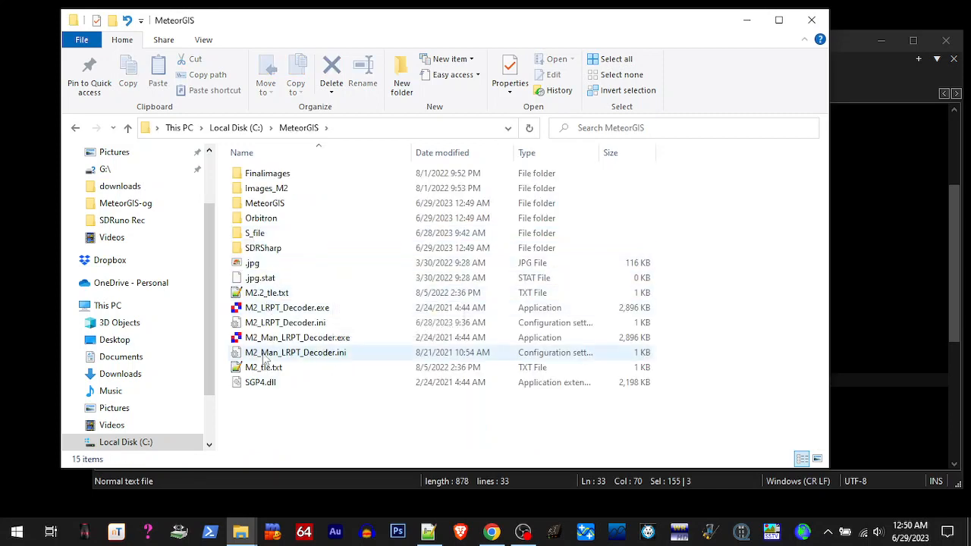
click(267, 292)
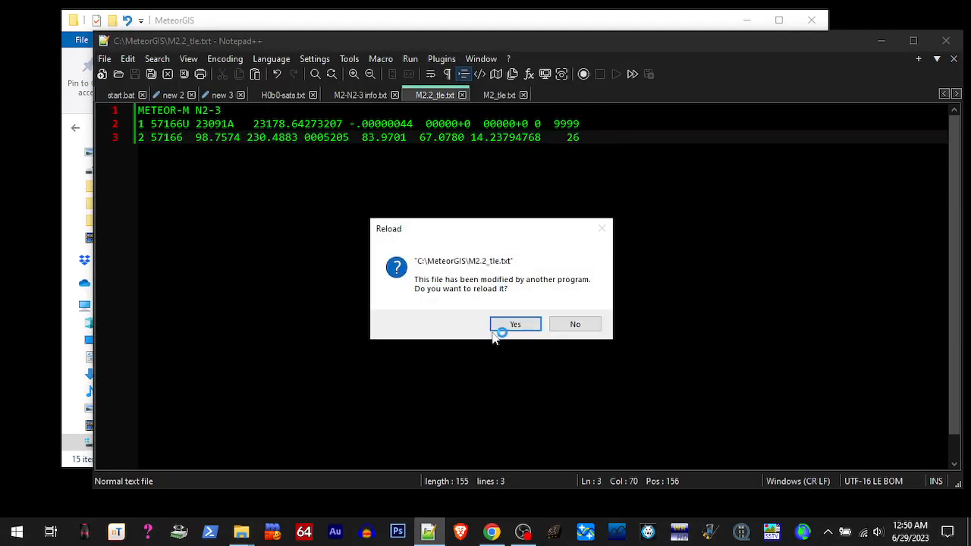
click(515, 324)
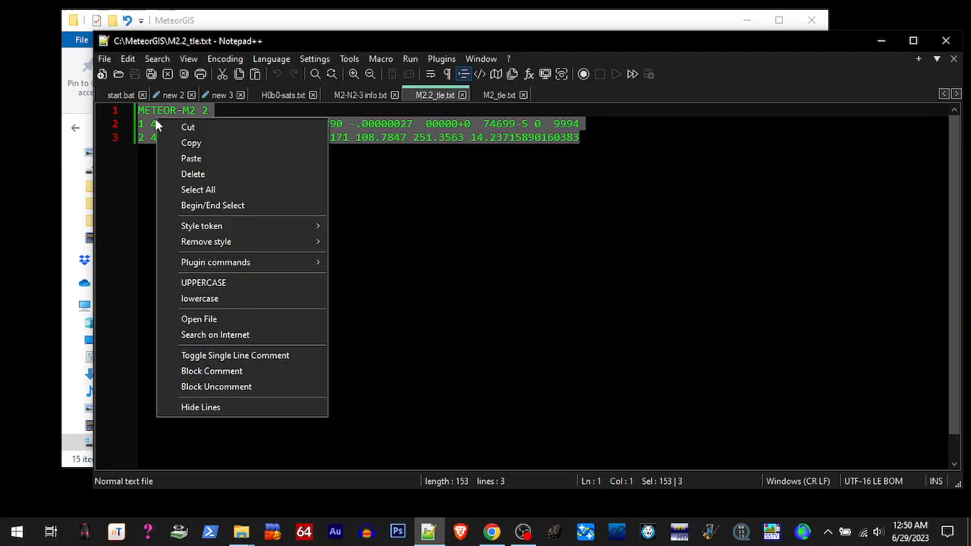
click(191, 158)
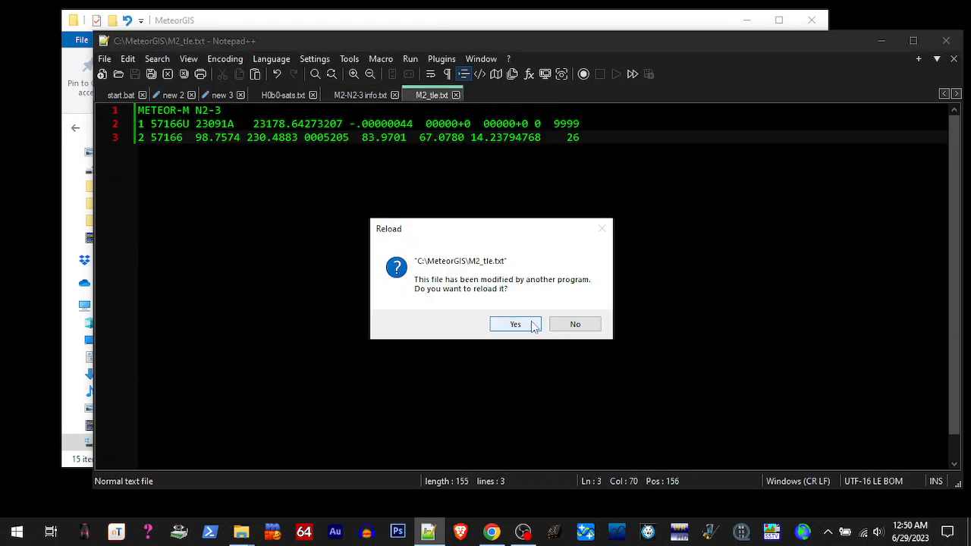
click(516, 324)
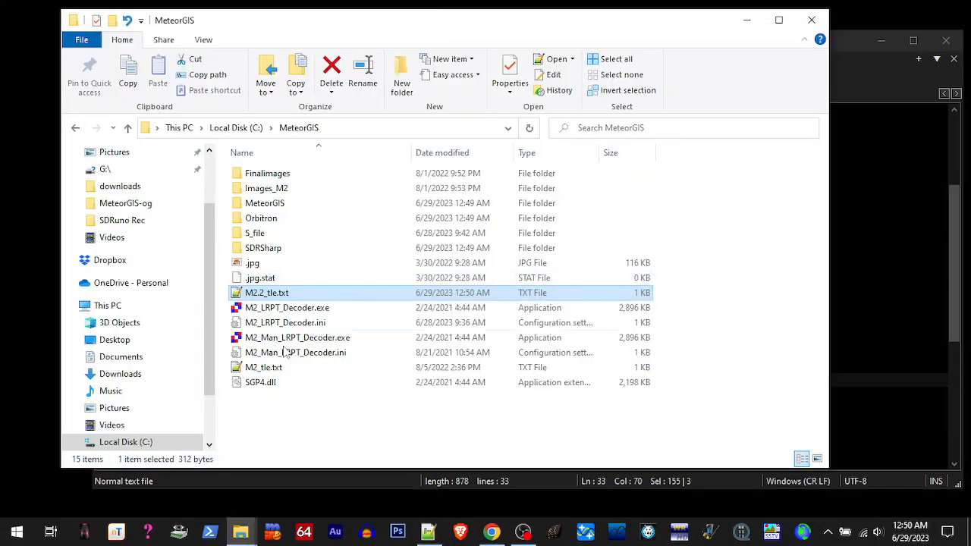
double_click(267, 292)
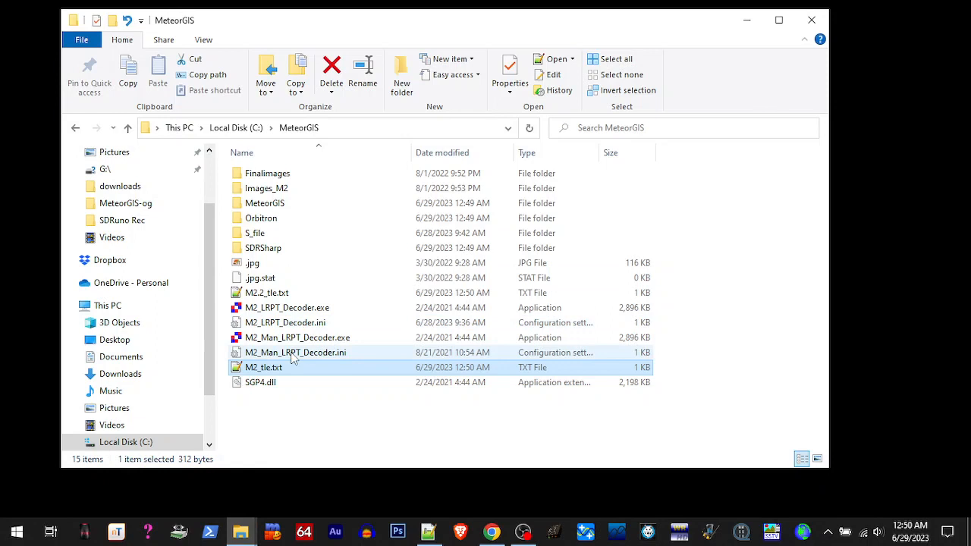
- Insert the METEOR-M N2-3 TLE after METEOR-M 1 in Orbitron\Tle\weather.txt and save
double_click(261, 218)
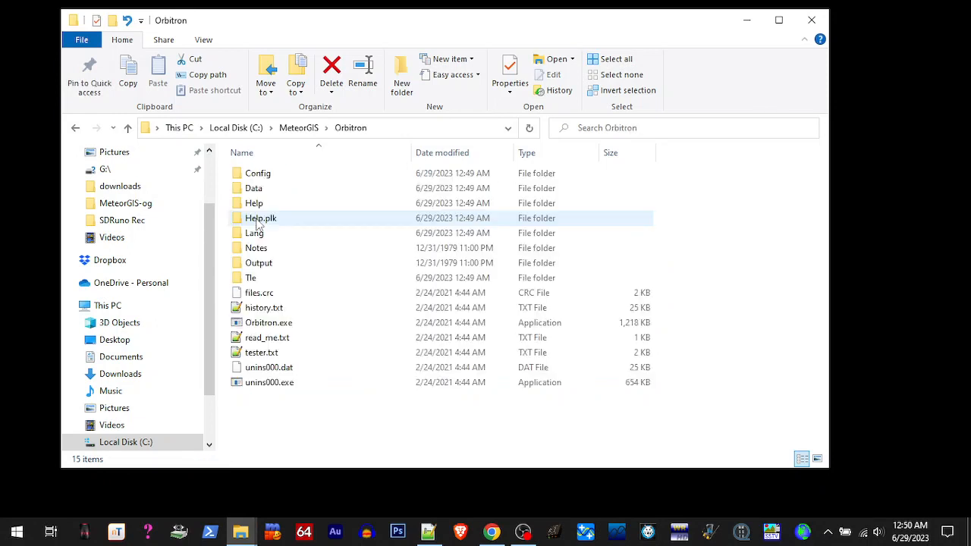
double_click(251, 277)
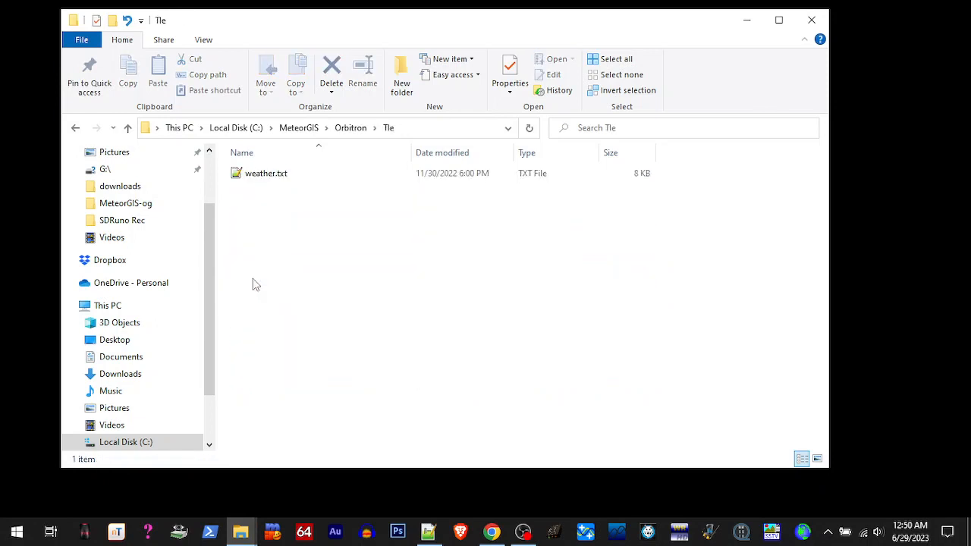
click(265, 173)
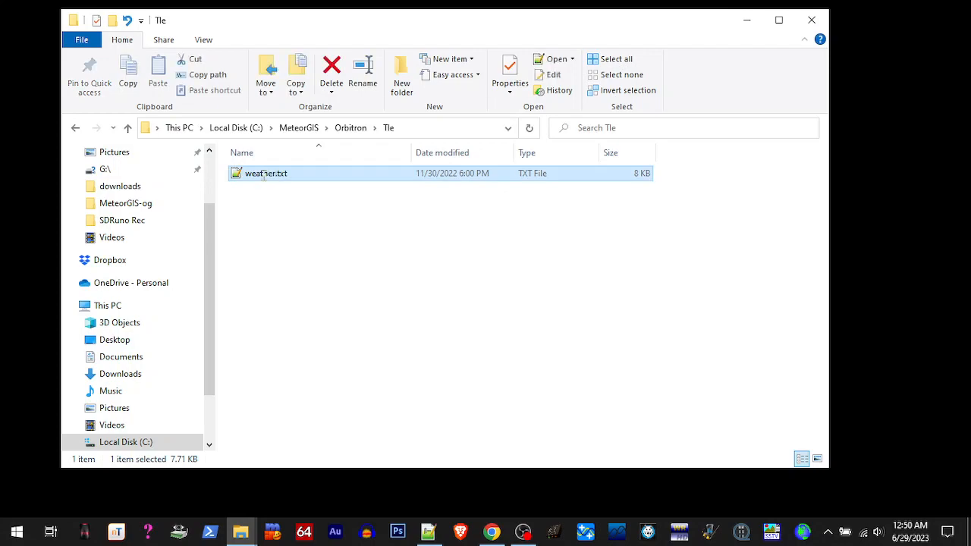
double_click(265, 173)
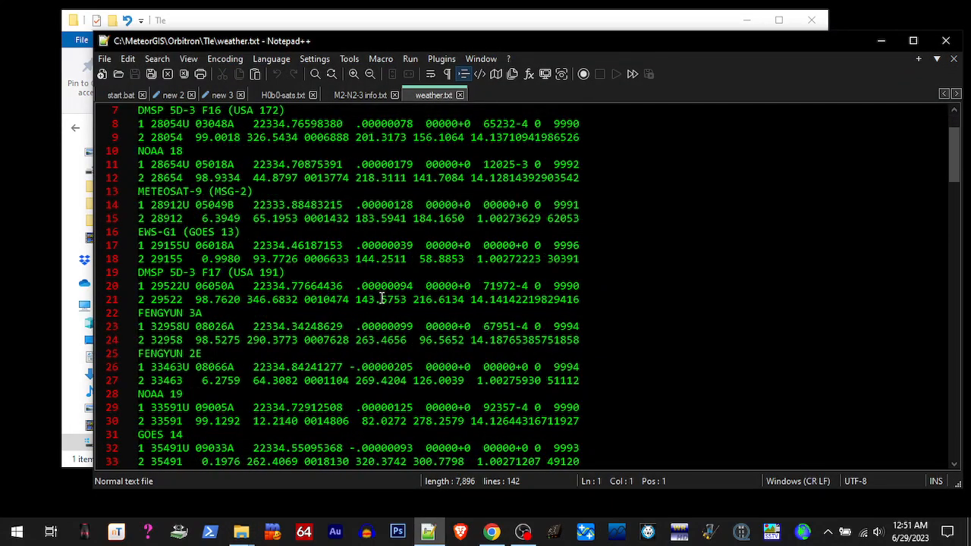
scroll(down, 3)
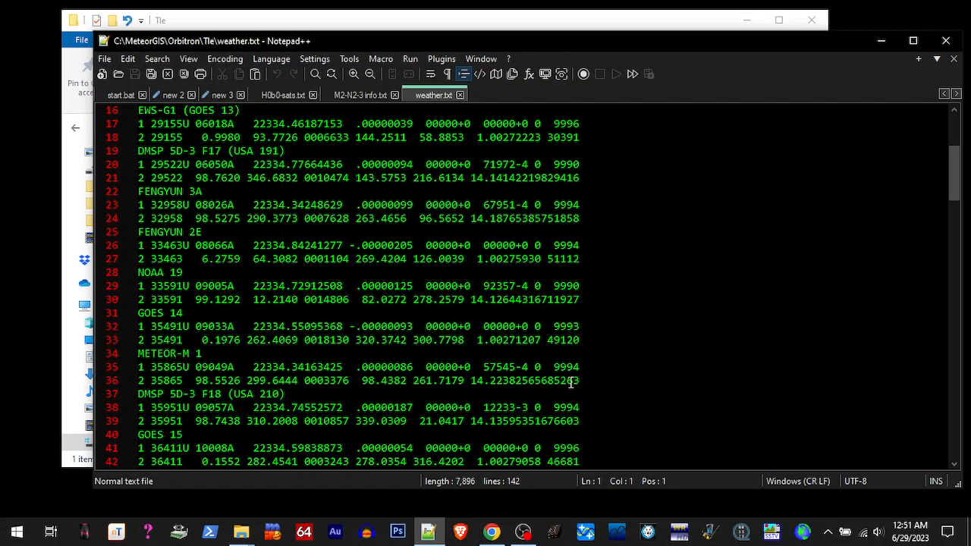
click(577, 380)
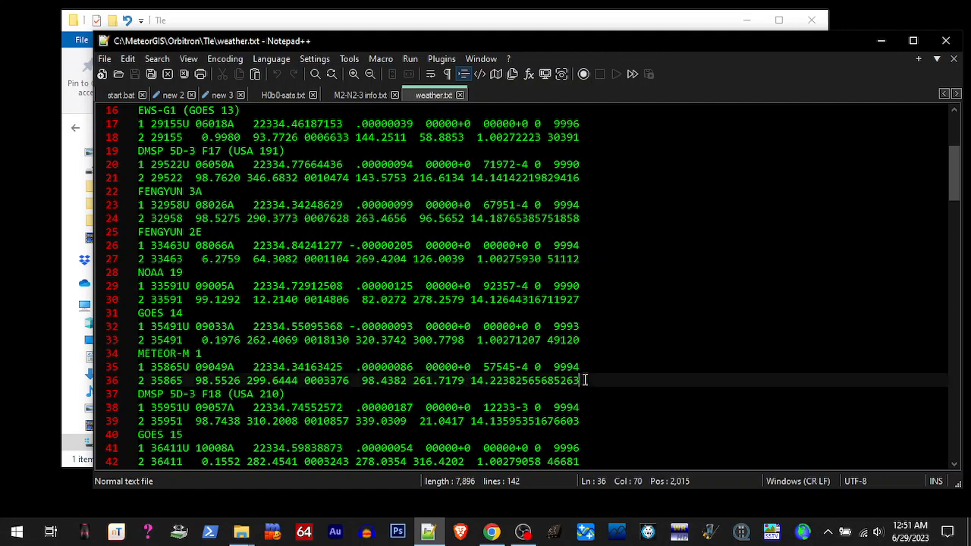
key(enter)
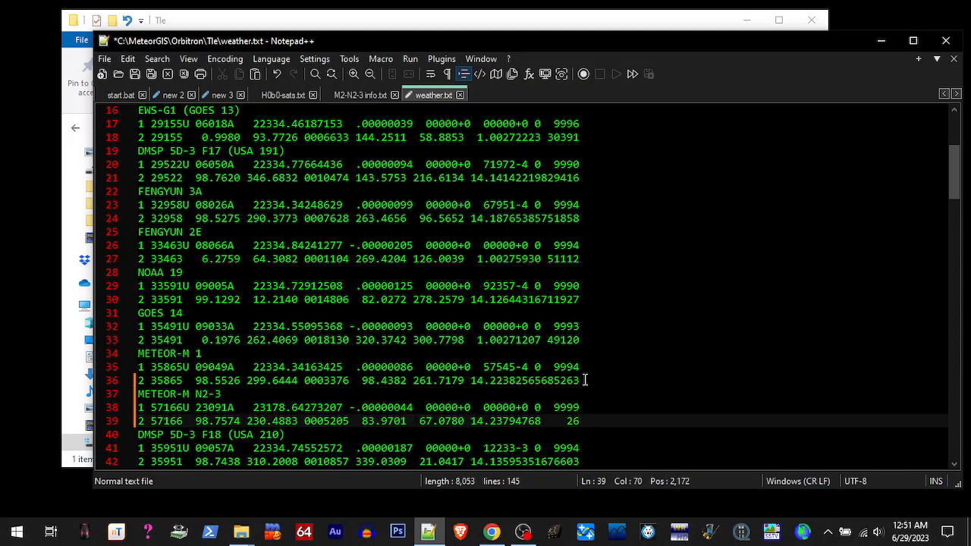
click(136, 74)
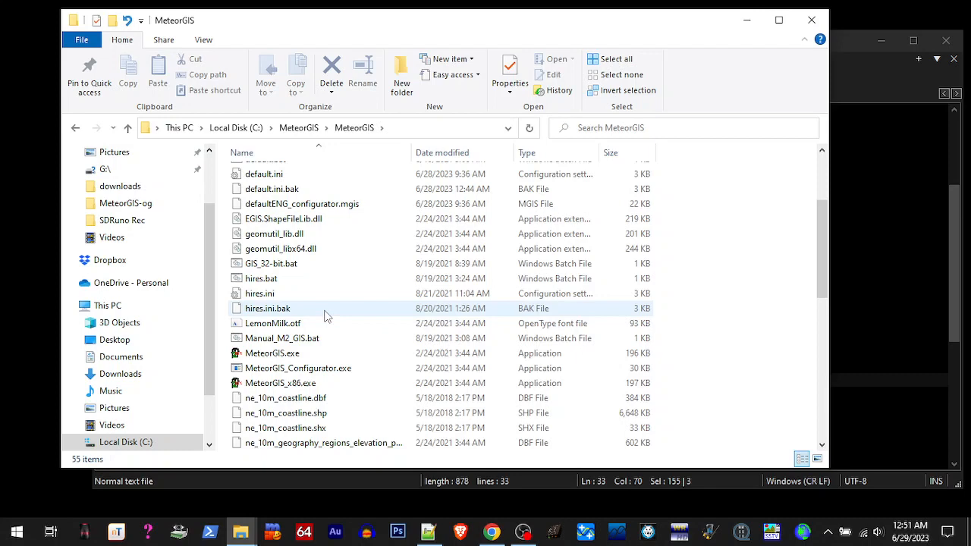
scroll(down, 3)
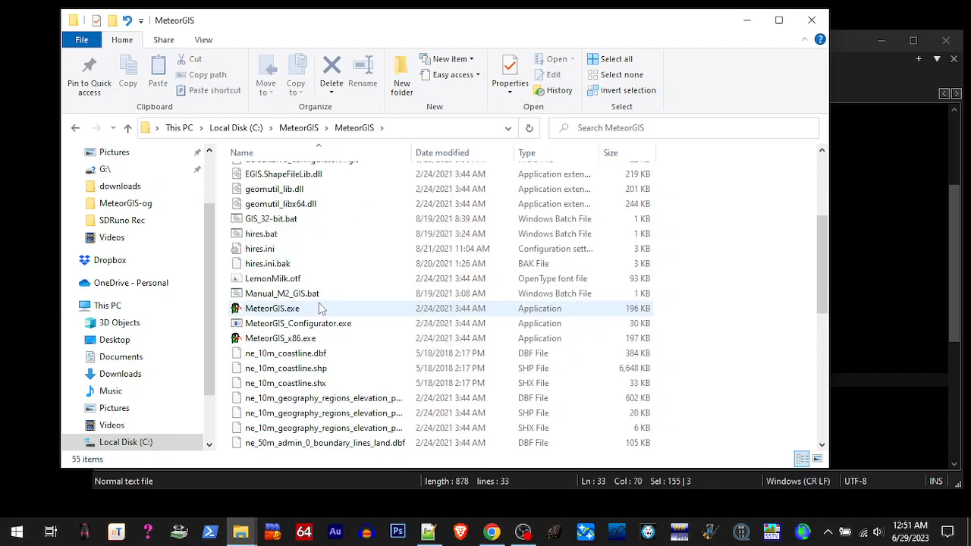
click(297, 323)
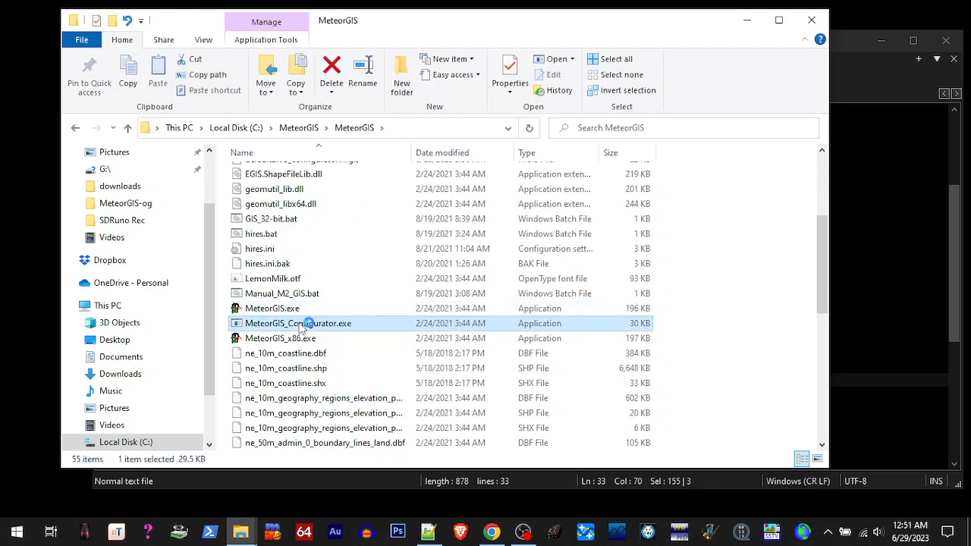
double_click(298, 323)
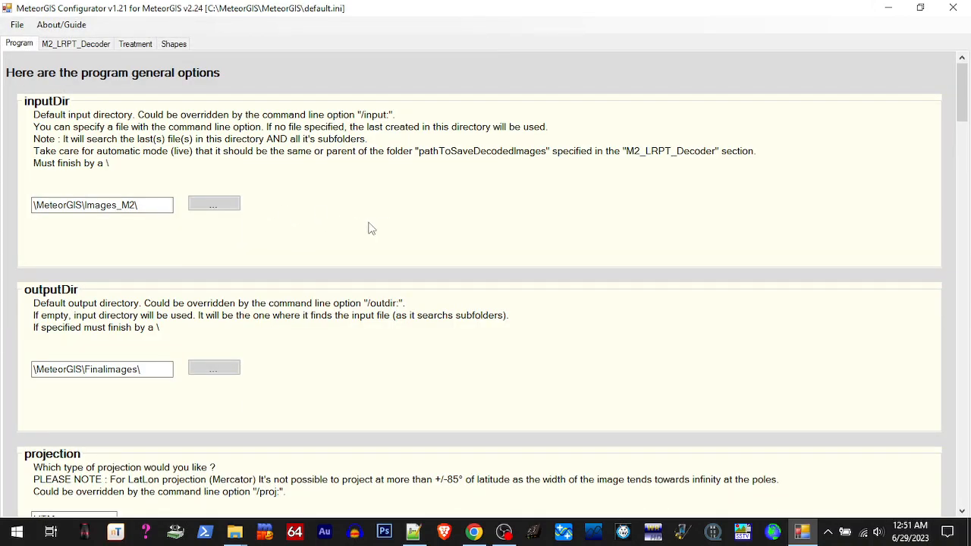
scroll(down, 3)
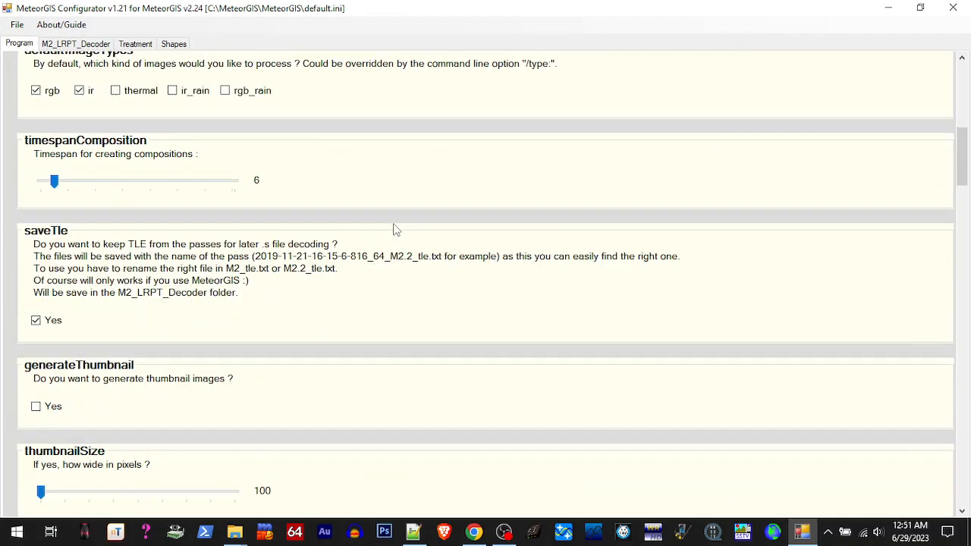
scroll(down, 3)
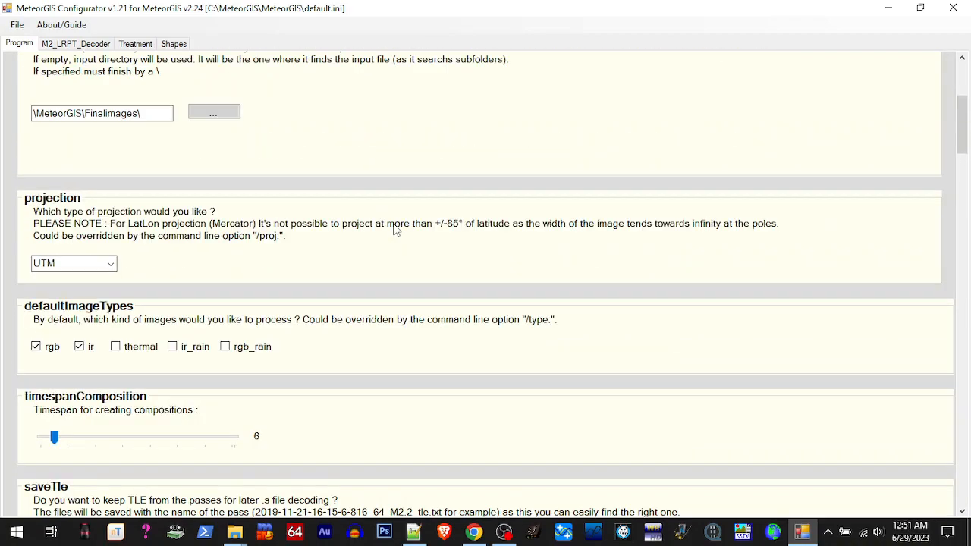
scroll(down, 3)
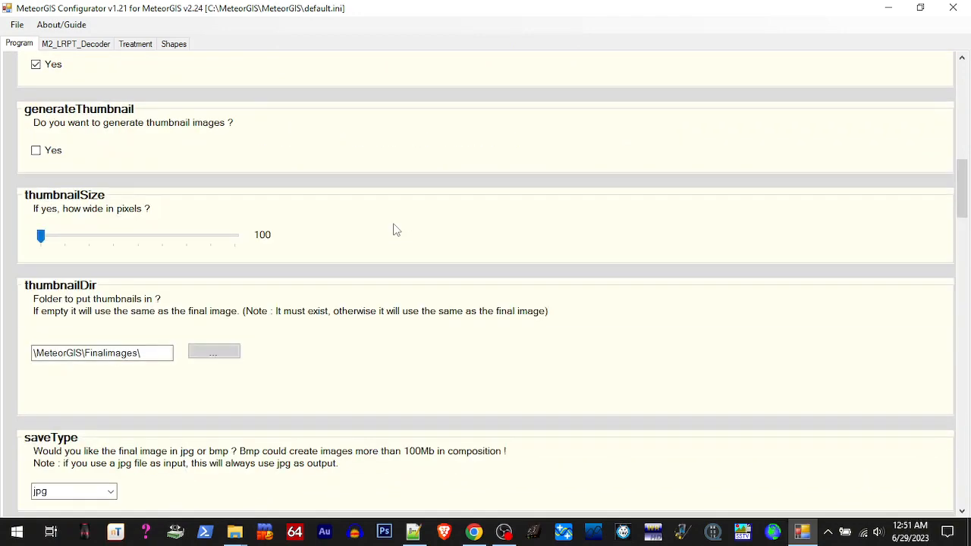
scroll(down, 3)
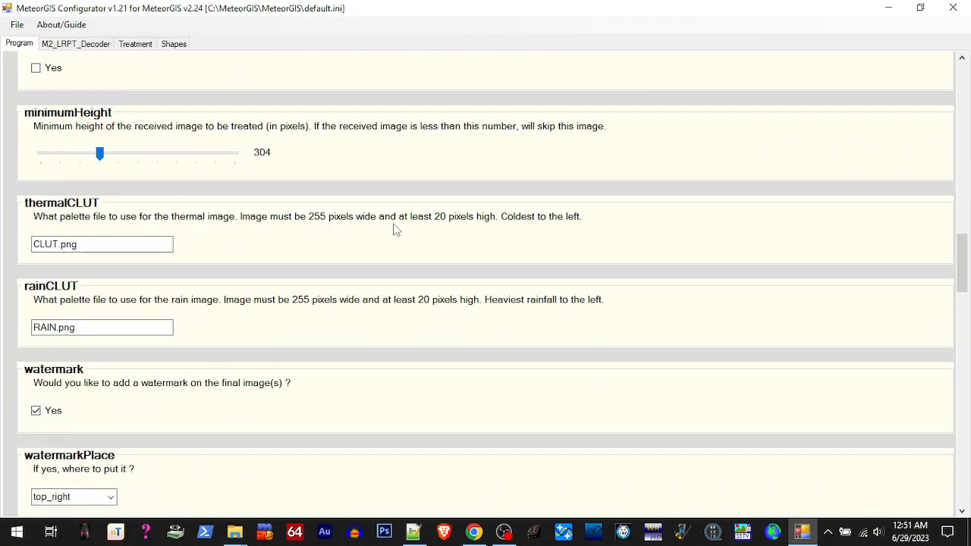
scroll(down, 3)
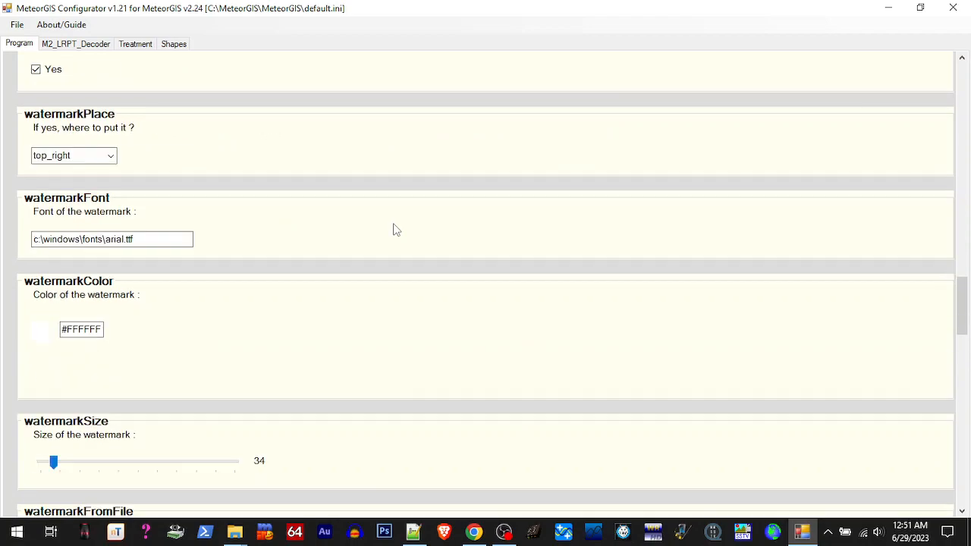
scroll(down, 3)
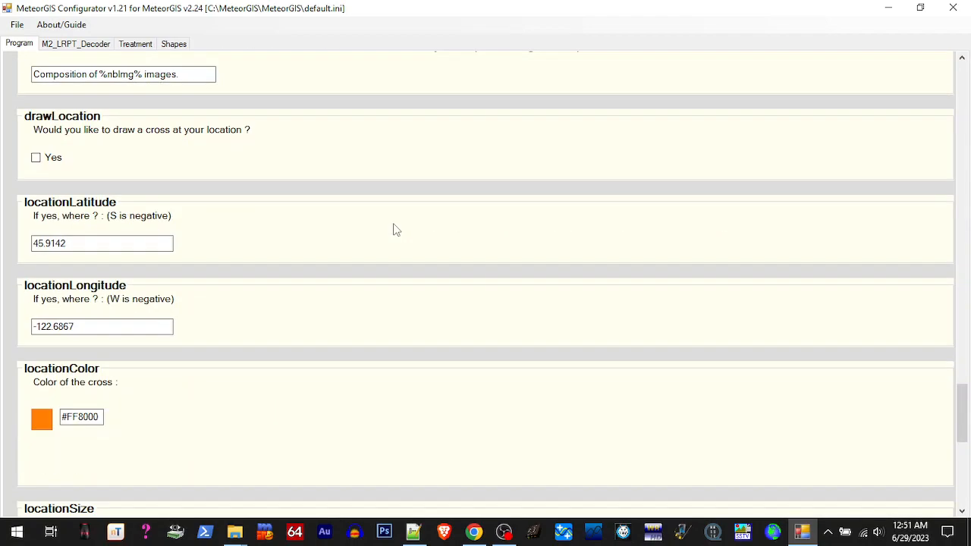
mouse_move(303, 307)
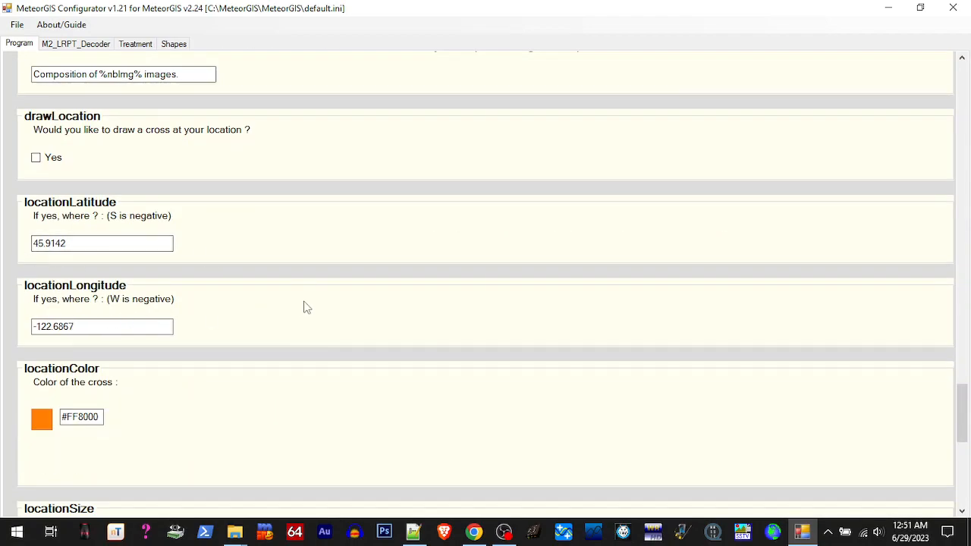
scroll(down, 3)
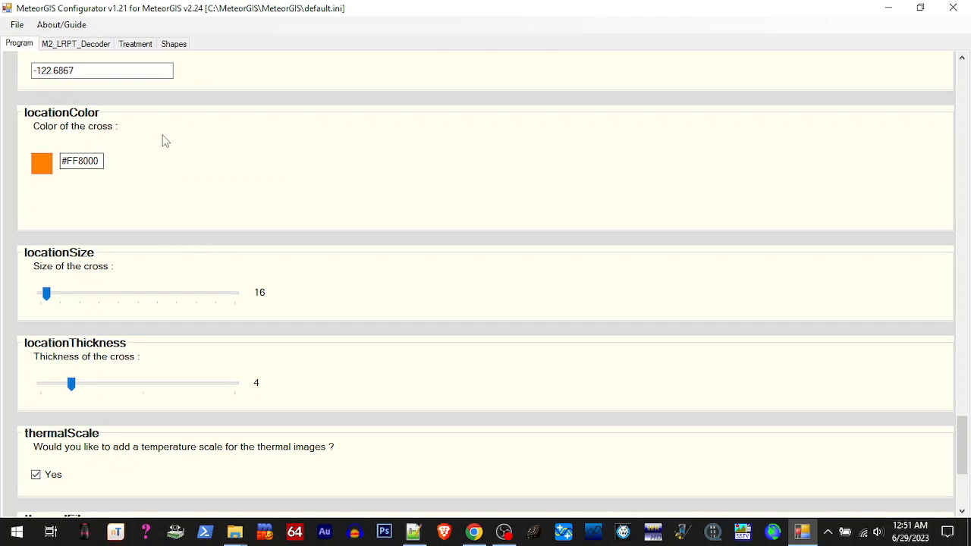
scroll(down, 3)
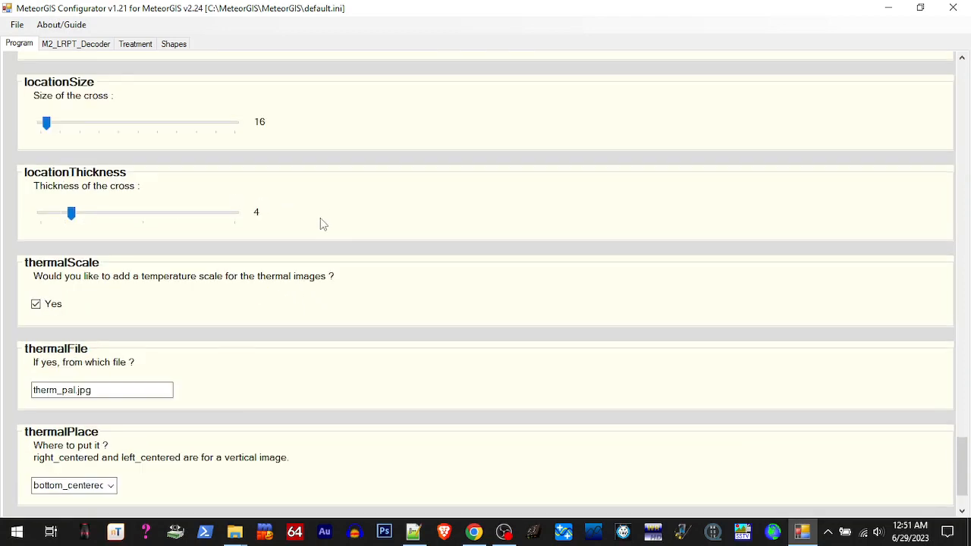
mouse_move(220, 246)
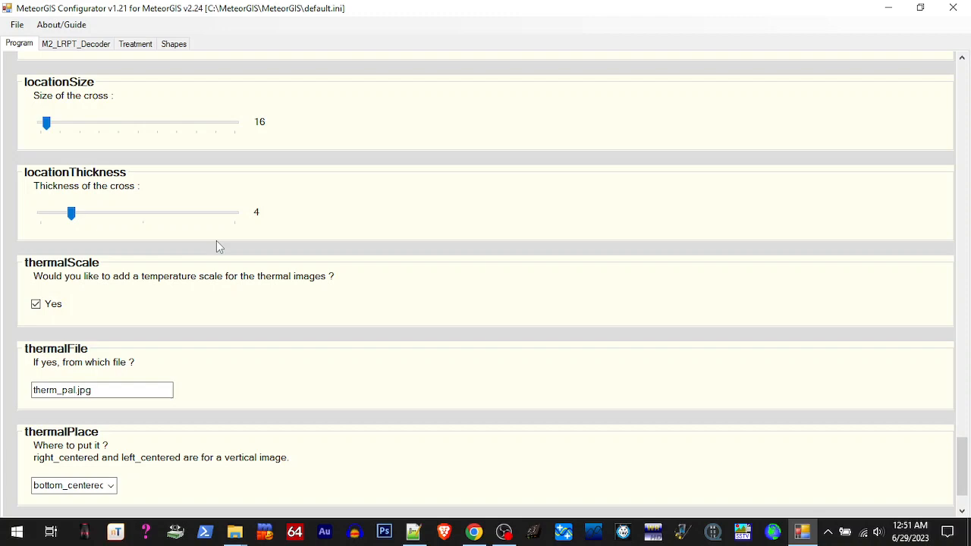
scroll(down, 3)
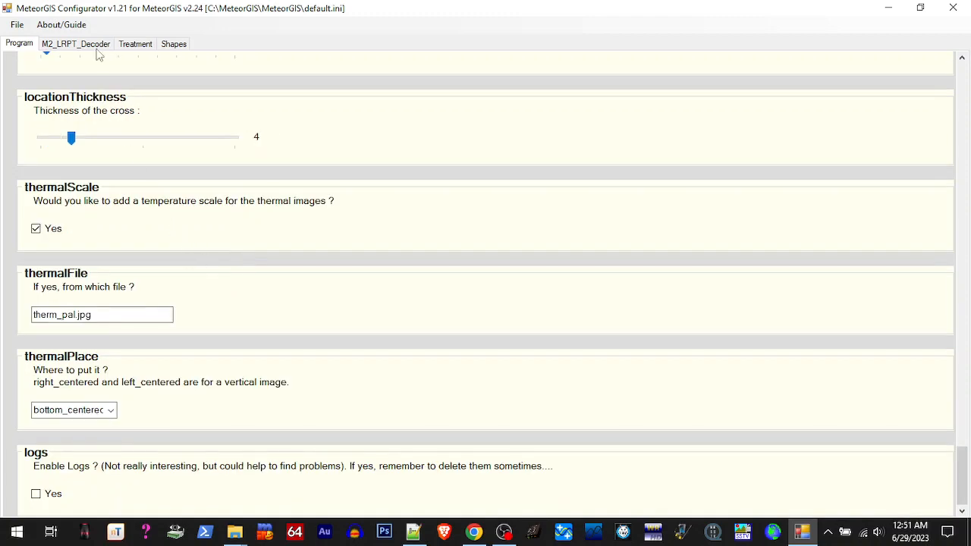
- Scroll through the M2_LRPT_Decoder settings in MeteorGIS Configurator
click(75, 44)
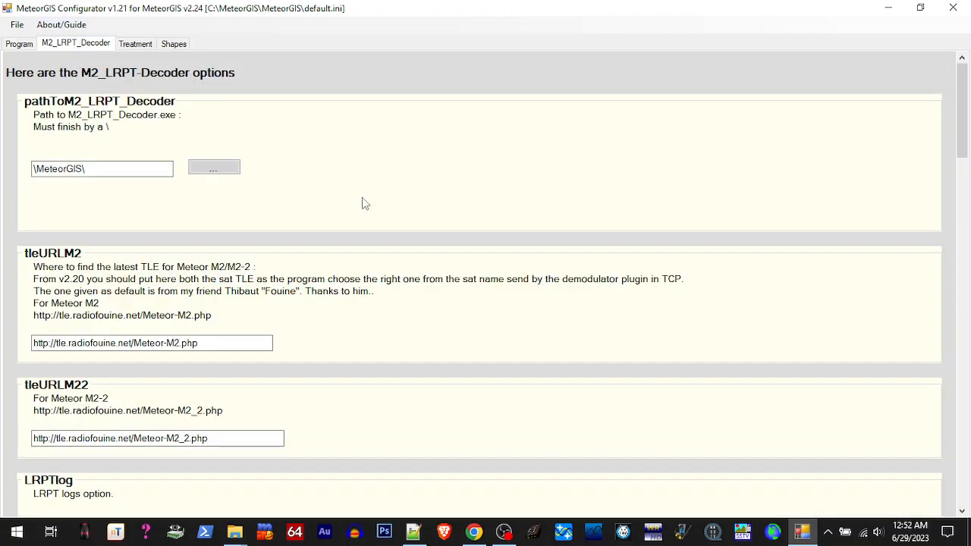
scroll(down, 3)
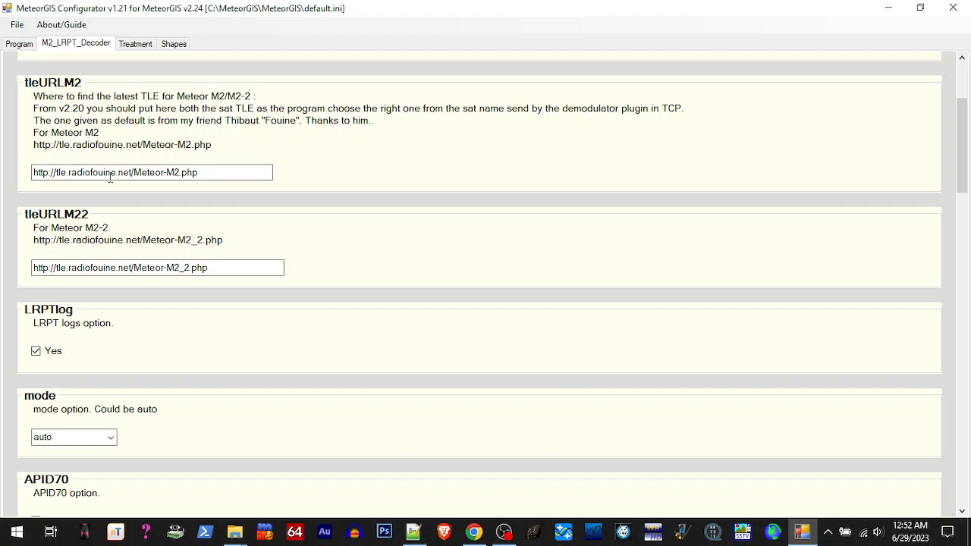
mouse_move(276, 468)
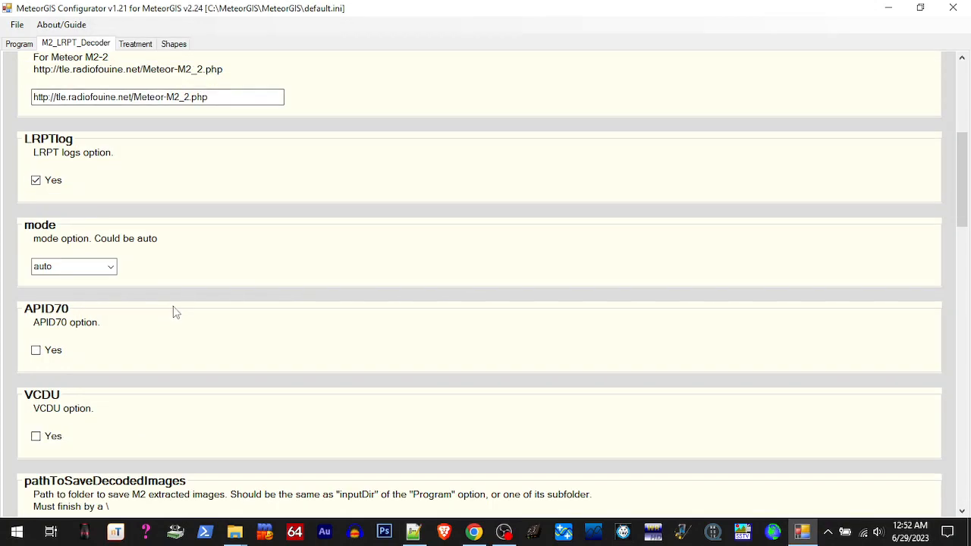
mouse_move(465, 430)
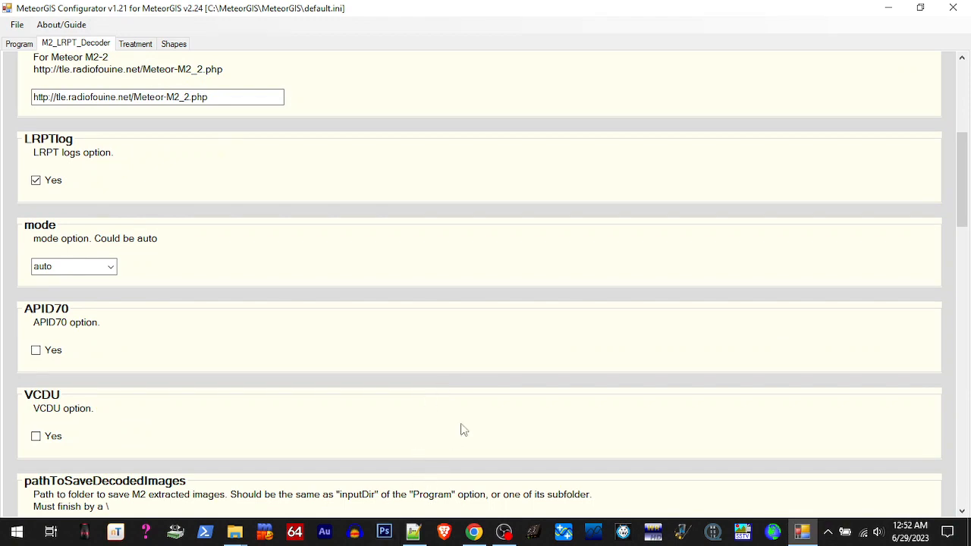
scroll(down, 3)
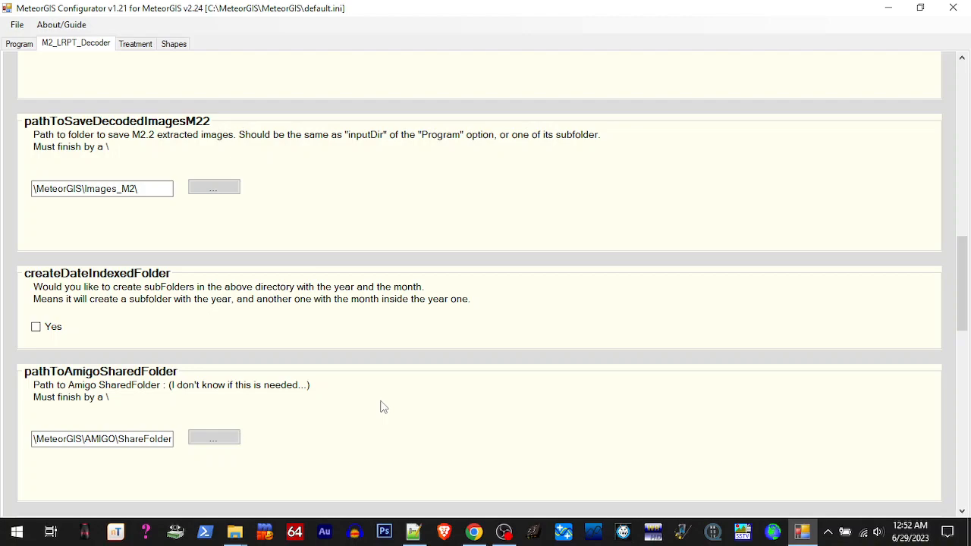
scroll(down, 3)
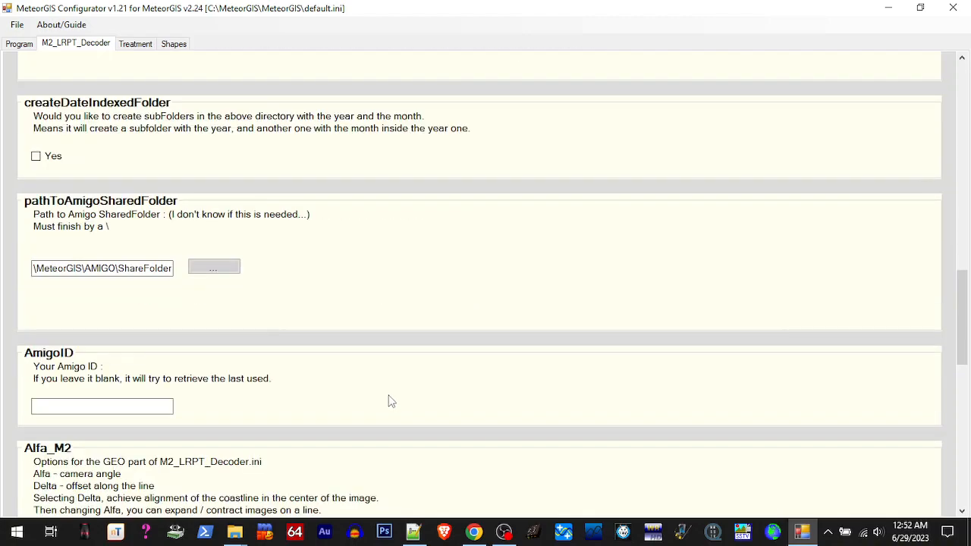
scroll(down, 3)
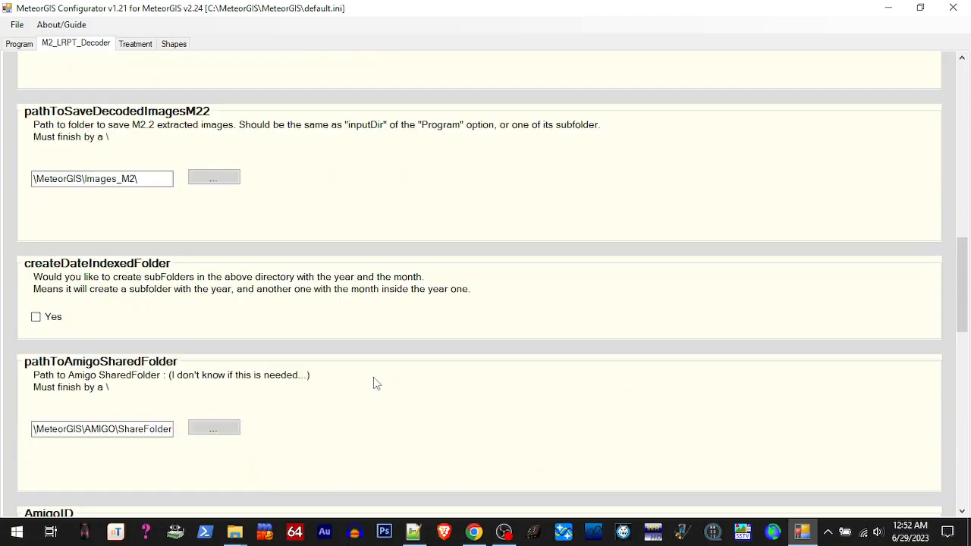
- Review the Treatment options and the four shapes on the Shapes tab
click(135, 43)
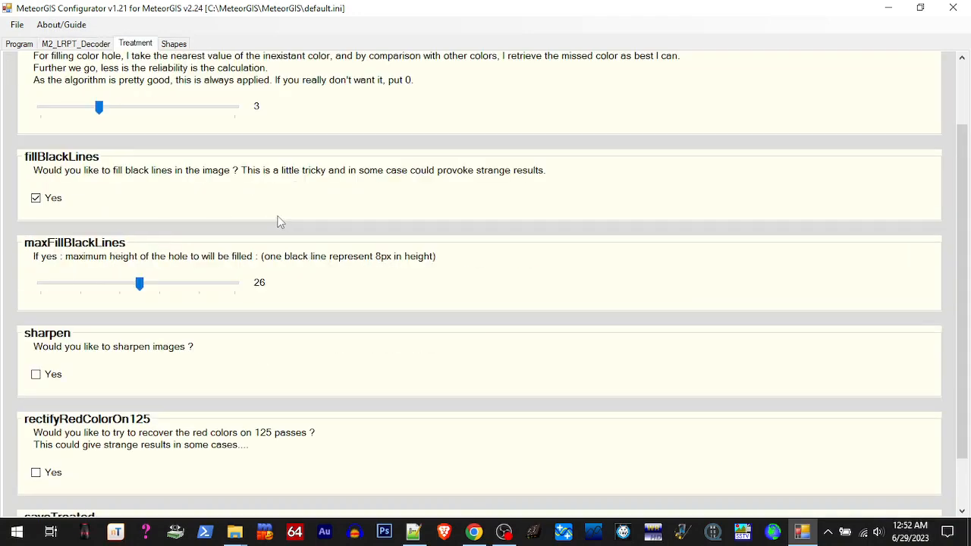
scroll(down, 3)
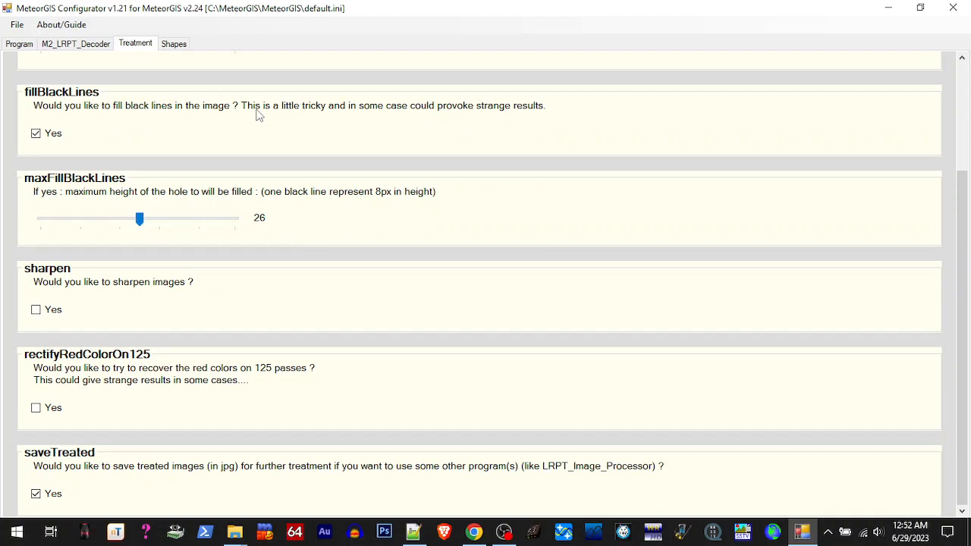
click(174, 43)
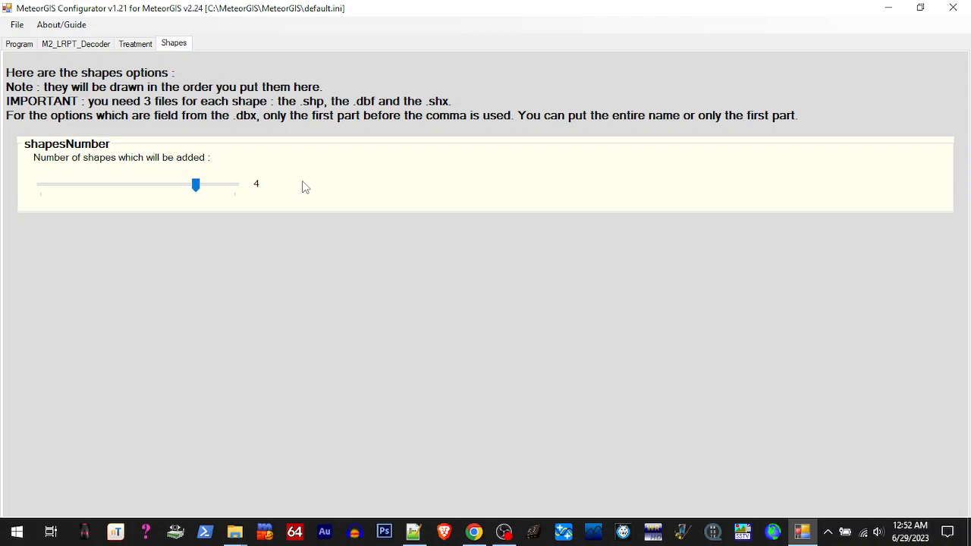
mouse_move(281, 251)
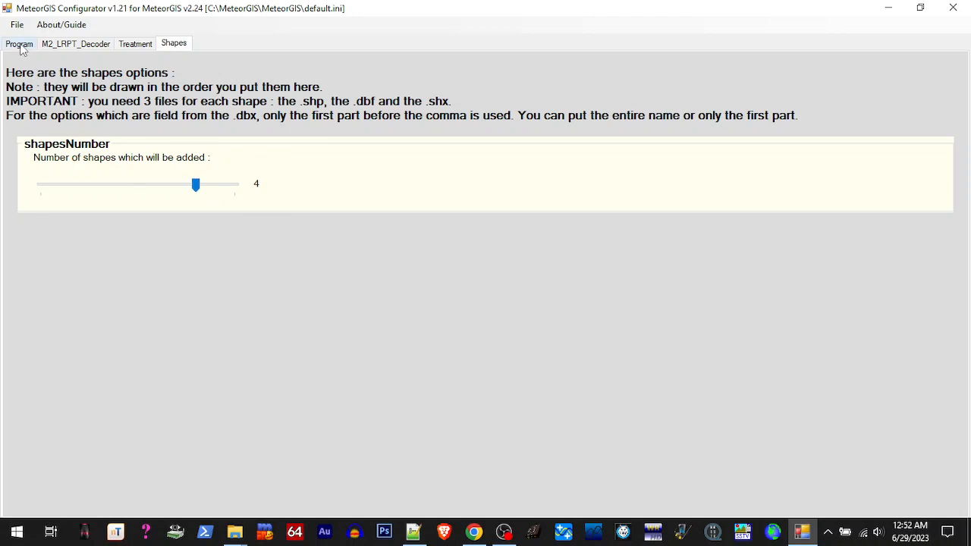
mouse_move(953, 8)
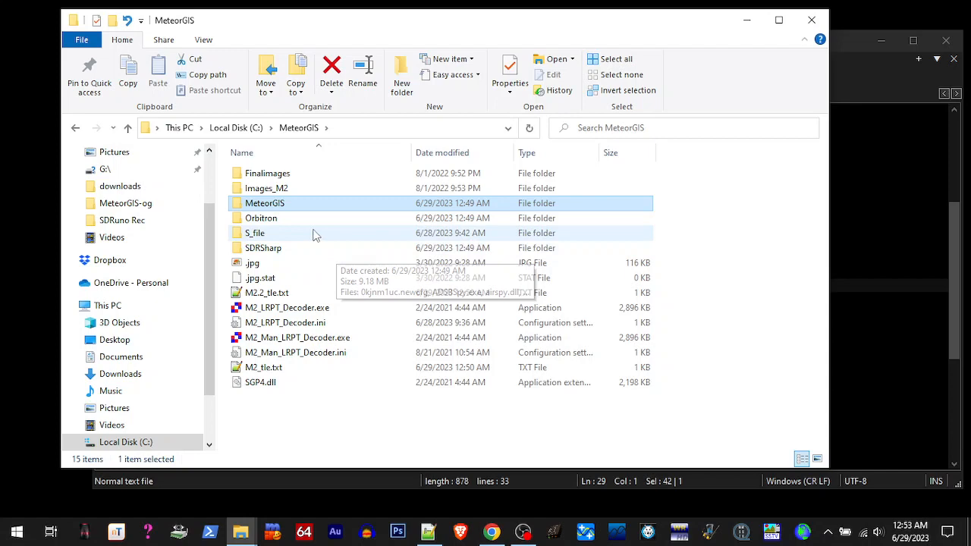
- Launch SDRSharp.exe from the SDRSharp folder and open the Tracking DDE Client scheduler Config
double_click(264, 248)
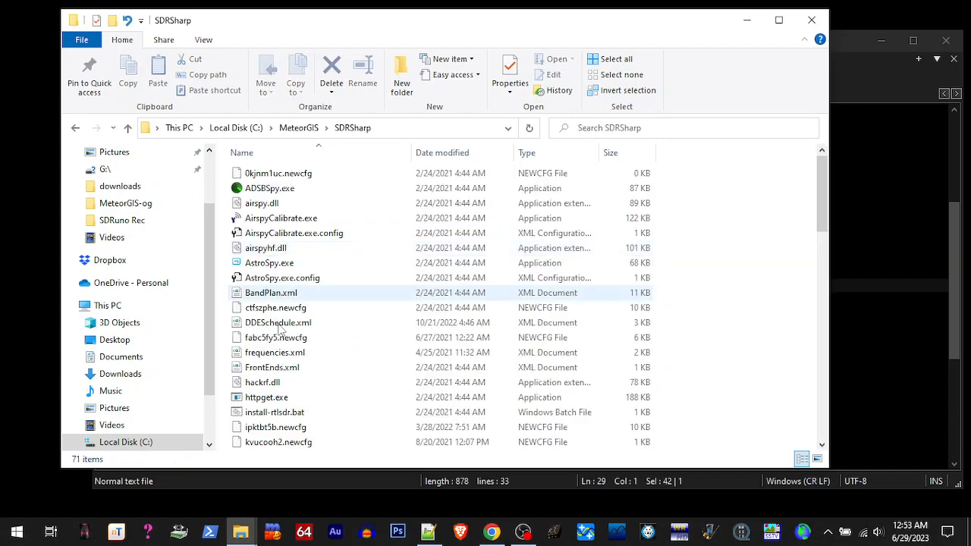
scroll(down, 3)
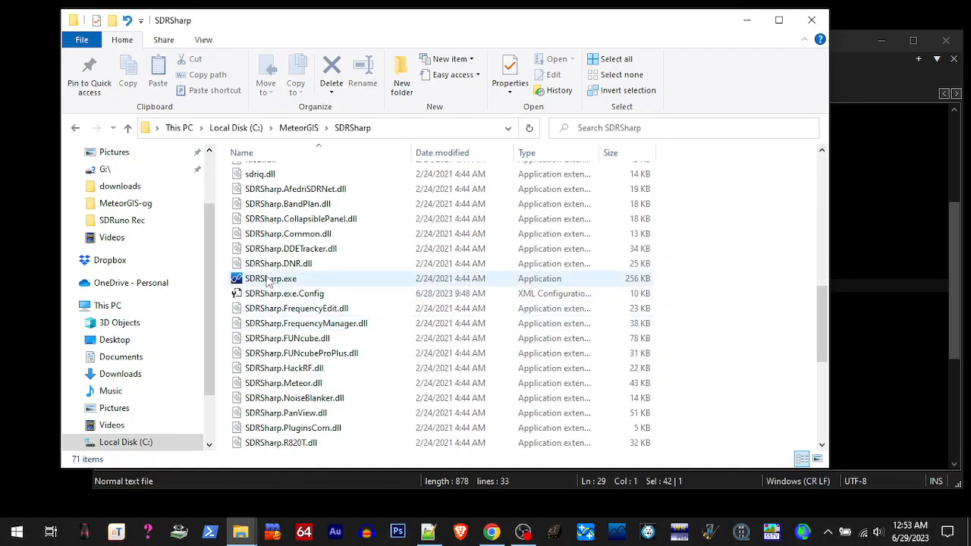
click(270, 279)
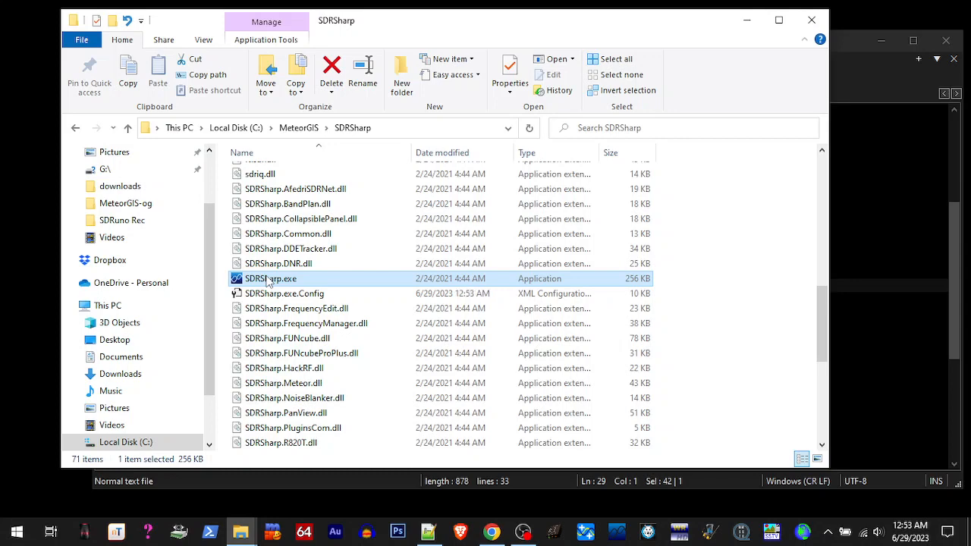
double_click(270, 279)
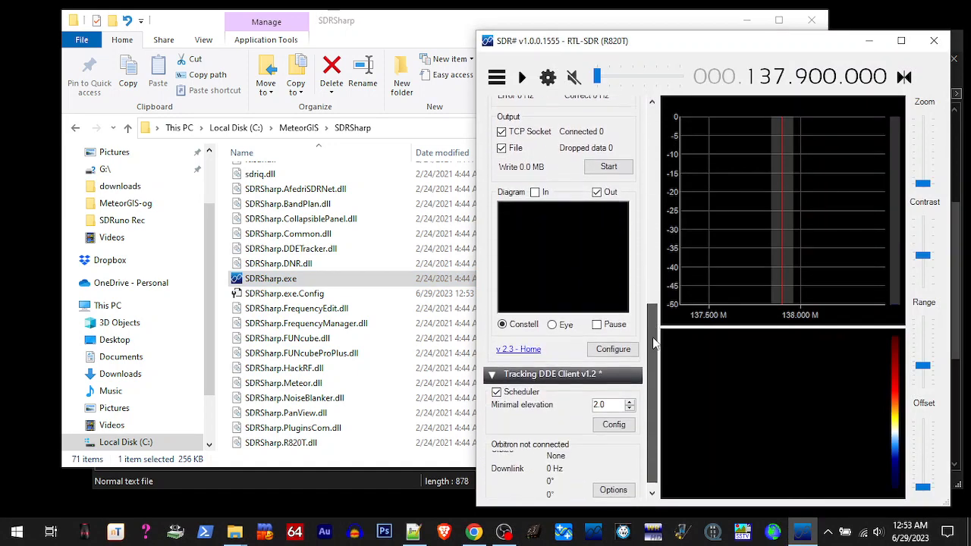
click(613, 424)
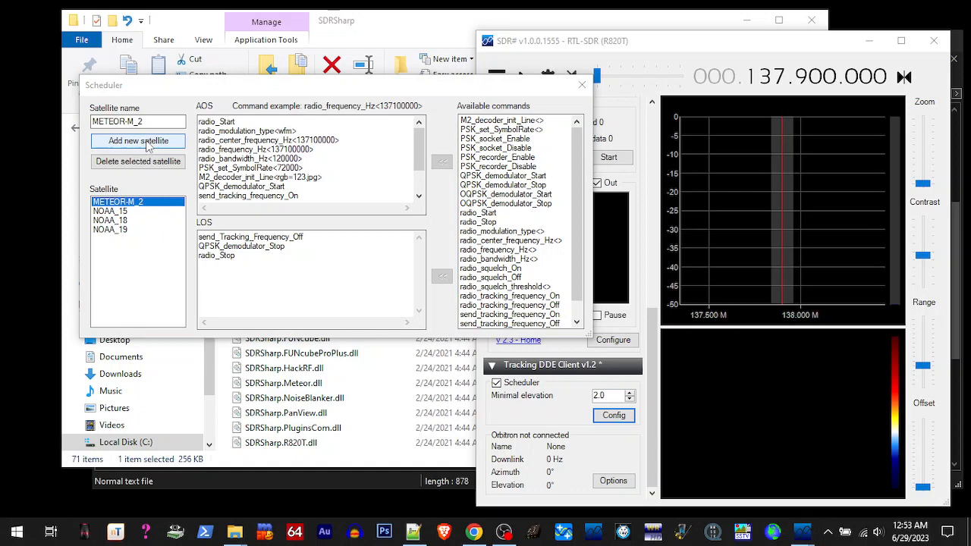
- Add a satellite named 'METEOR-M N2-3' to the Scheduler list and select it
click(137, 140)
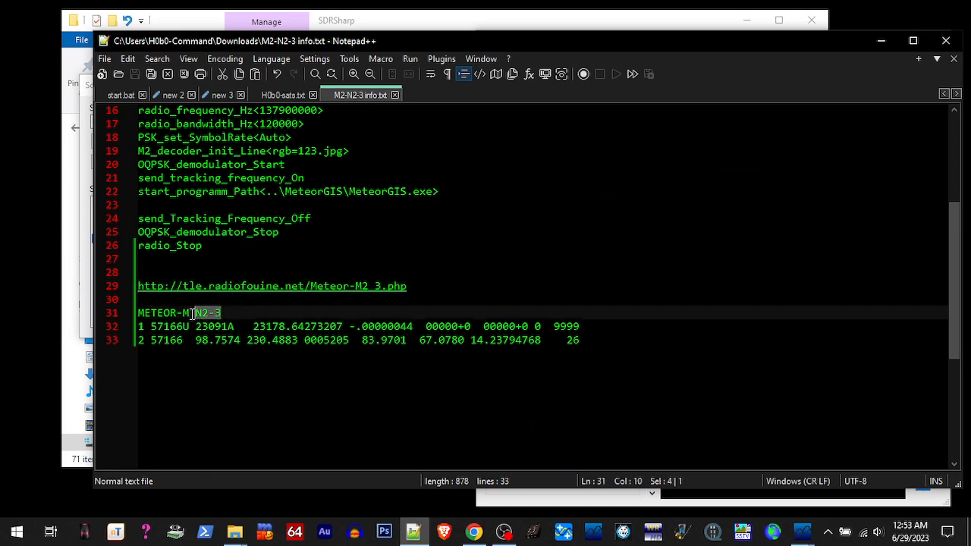
right_click(180, 313)
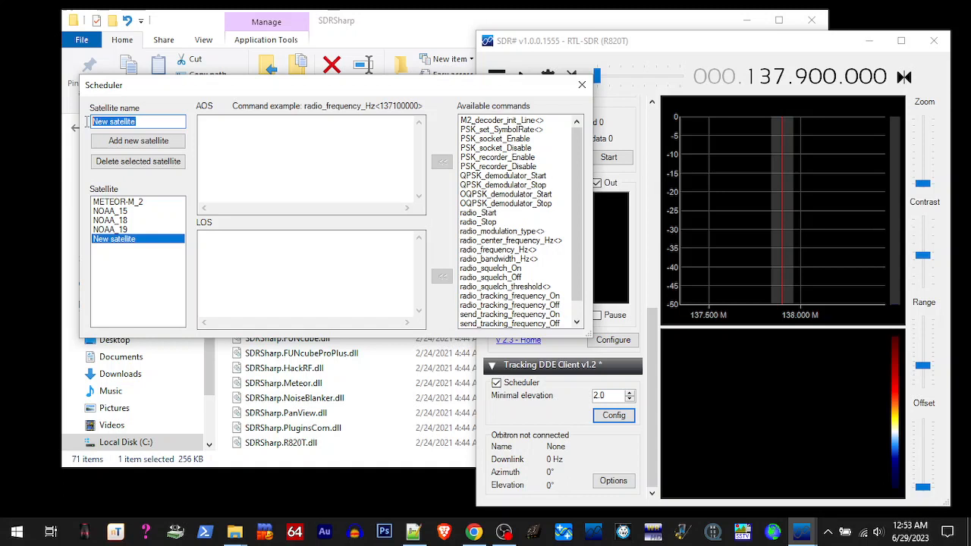
text(METEOR-M N2-3)
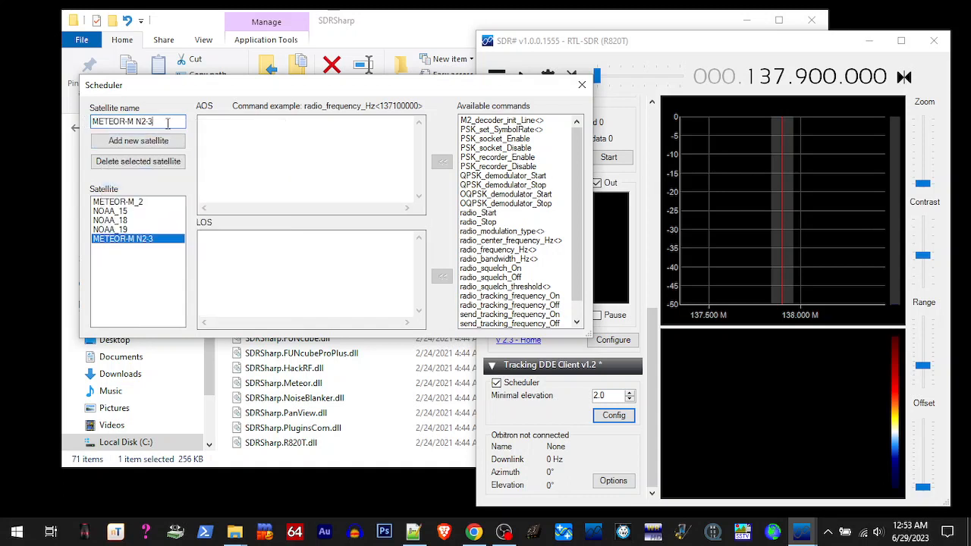
click(117, 201)
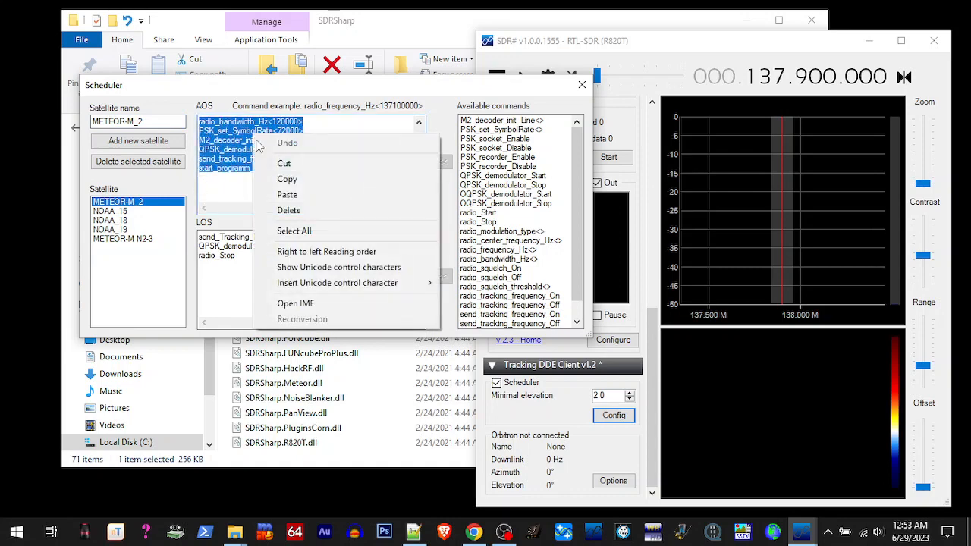
click(123, 238)
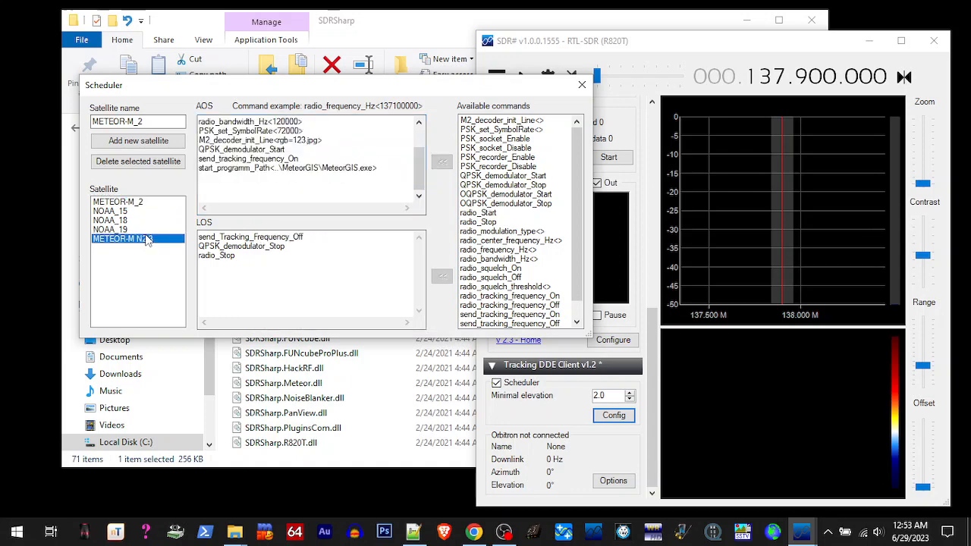
- Paste the N2-3 radio_Start commands into AOS and radio_Stop commands into LOS
right_click(304, 137)
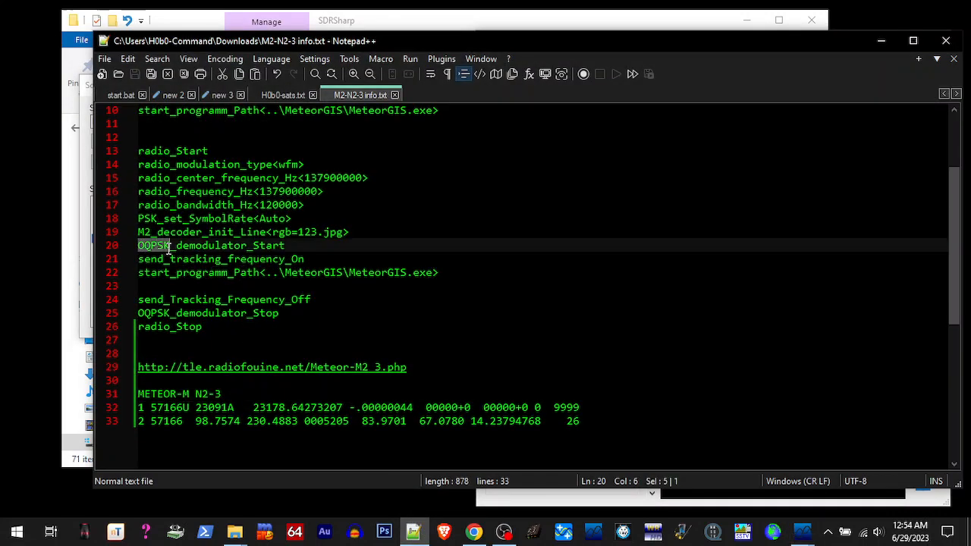
right_click(153, 245)
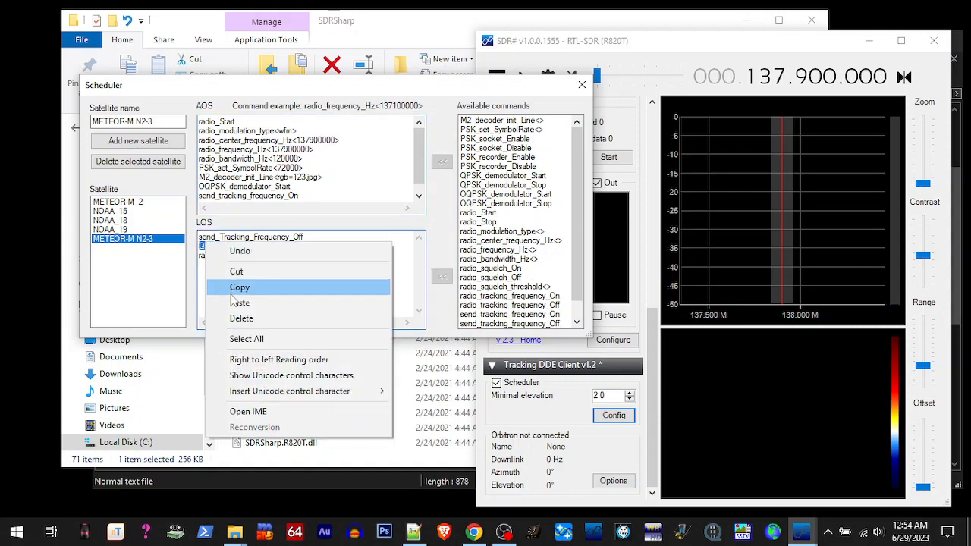
click(239, 287)
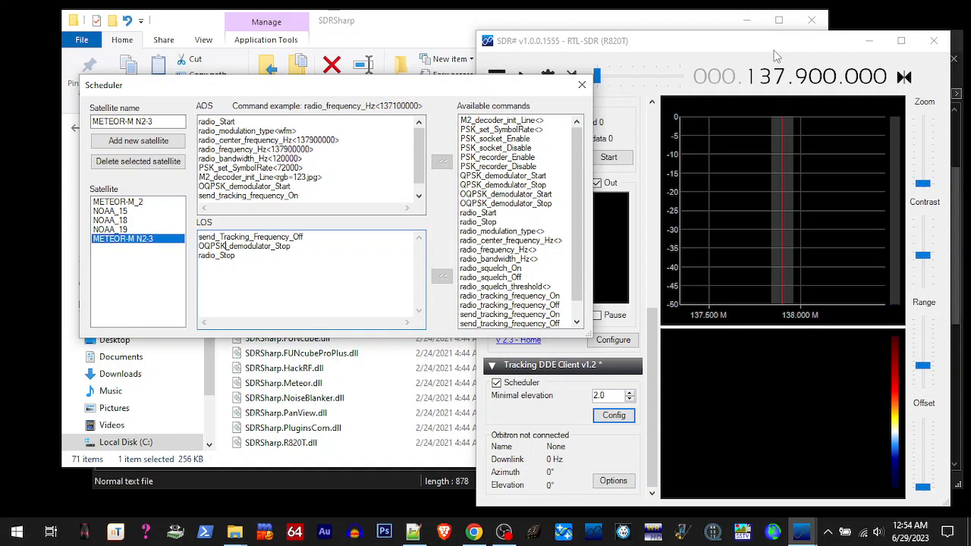
mouse_move(690, 124)
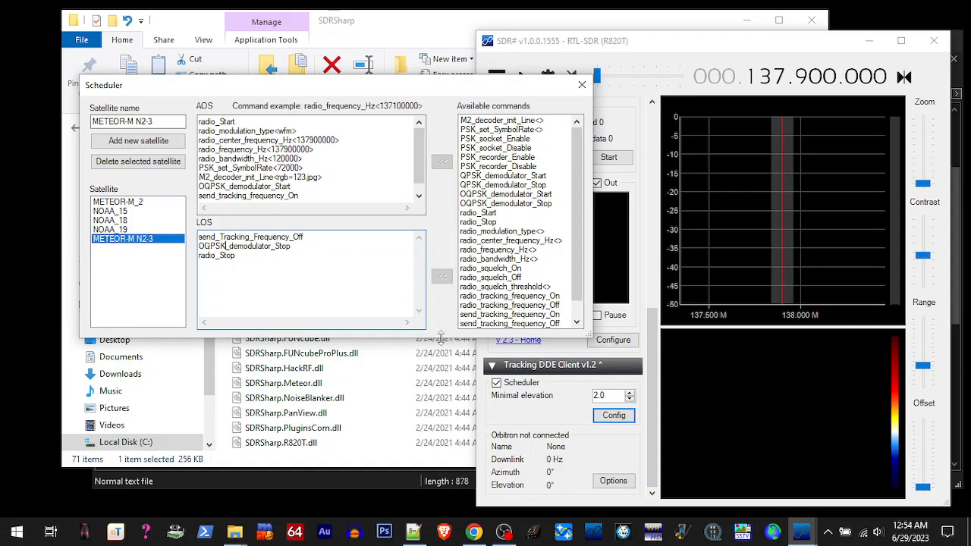
mouse_move(582, 494)
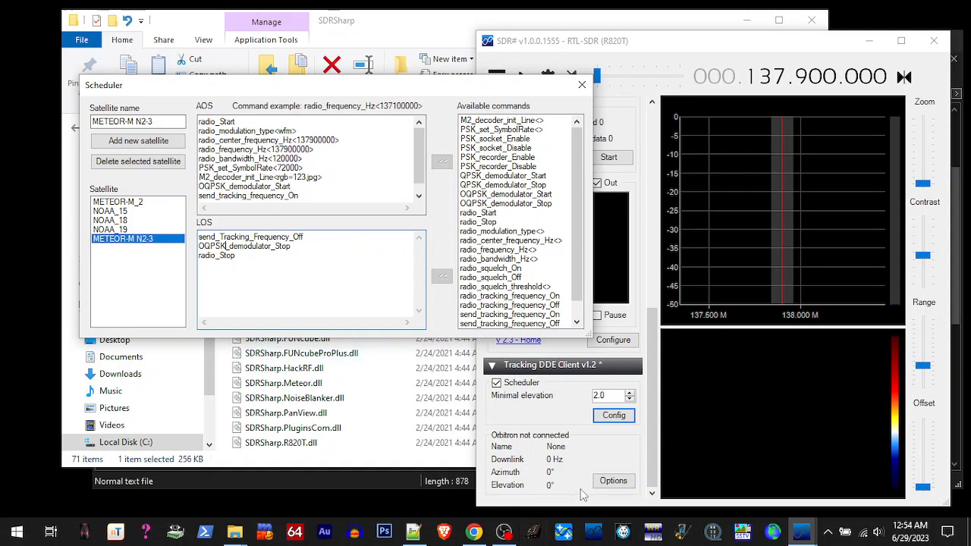
mouse_move(315, 383)
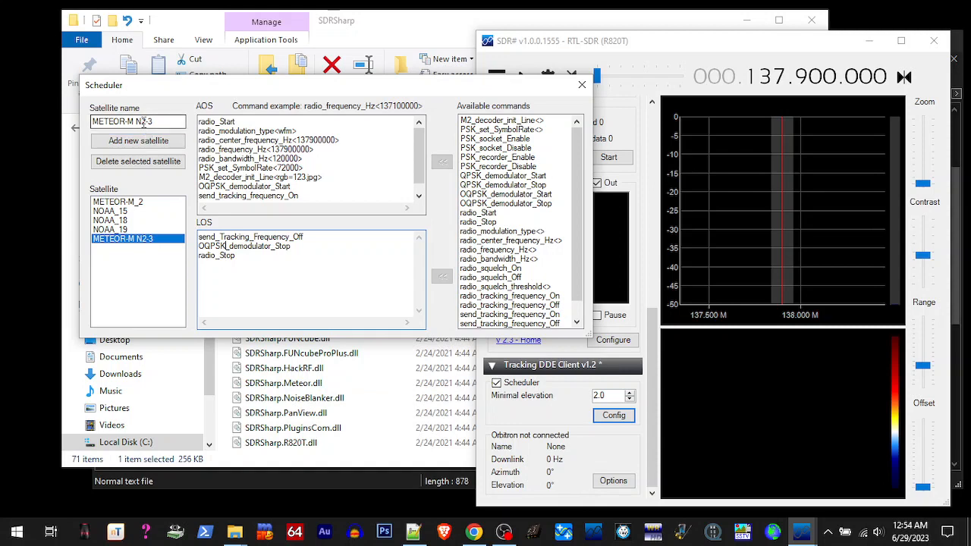
- Launch Orbitron, confirm its Setup Extra options with driver autostart, then exit
click(582, 84)
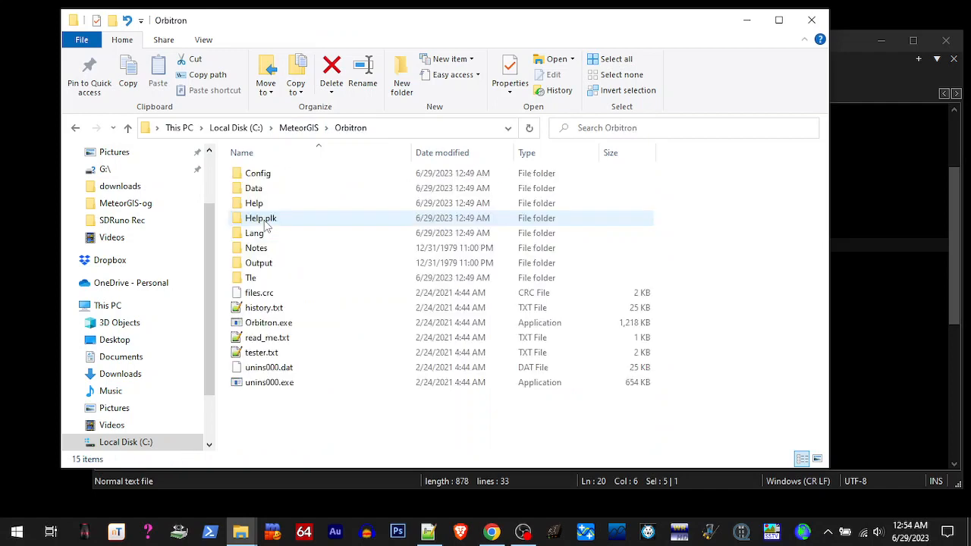
double_click(269, 322)
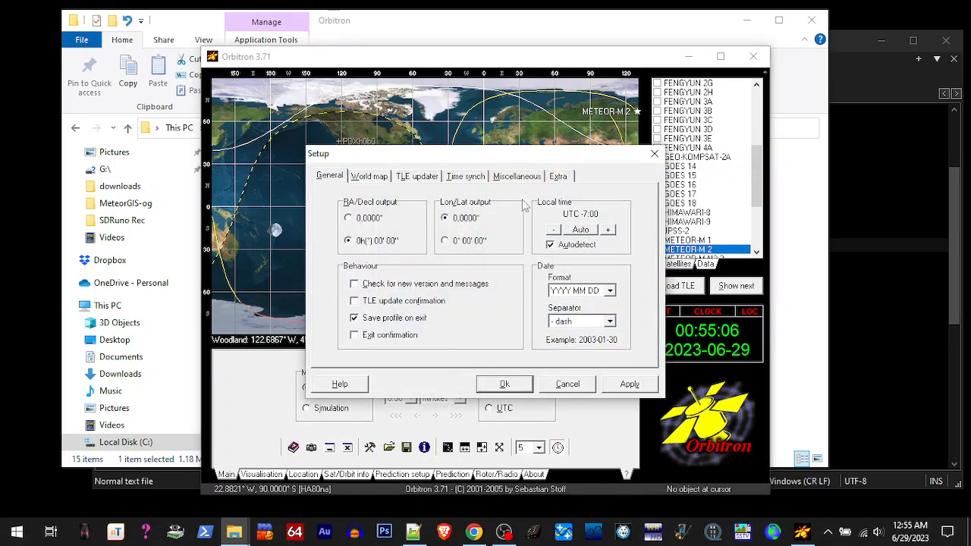
click(558, 177)
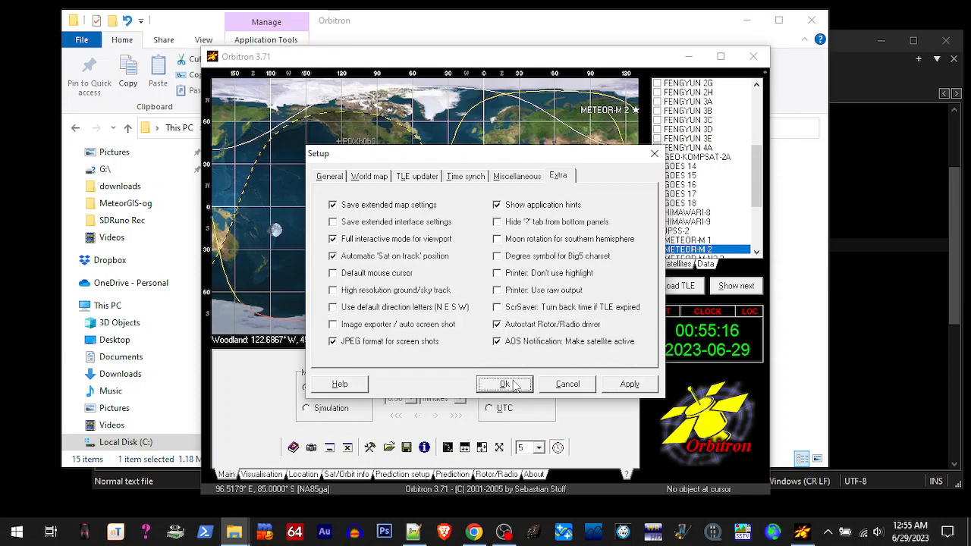
click(505, 384)
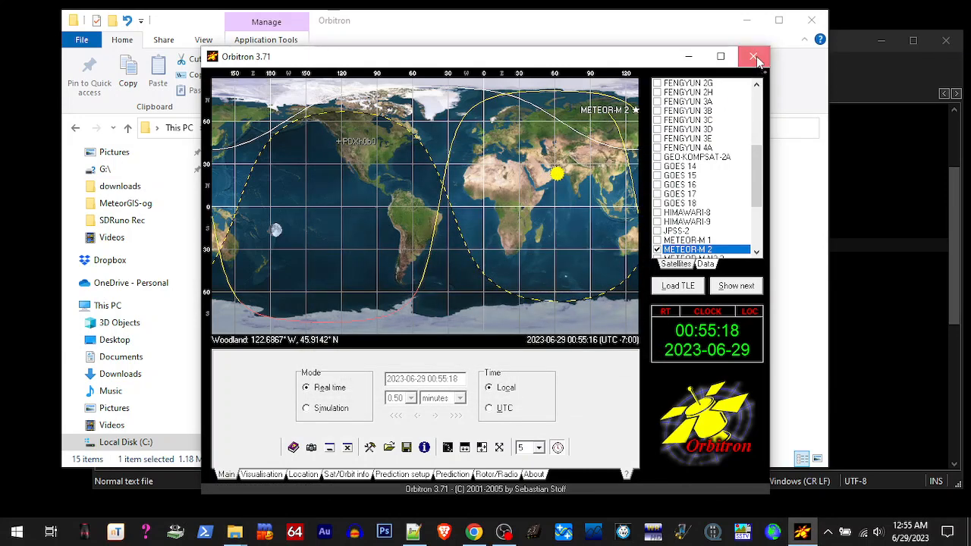
click(754, 56)
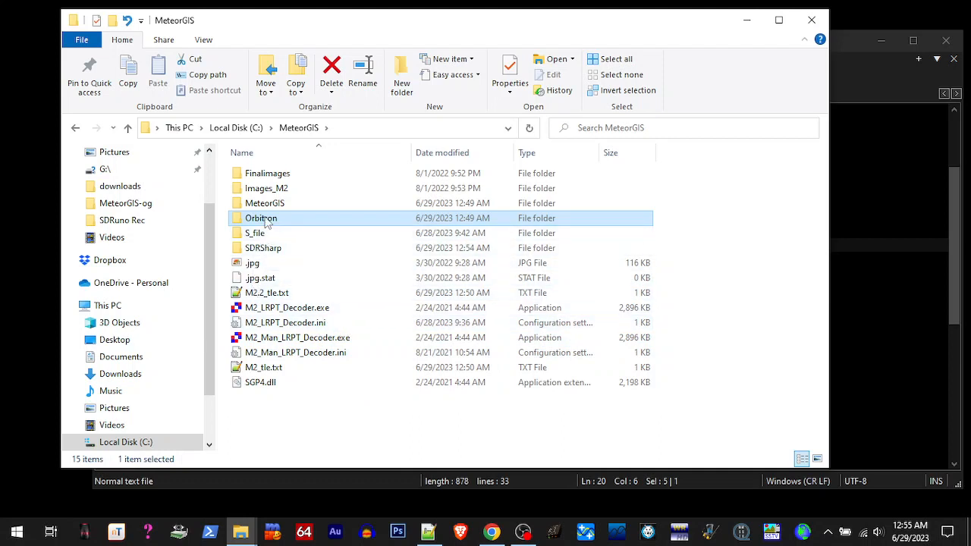
- Relaunch Orbitron and track METEOR-M N2-3 at 137.900000 MHz downlink in FMW mode
double_click(261, 218)
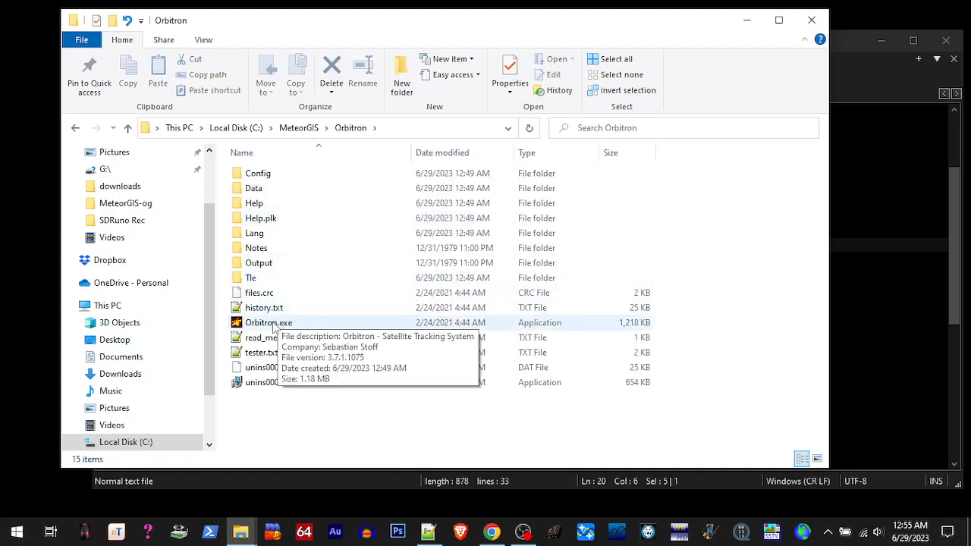
click(268, 322)
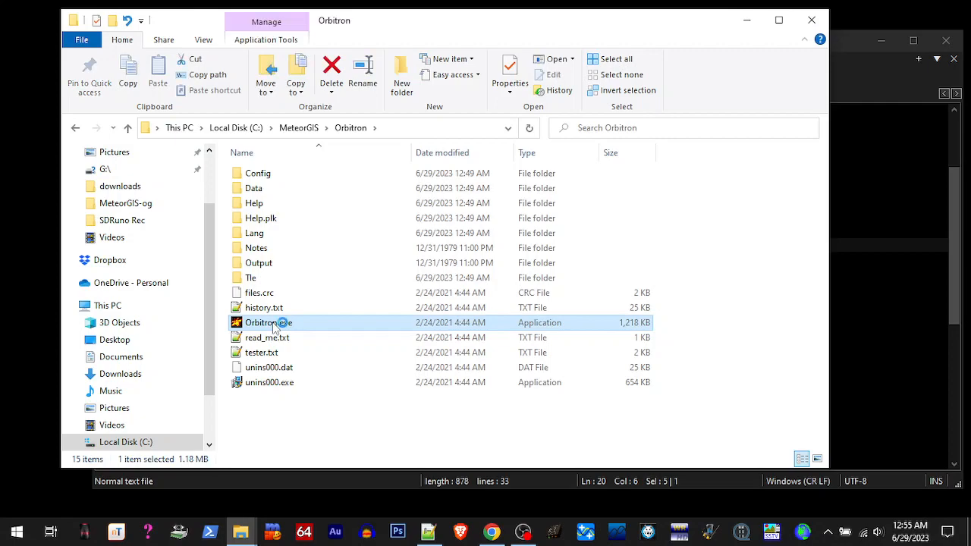
double_click(263, 323)
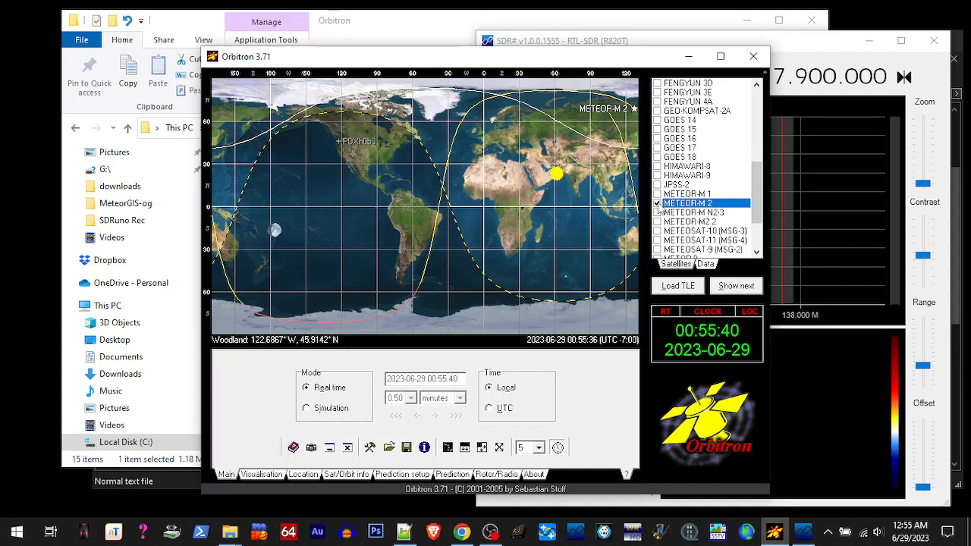
click(691, 212)
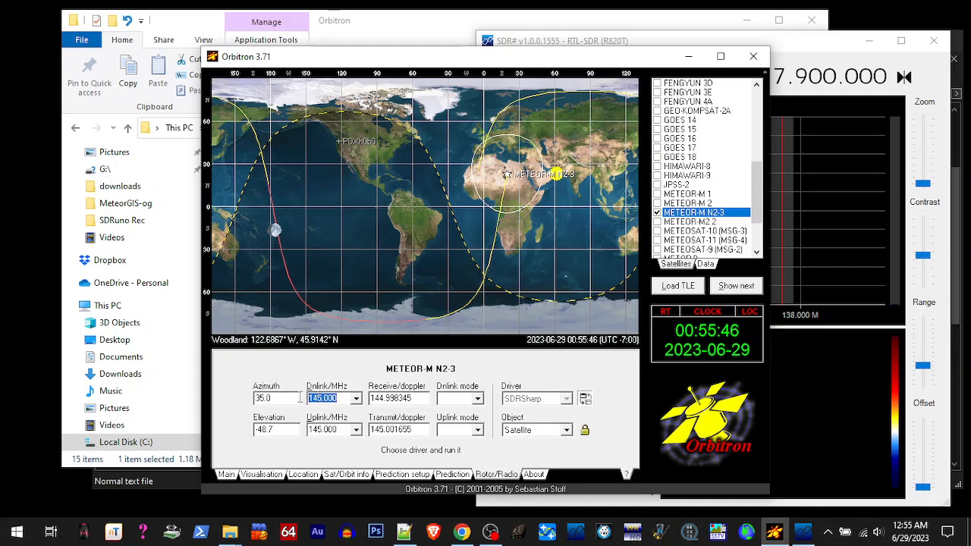
text(1)
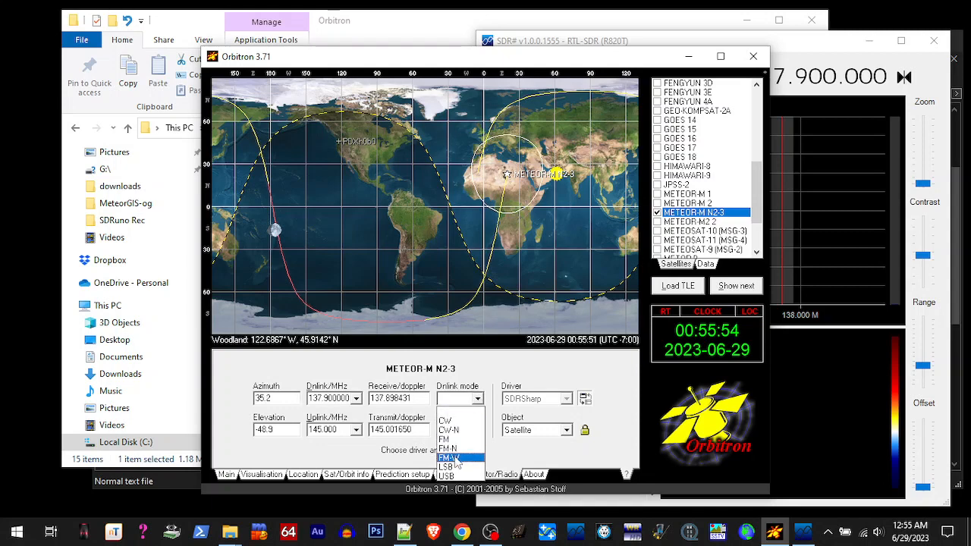
click(456, 459)
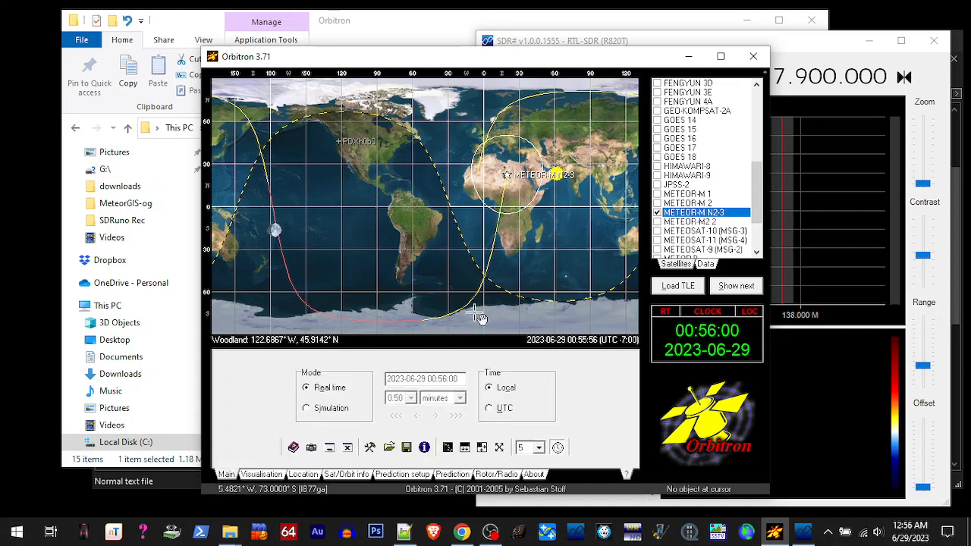
- Switch Orbitron to simulated time and step ahead in 30- then 5-minute increments to about 09:09
click(306, 408)
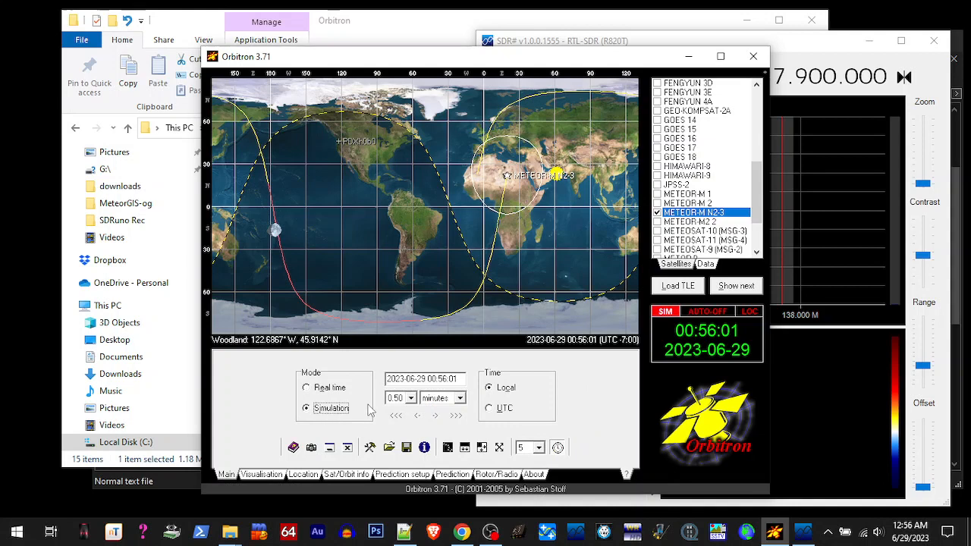
click(411, 397)
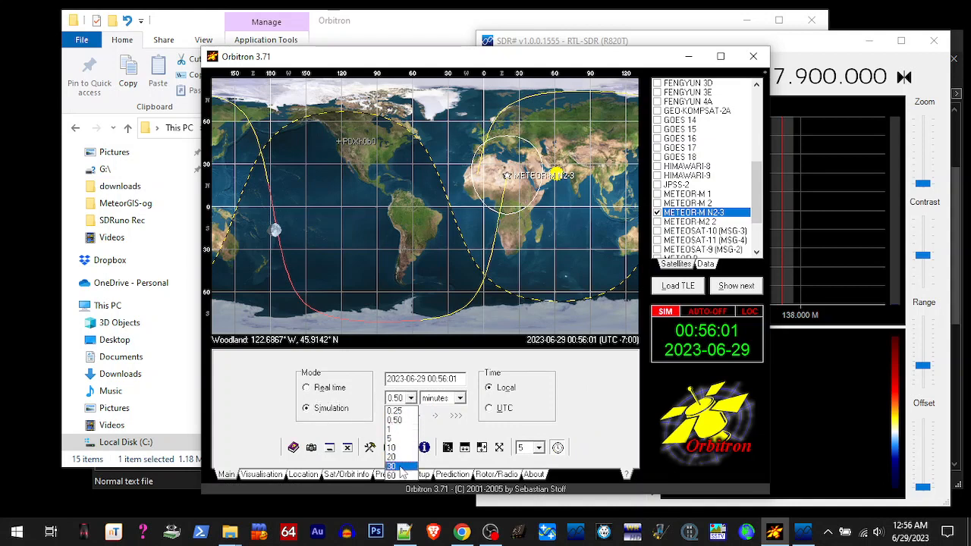
click(391, 466)
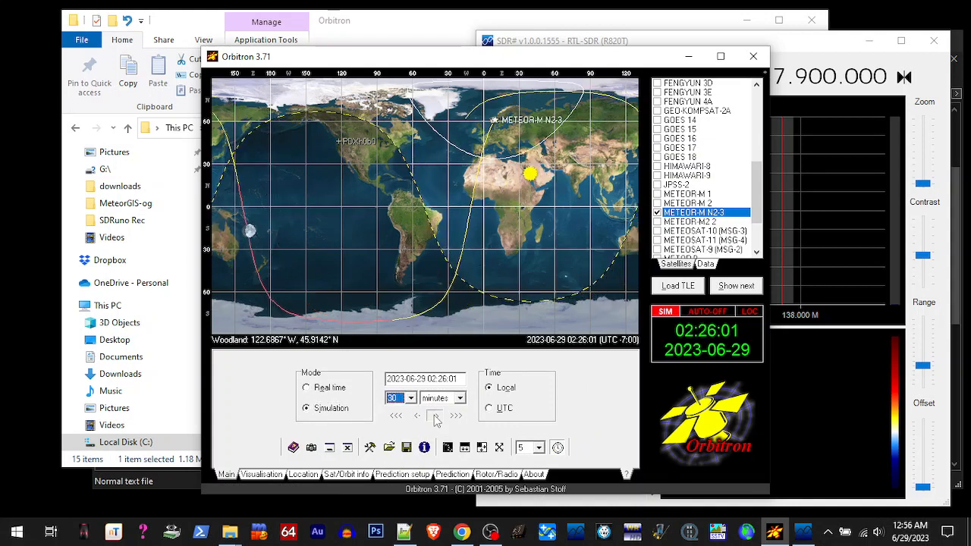
click(434, 415)
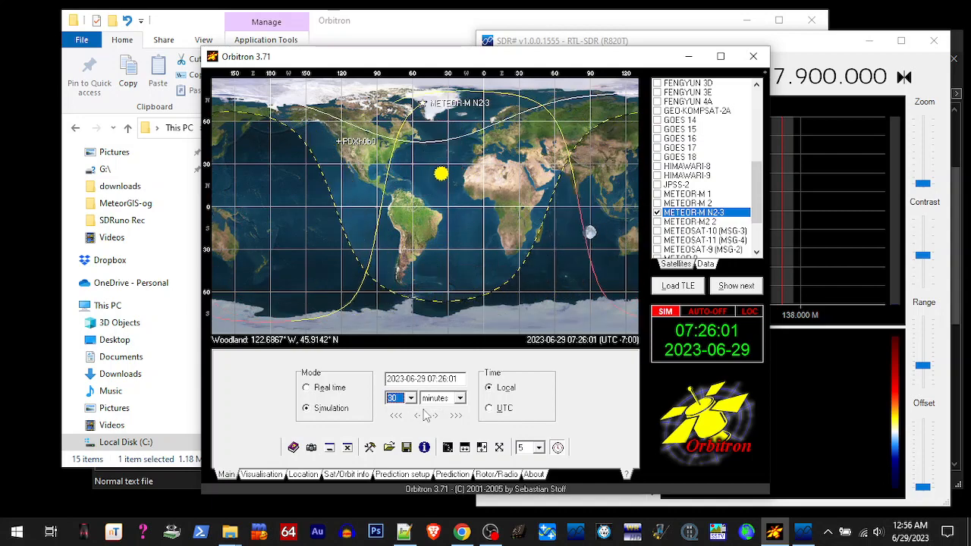
click(411, 398)
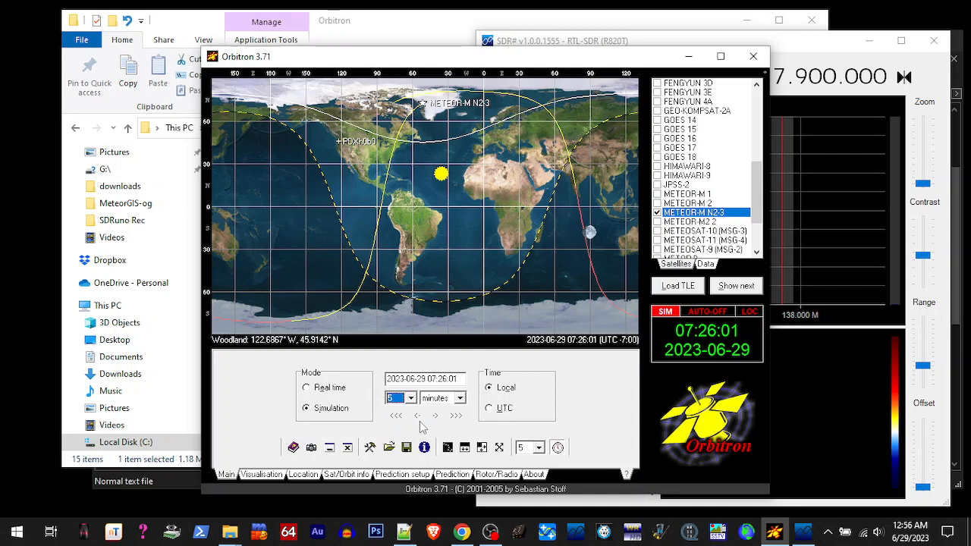
click(436, 415)
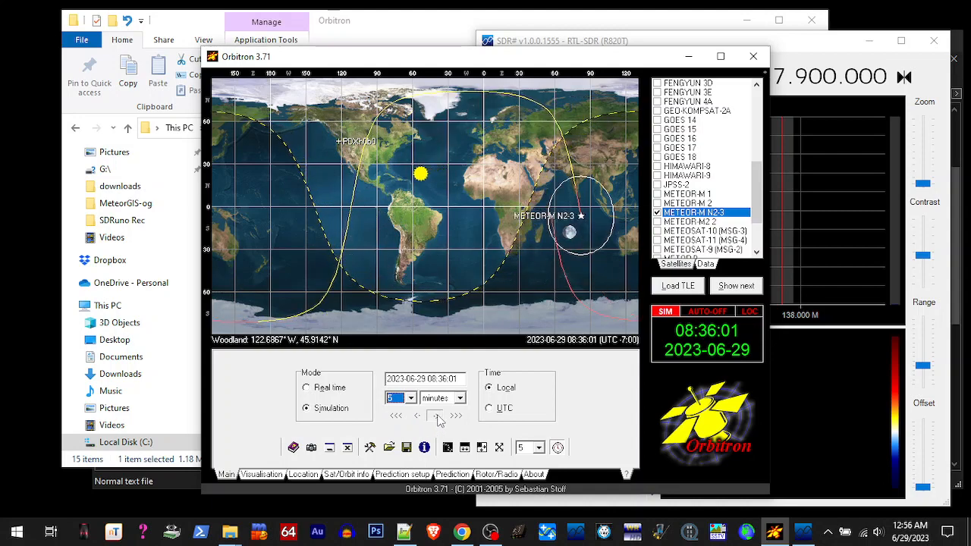
click(437, 416)
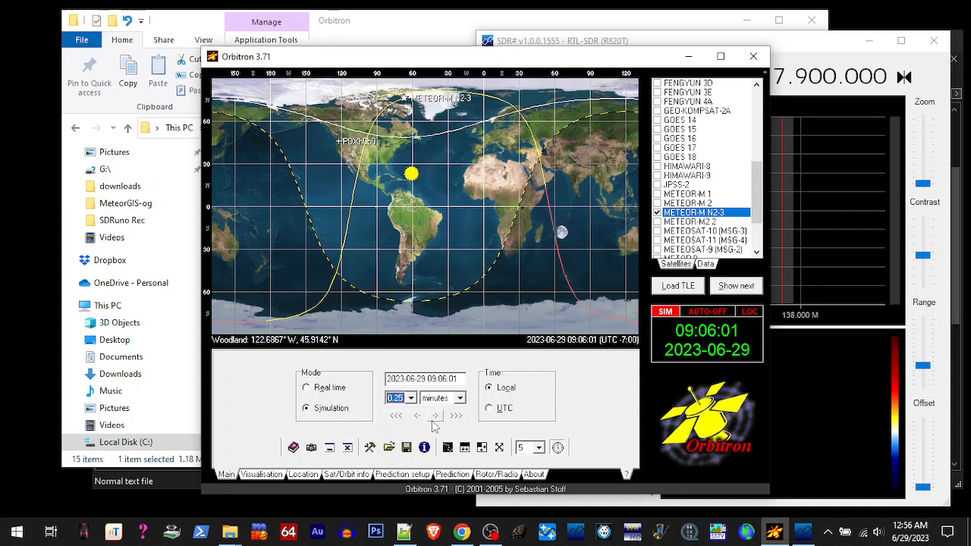
click(435, 416)
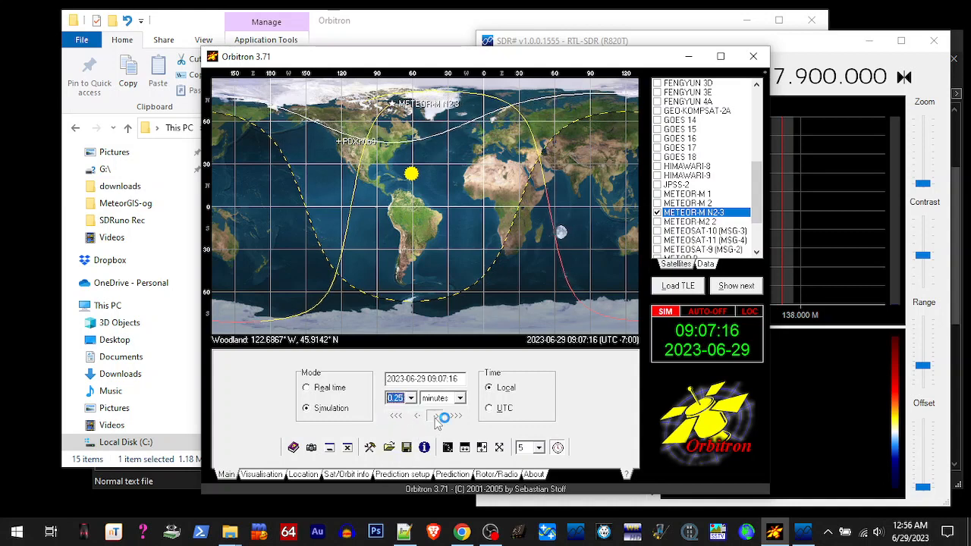
click(435, 415)
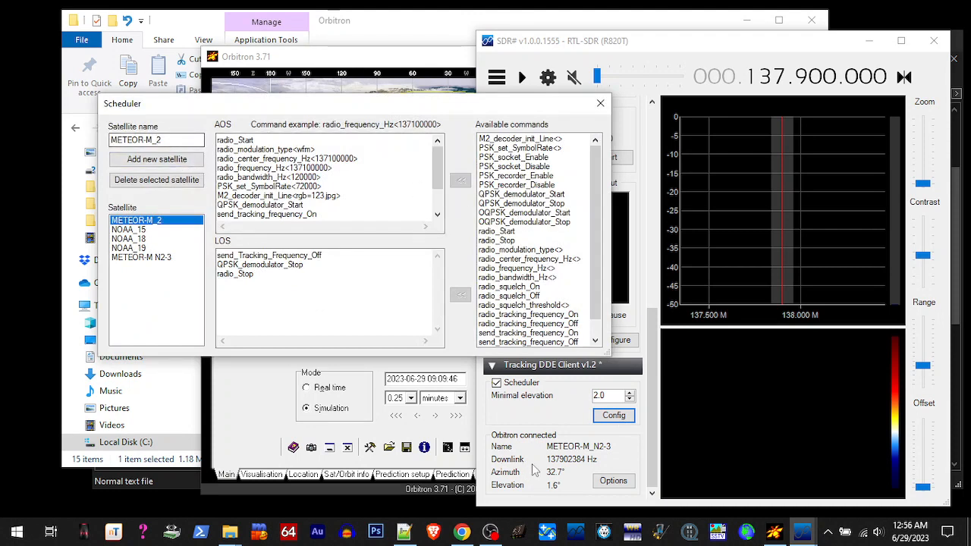
mouse_move(595, 455)
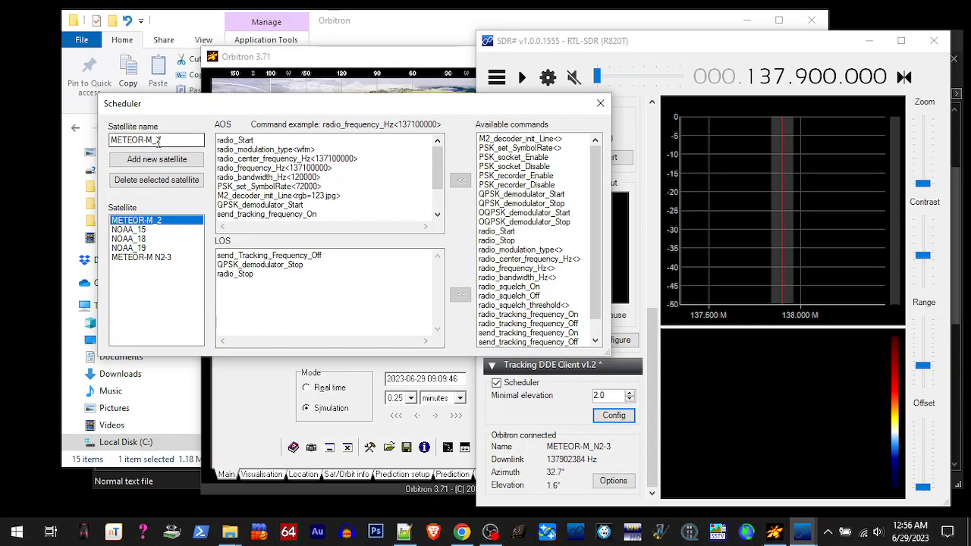
- Add a scheduler entry named METEOR-M_N2-3, keeping its 137.9 MHz OQPSK AOS/LOS commands, then close
click(159, 140)
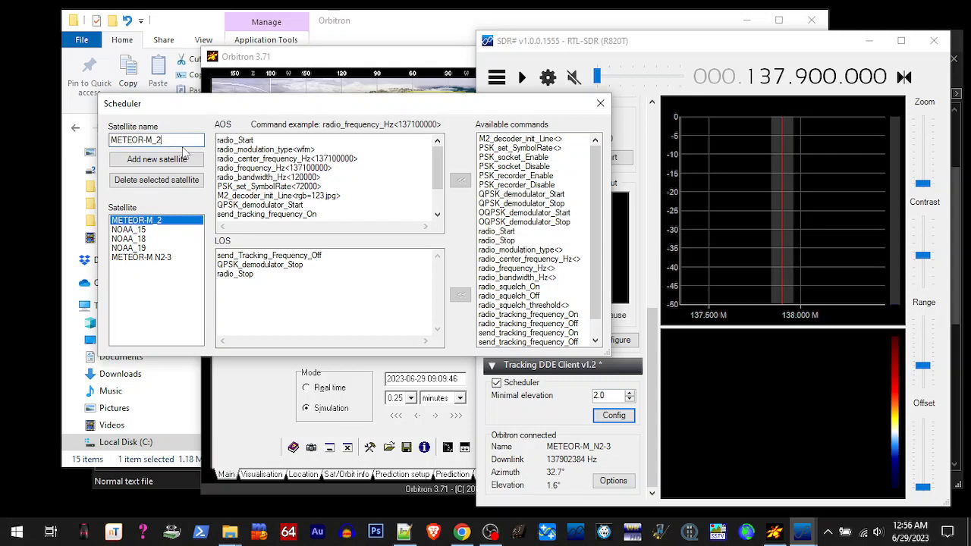
click(142, 257)
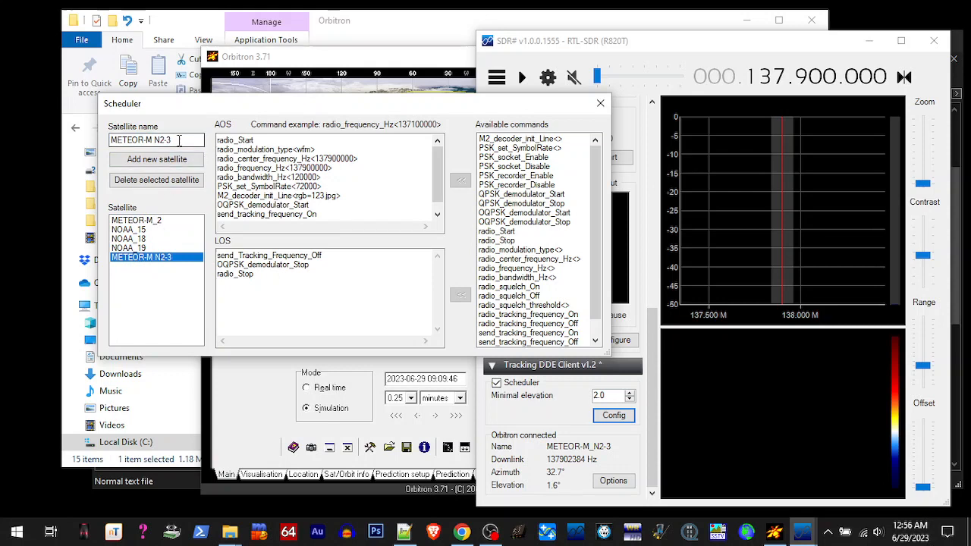
click(179, 140)
text(_)
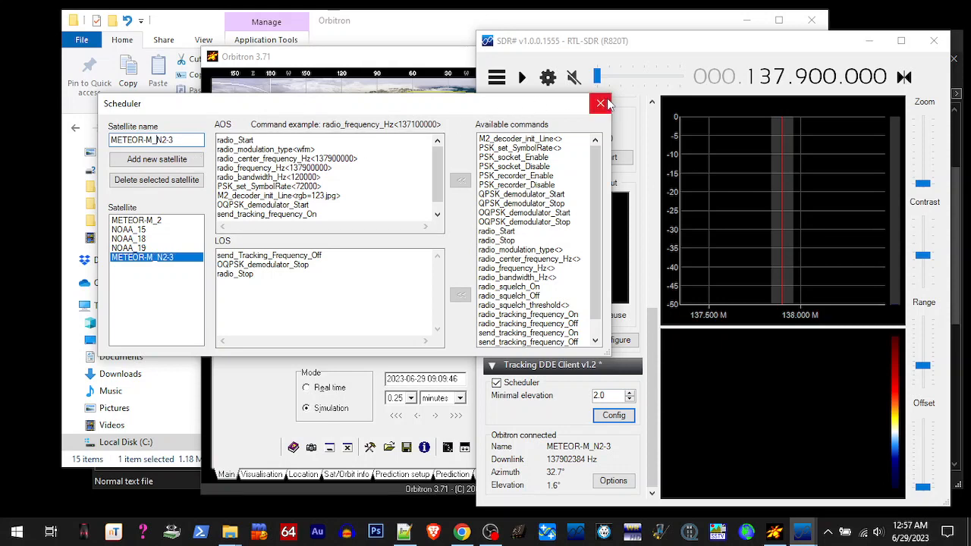
click(600, 103)
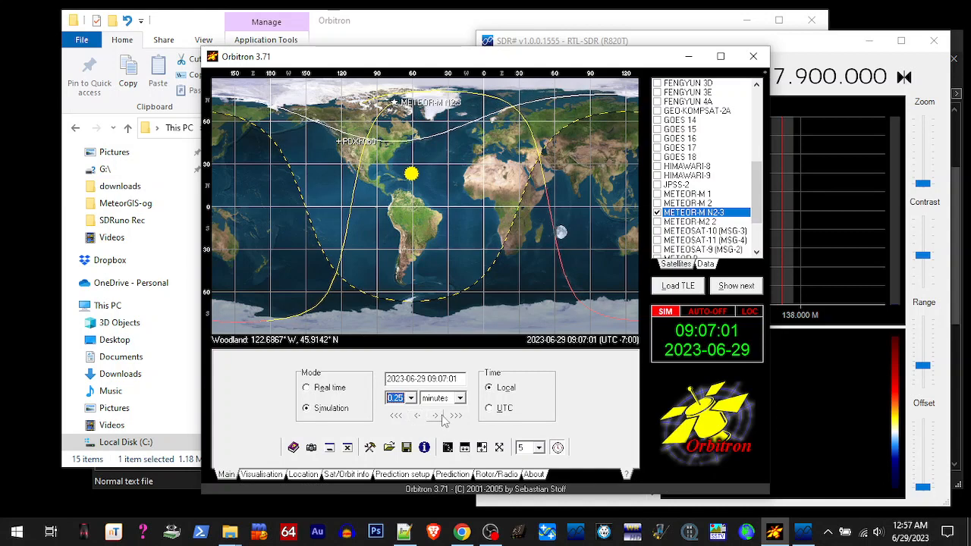
- Restart Orbitron and switch it to simulated time
click(435, 416)
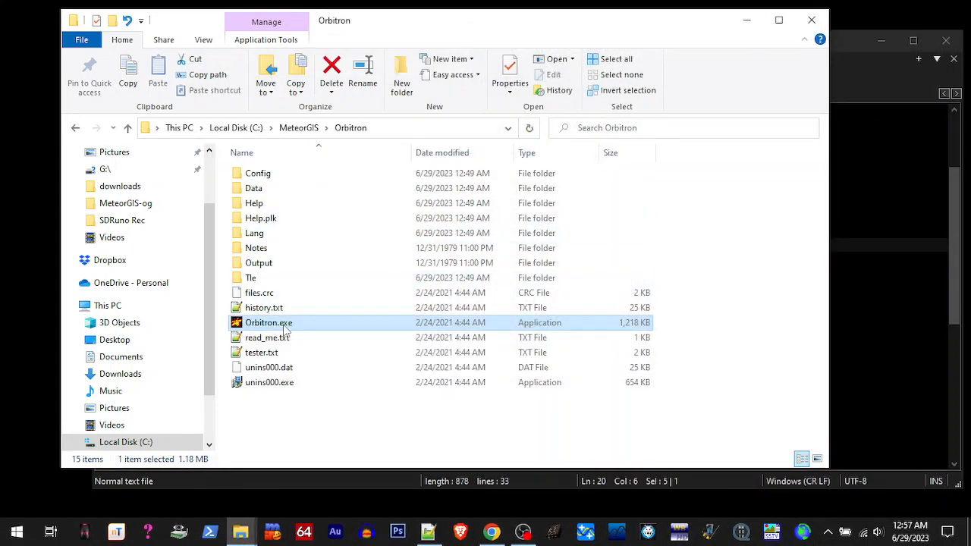
double_click(267, 323)
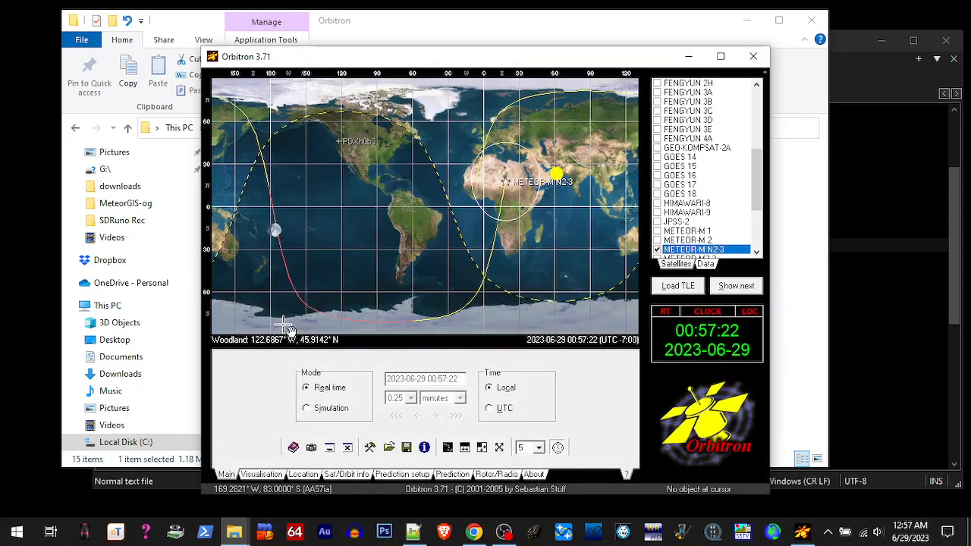
click(306, 407)
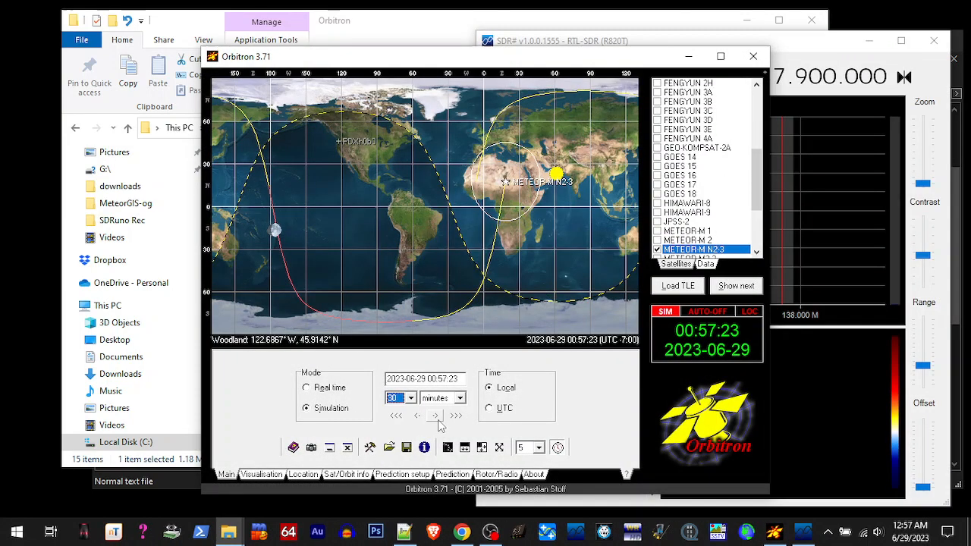
- Advance the simulated clock to the METEOR-M N2-3 pass, using a 0.25-minute step near AOS
click(435, 415)
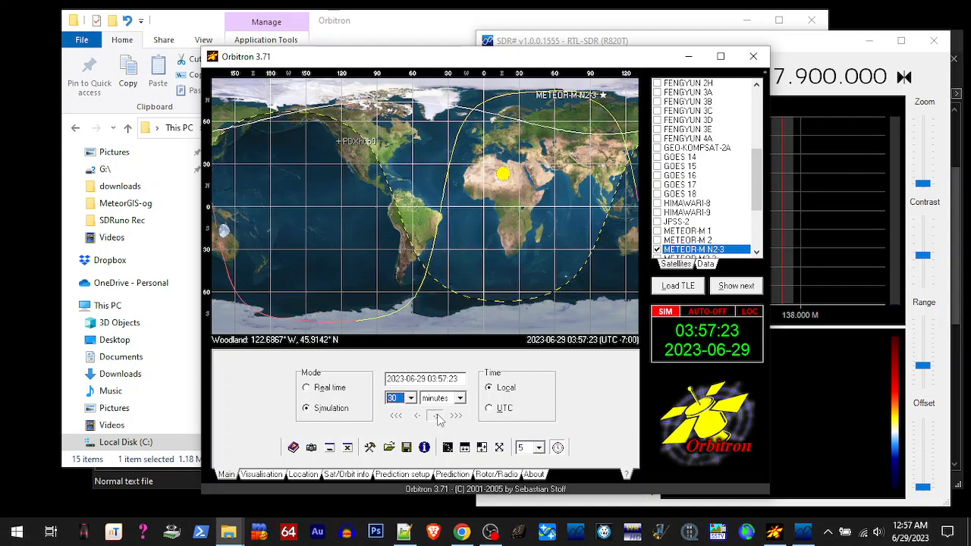
click(437, 415)
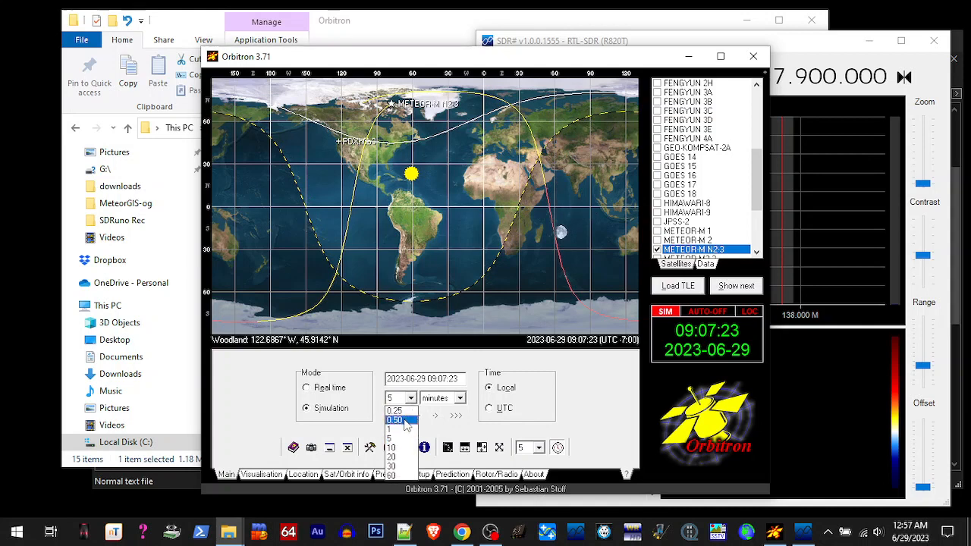
click(394, 410)
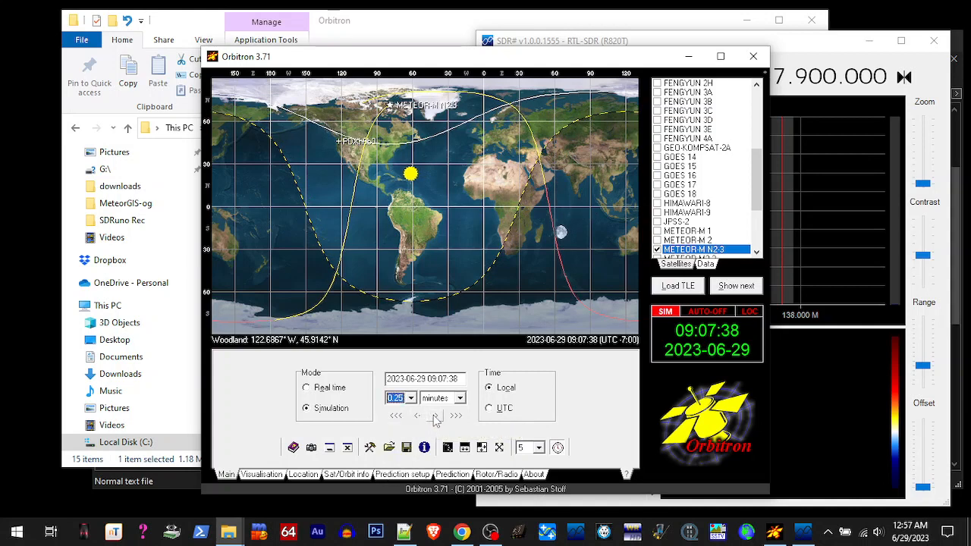
click(434, 415)
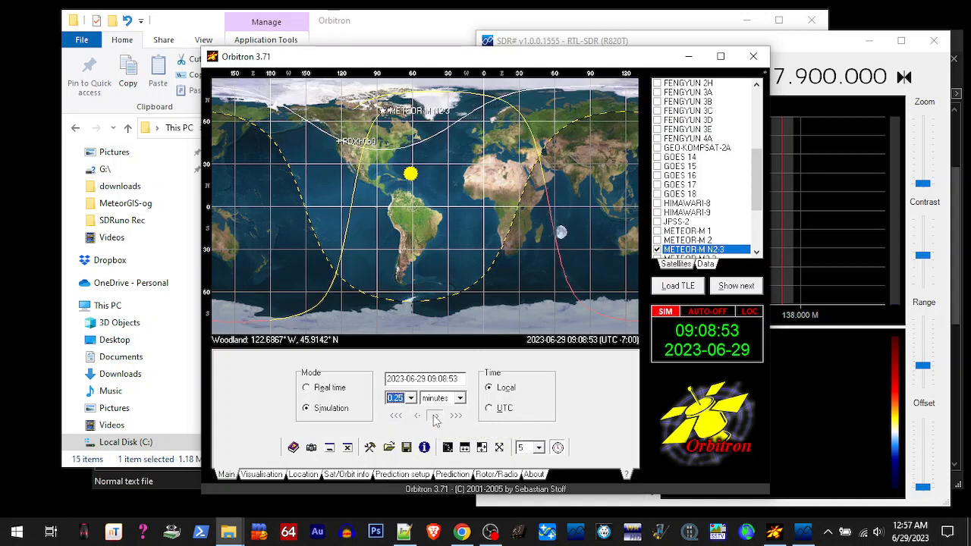
click(435, 416)
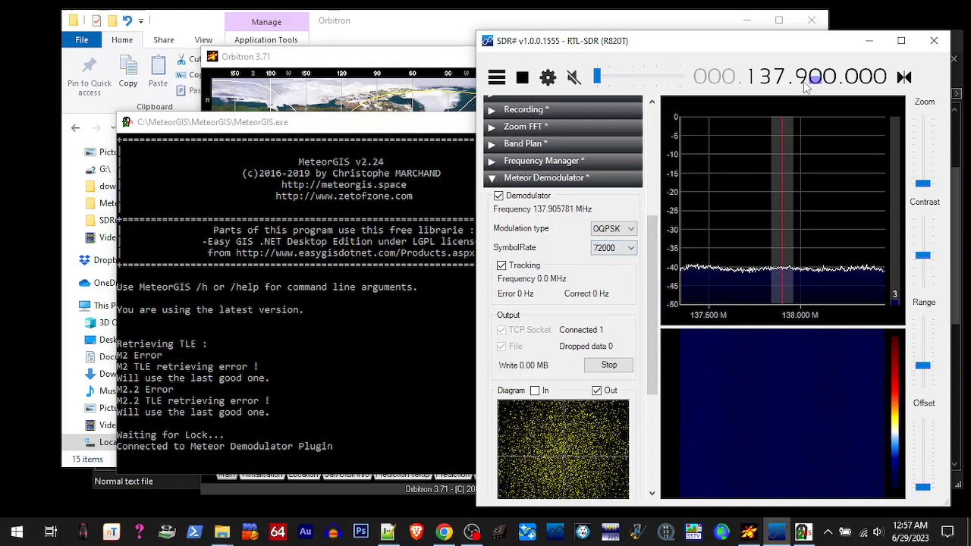
mouse_move(172, 449)
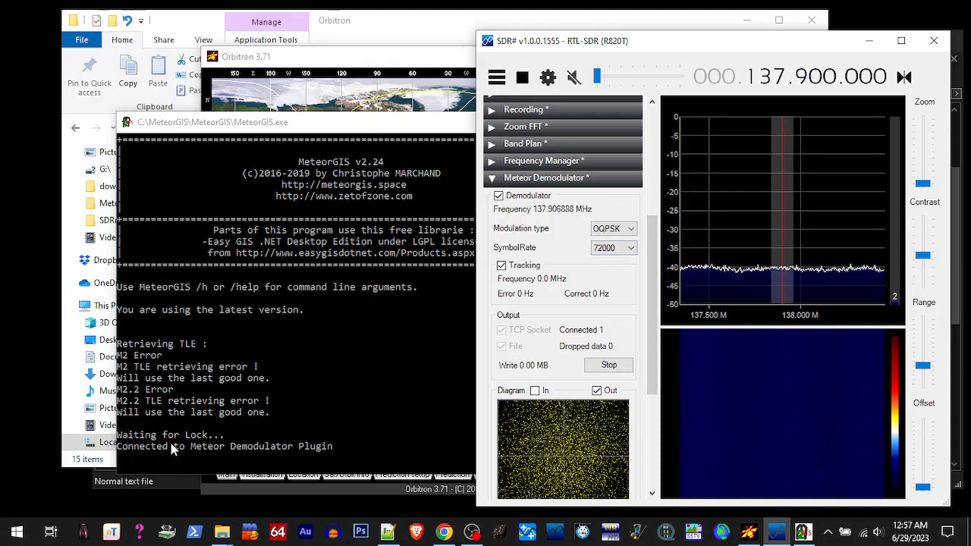
mouse_move(393, 405)
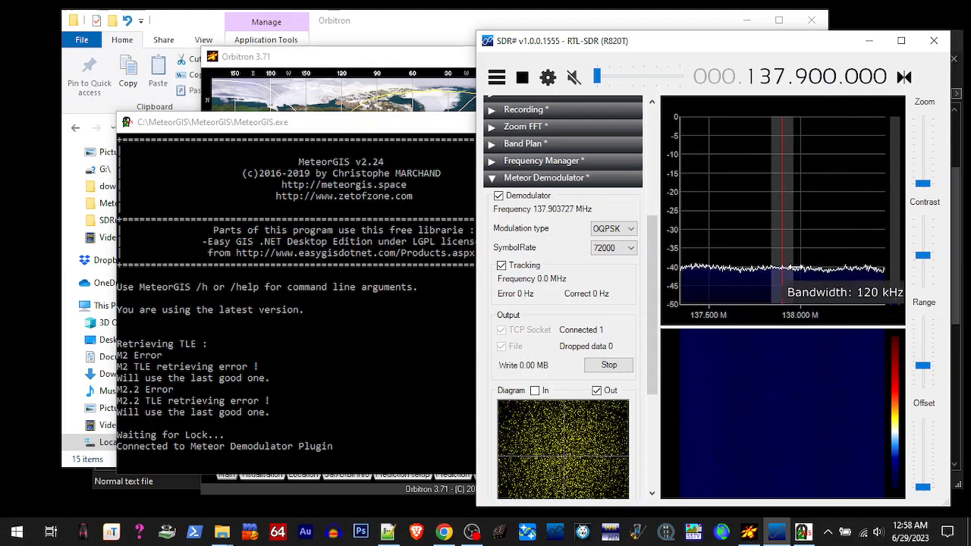
mouse_move(781, 279)
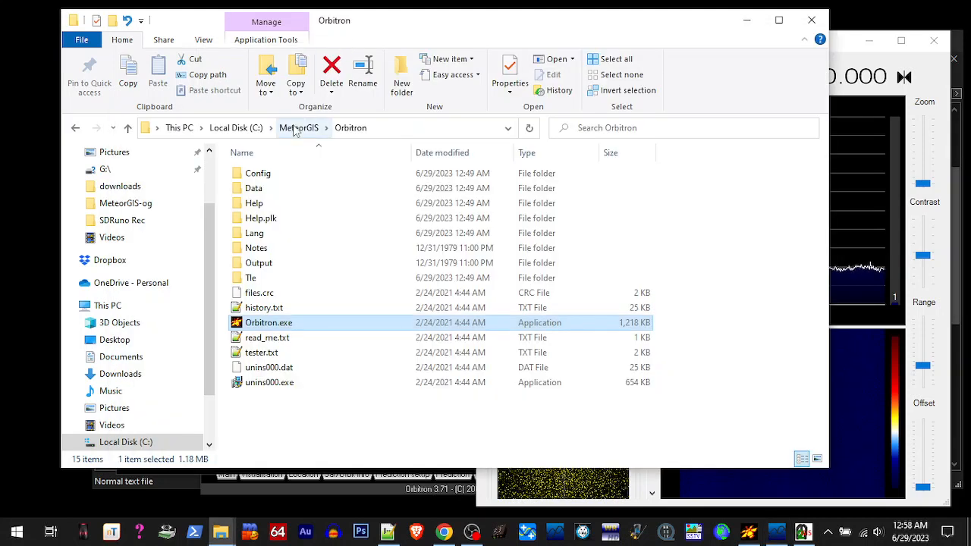
- Move File Explorer up from the Orbitron folder to the MeteorGIS folder
click(299, 127)
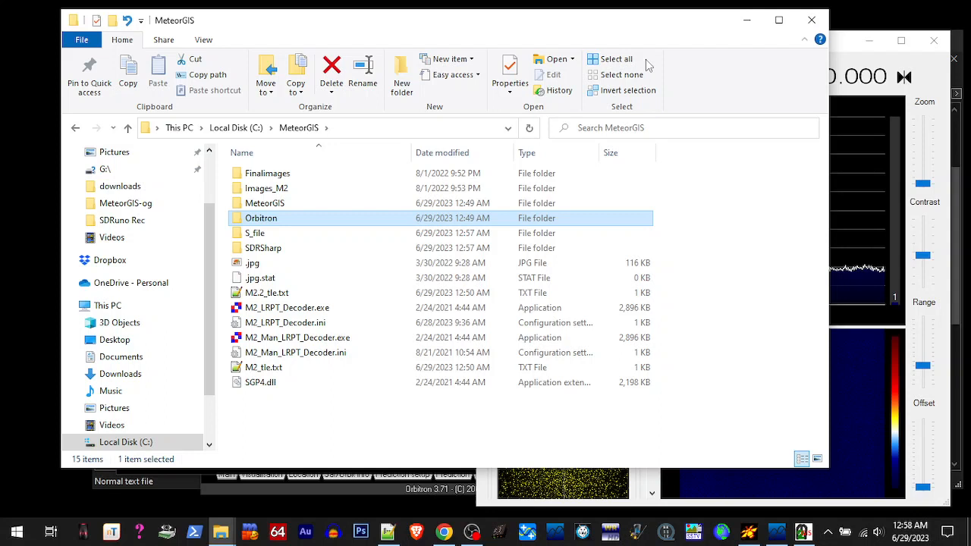
mouse_move(721, 40)
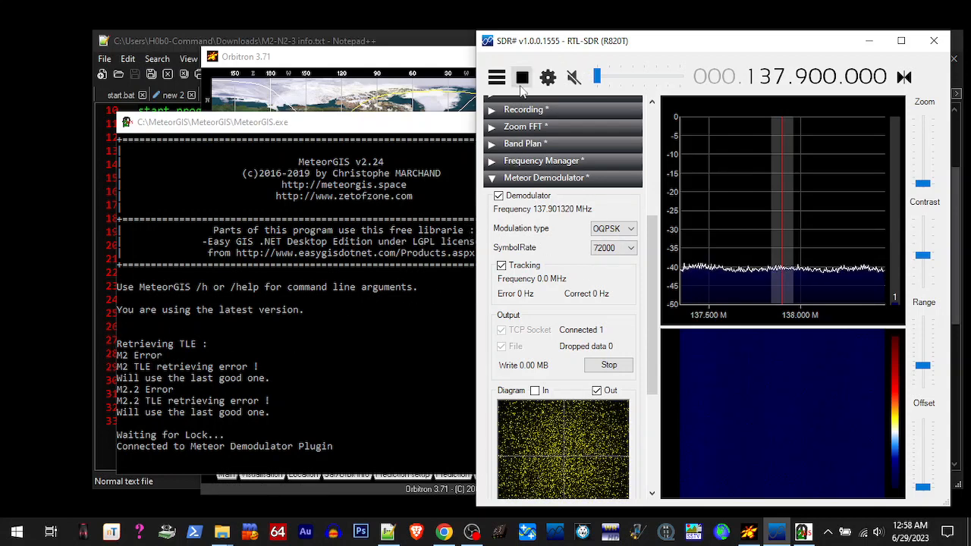
- Stop SDR# receiving and start SDRuno from the taskbar
click(522, 77)
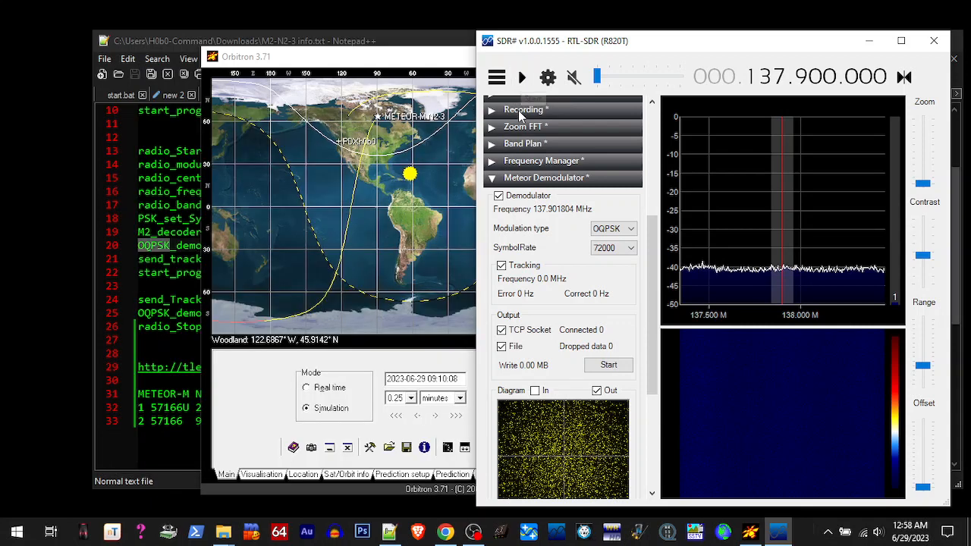
mouse_move(934, 41)
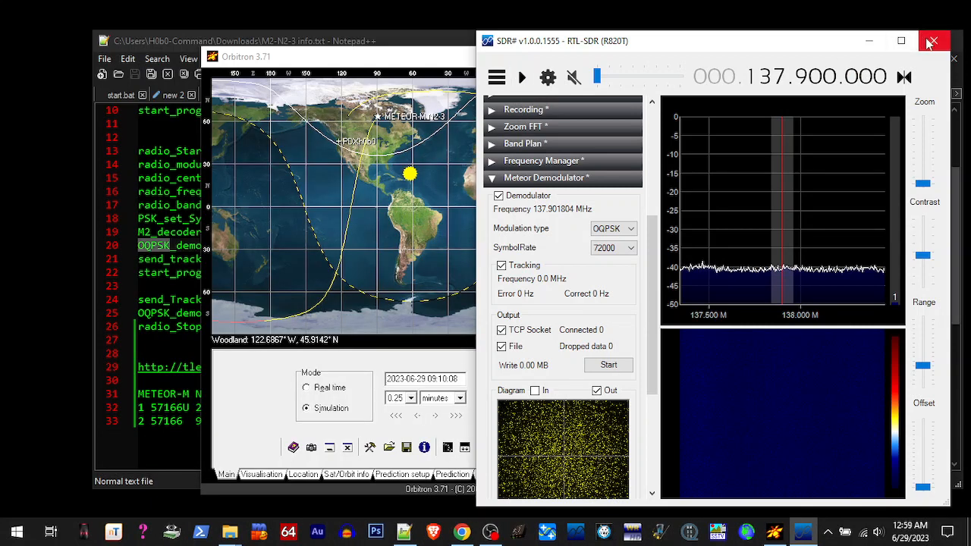
mouse_move(934, 41)
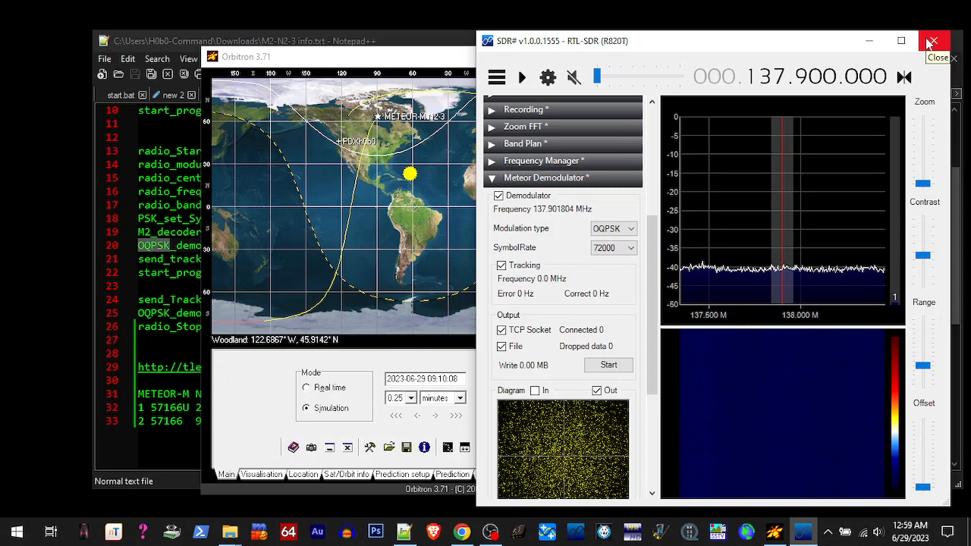
mouse_move(713, 80)
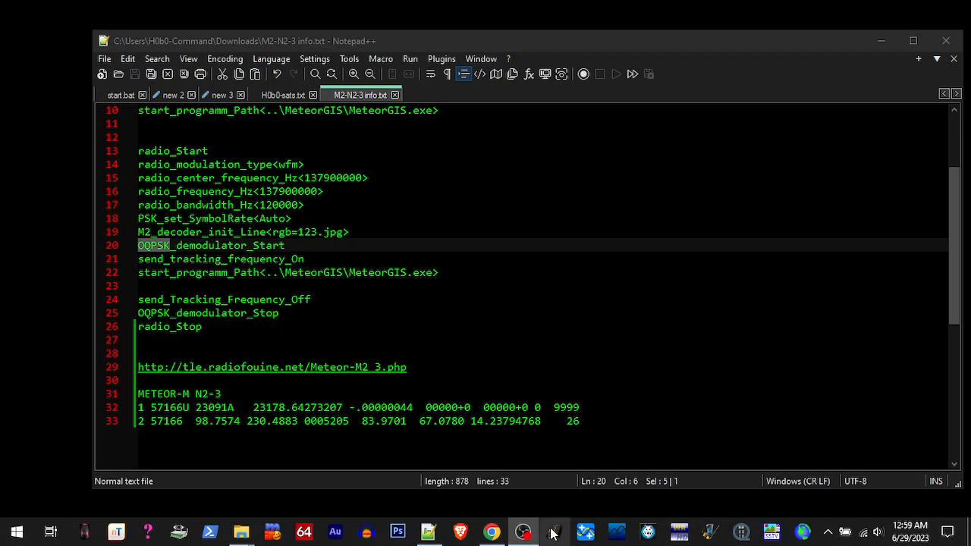
click(555, 531)
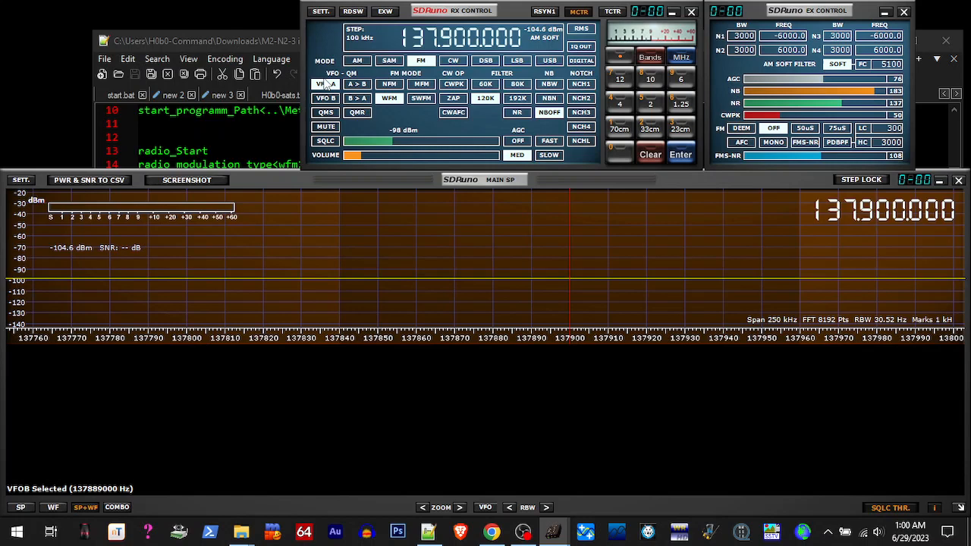
- Select VFO A at 137.900 MHz FM and set DEC to 8 for a 250000 final rate
click(113, 31)
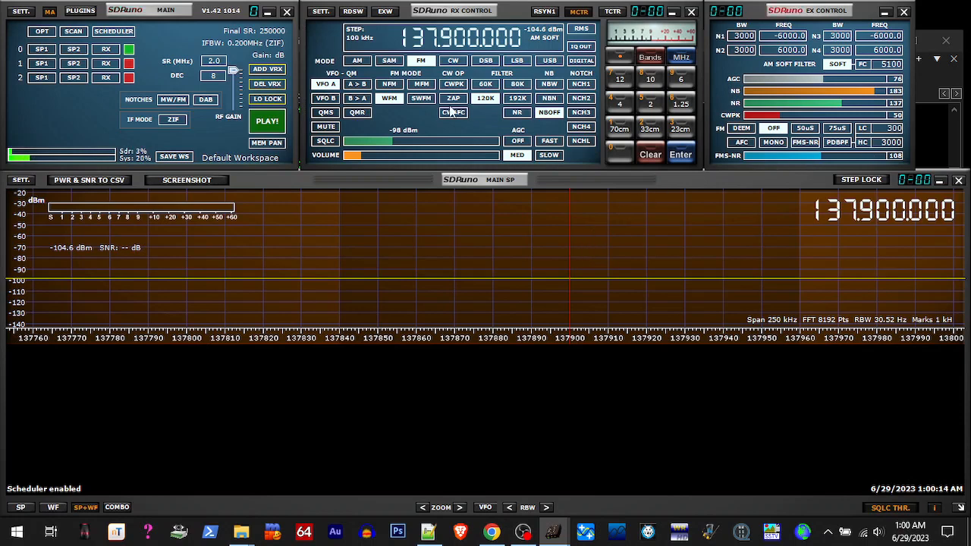
click(214, 75)
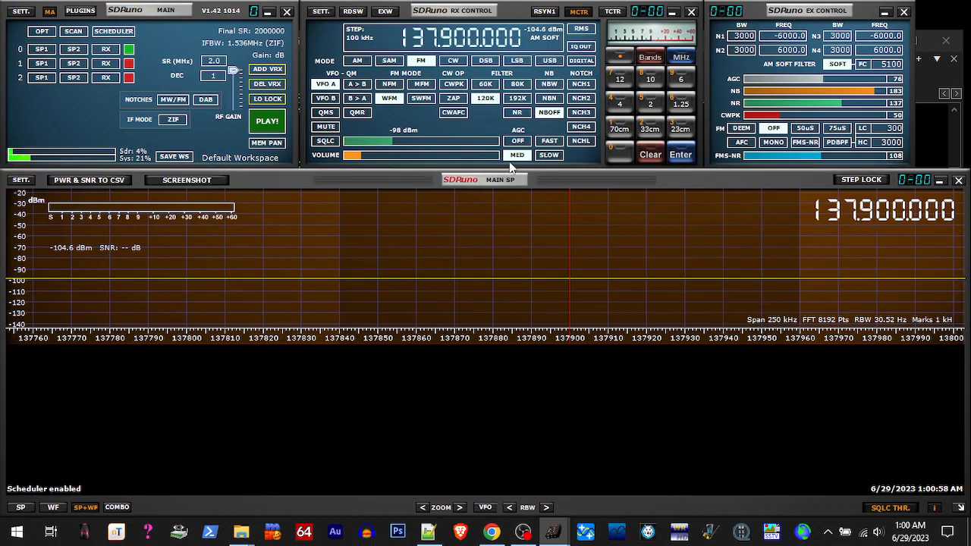
click(214, 75)
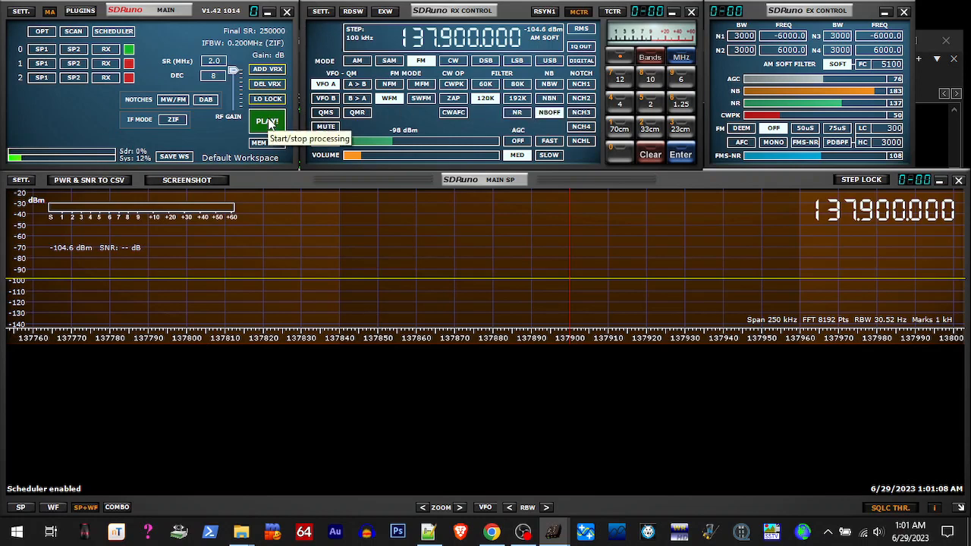
- Start SDRuno receiving, open the recording scheduler, and choose the recordings save location
click(267, 122)
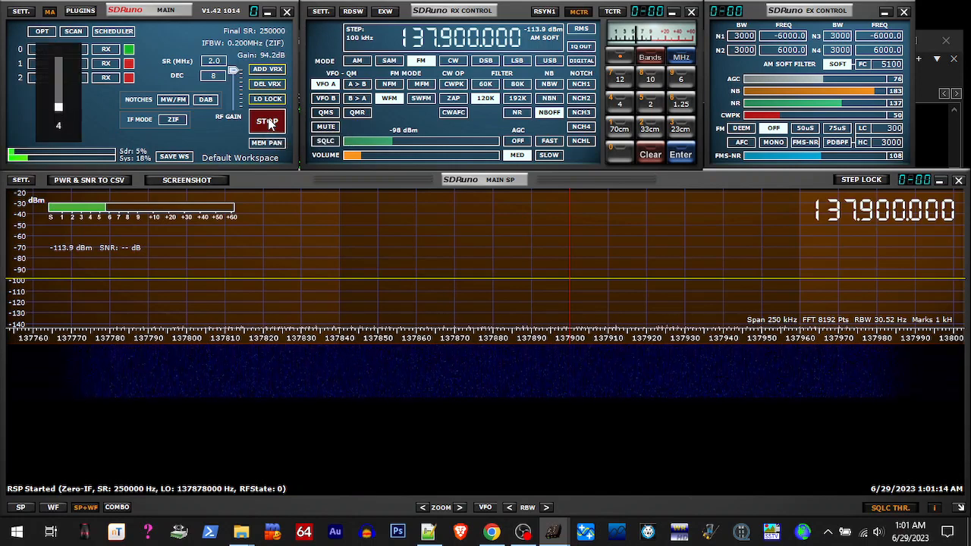
click(267, 122)
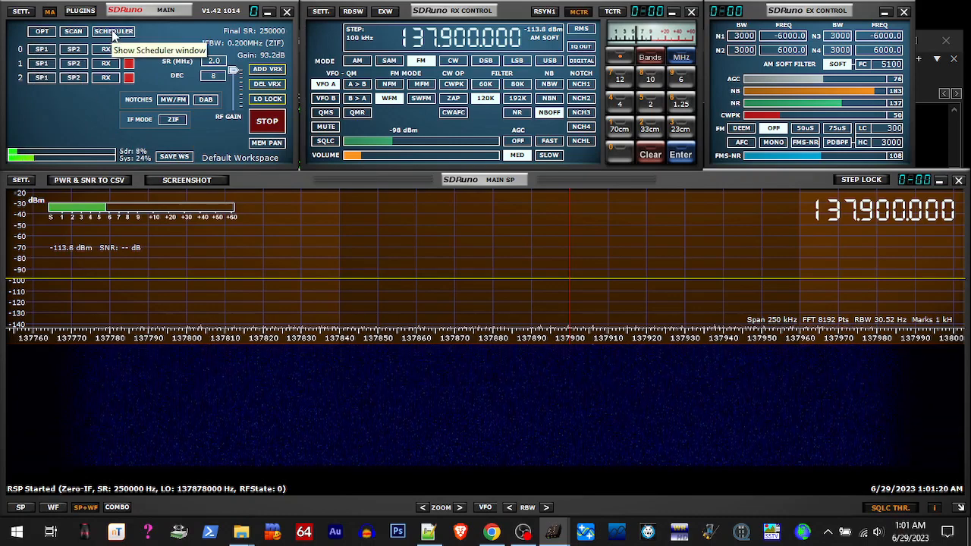
click(114, 31)
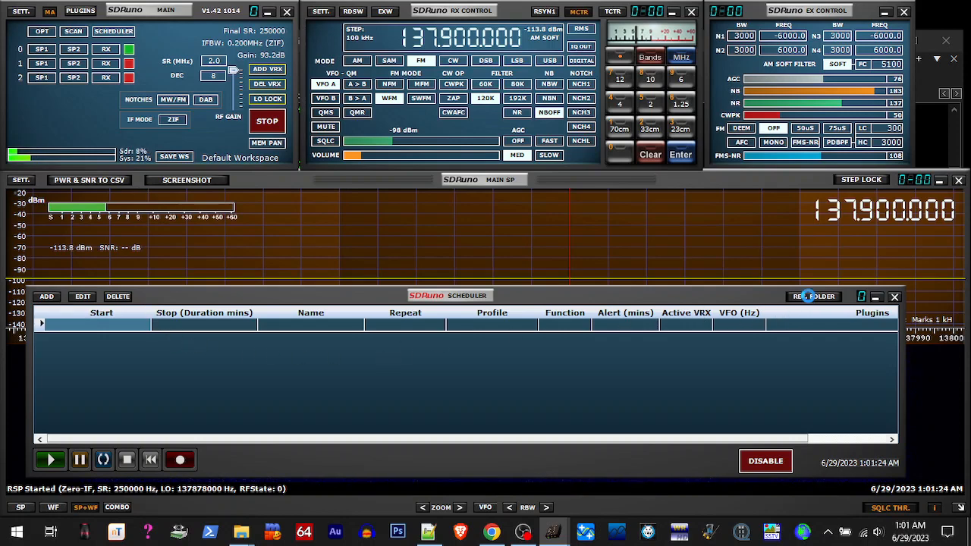
click(813, 296)
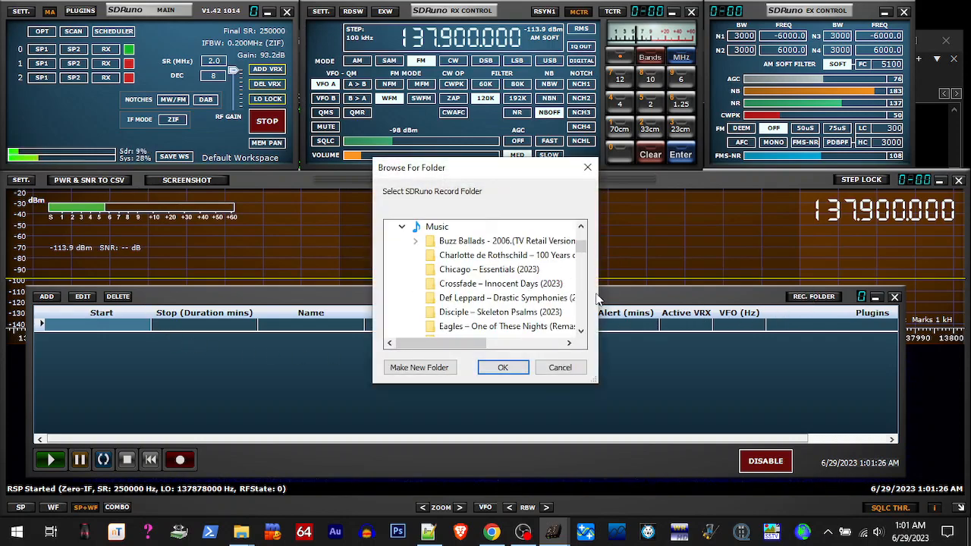
- Begin a new scheduled recording, then discard it by closing the event editor
scroll(down, 3)
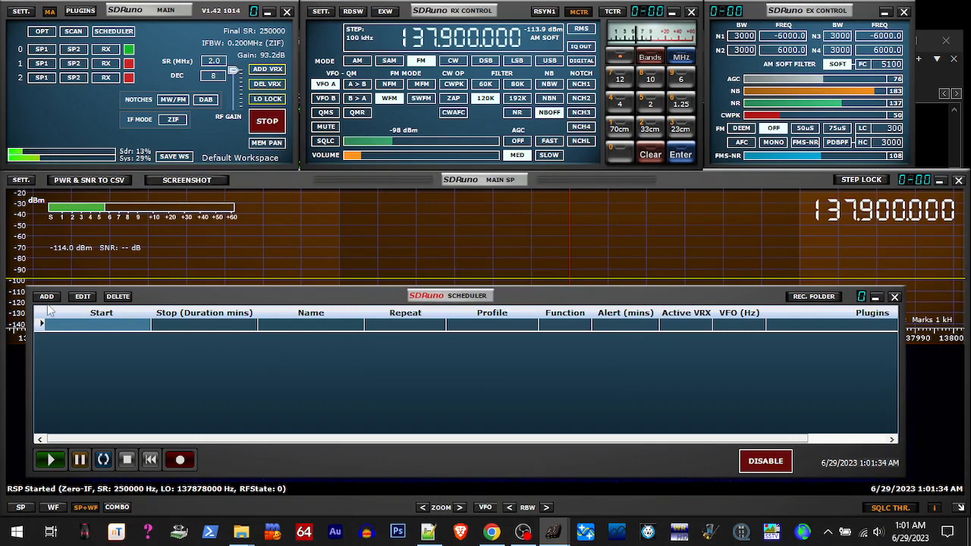
click(45, 296)
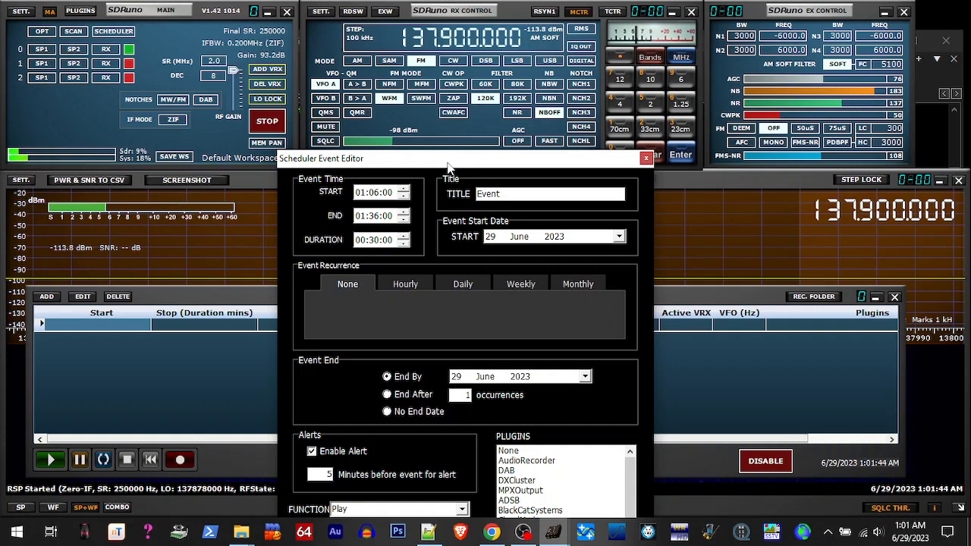
mouse_move(426, 190)
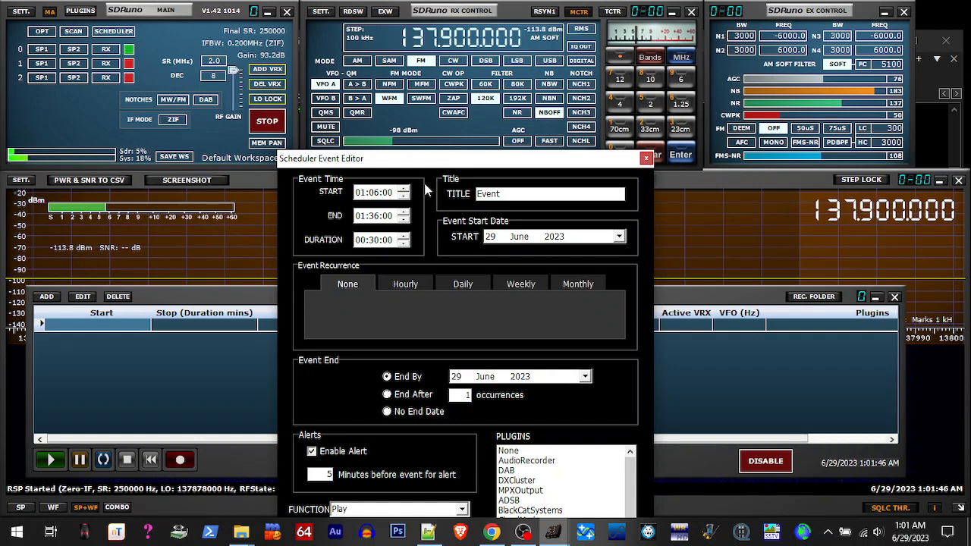
mouse_move(368, 403)
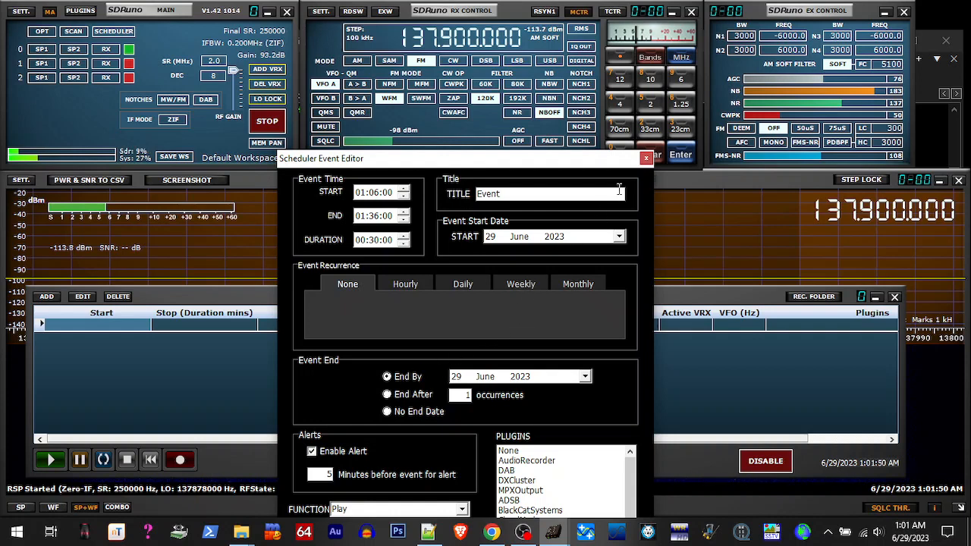
mouse_move(646, 159)
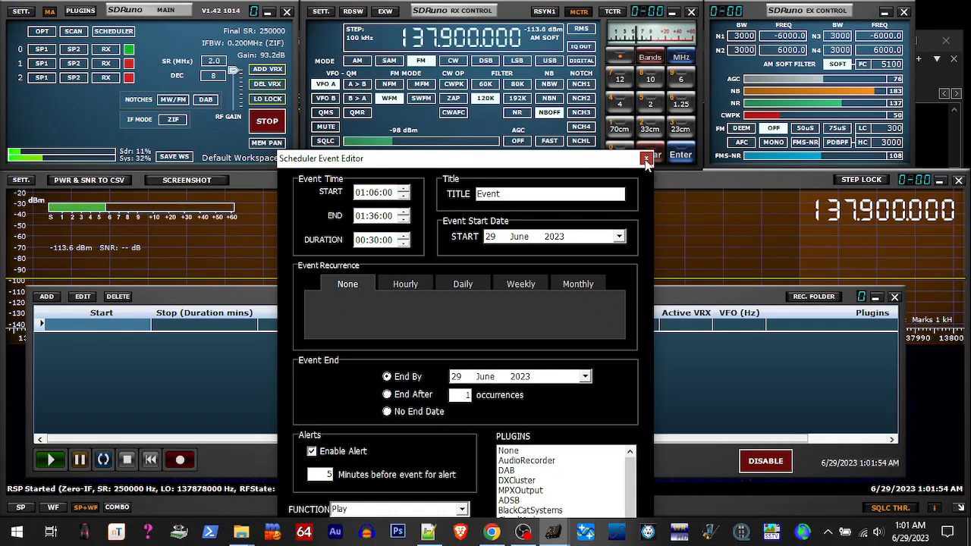
click(646, 159)
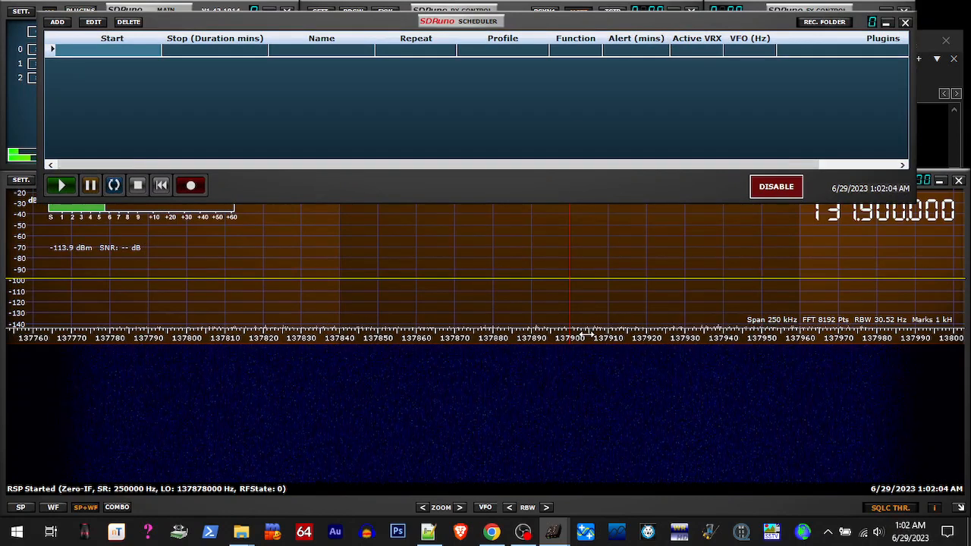
- Record the incoming 137.9 MHz signal briefly, then close the Scheduler window
click(190, 185)
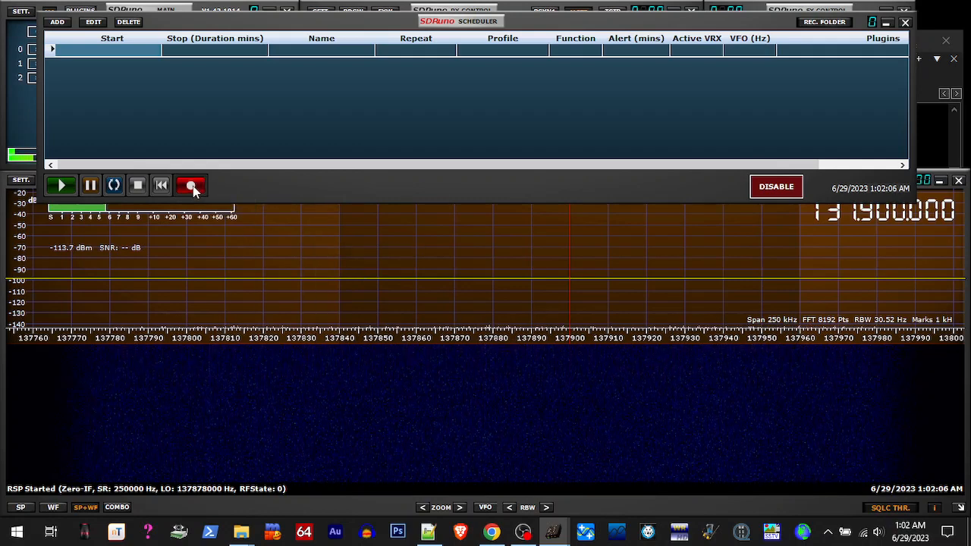
click(191, 185)
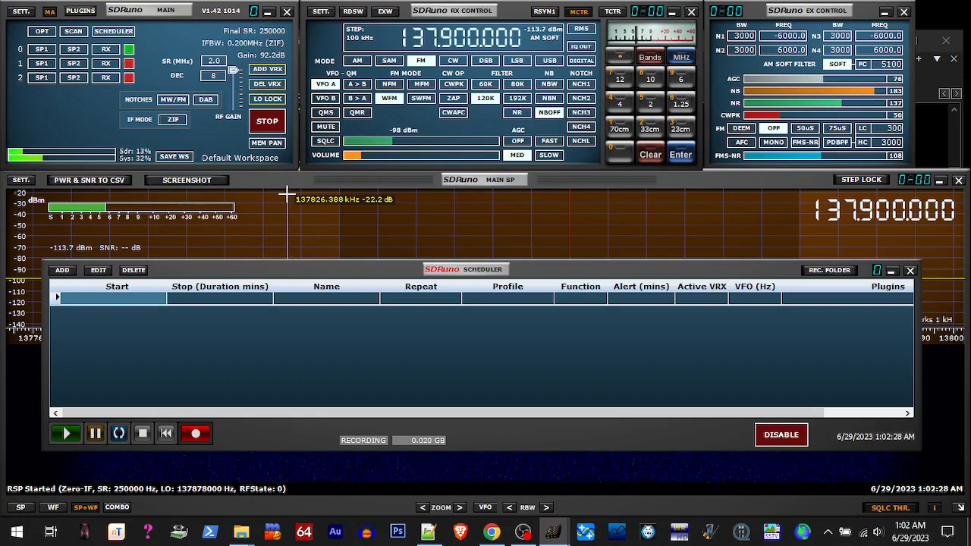
mouse_move(753, 294)
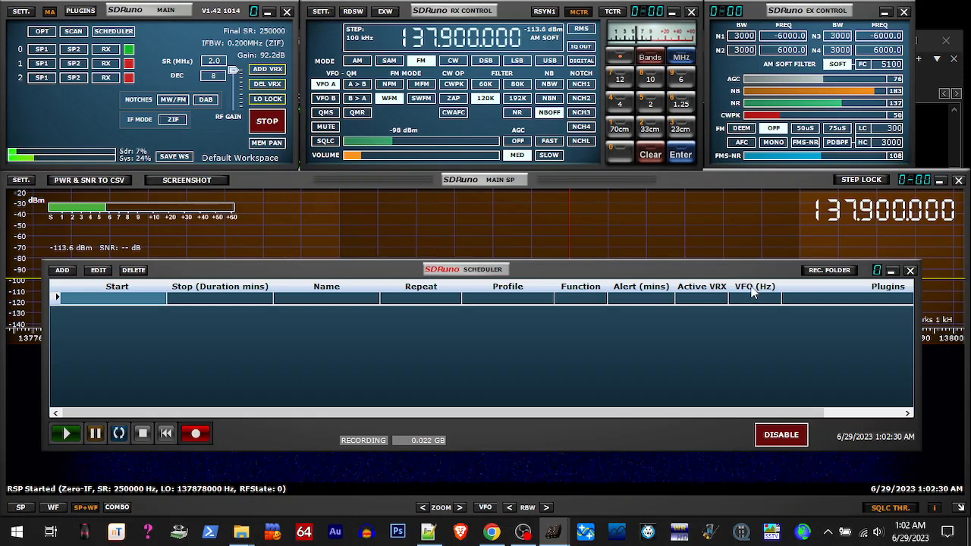
mouse_move(910, 271)
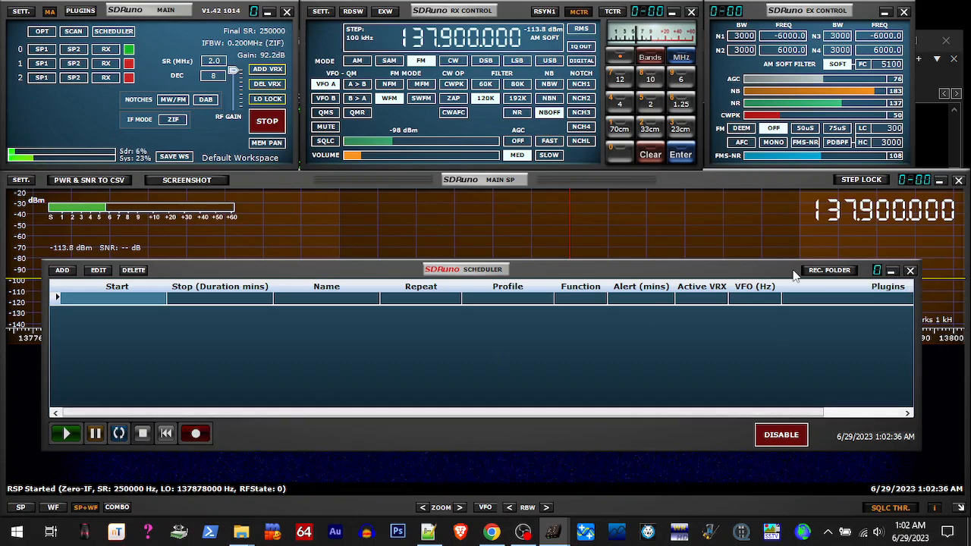
click(911, 270)
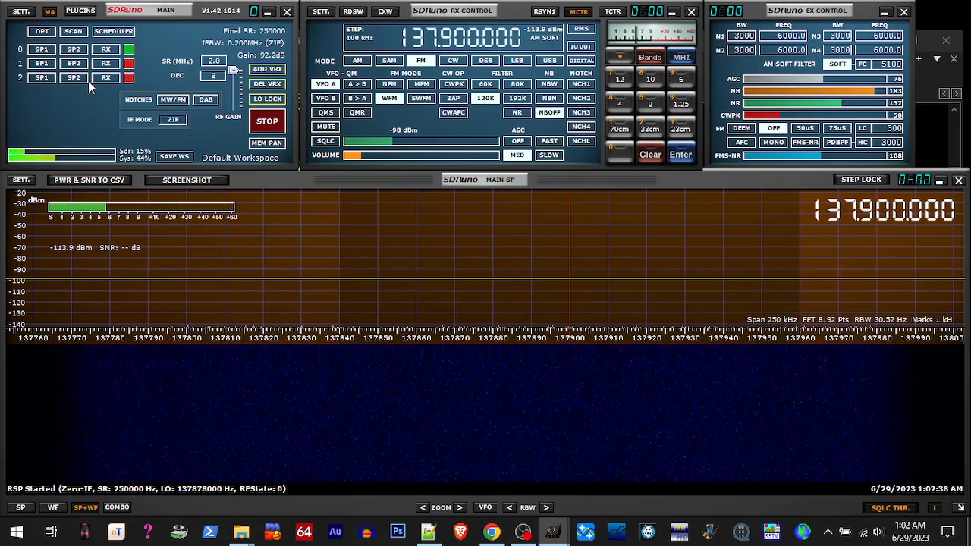
mouse_move(42, 32)
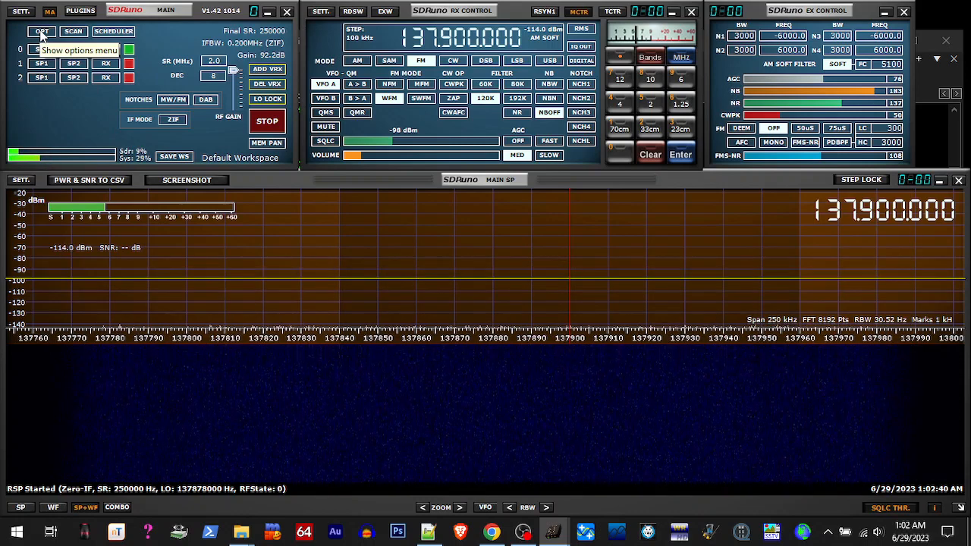
- Play back SDRuno_20230628_181244Z_137877kHz.wav through the OPT menu's WAV playback option
click(267, 121)
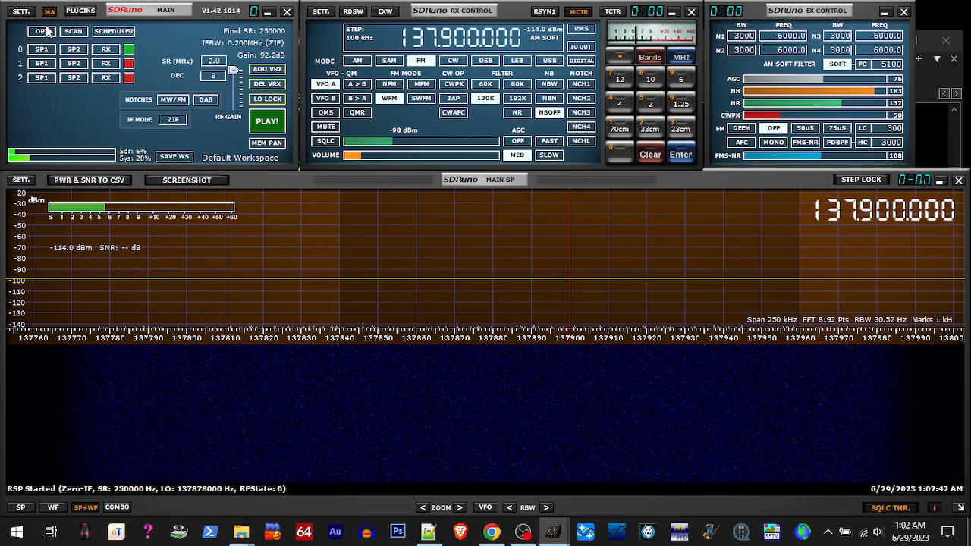
click(21, 11)
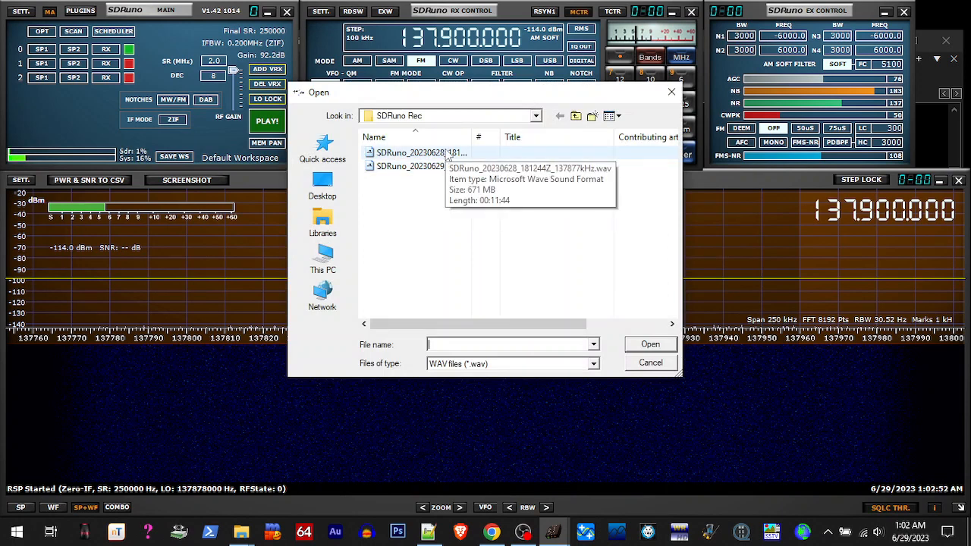
click(650, 362)
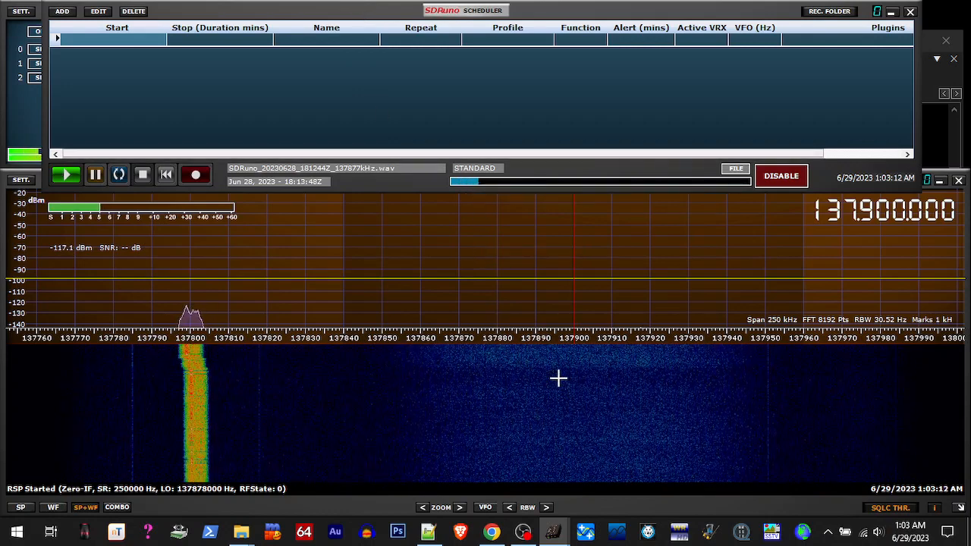
mouse_move(505, 185)
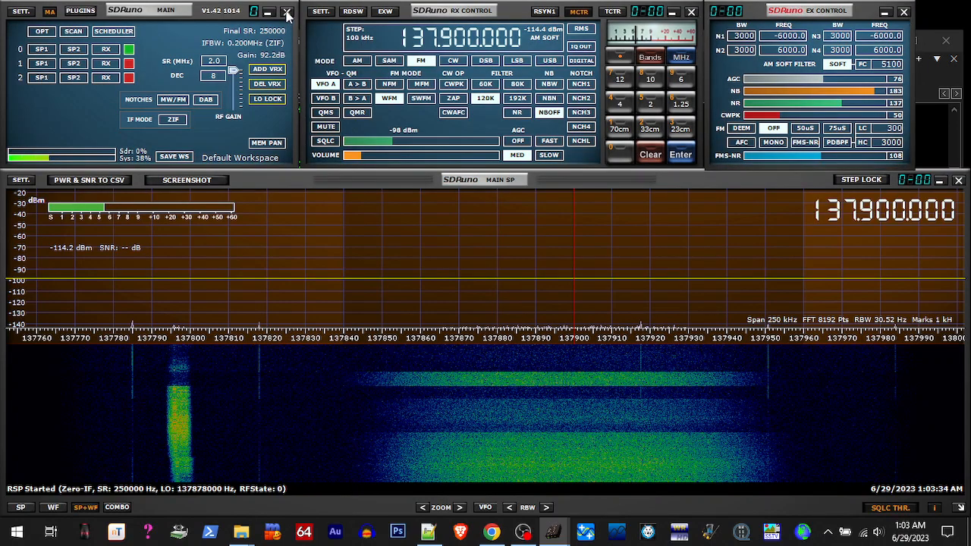
- Close SDRuno and switch to the SDRuno Rec folder window
click(287, 14)
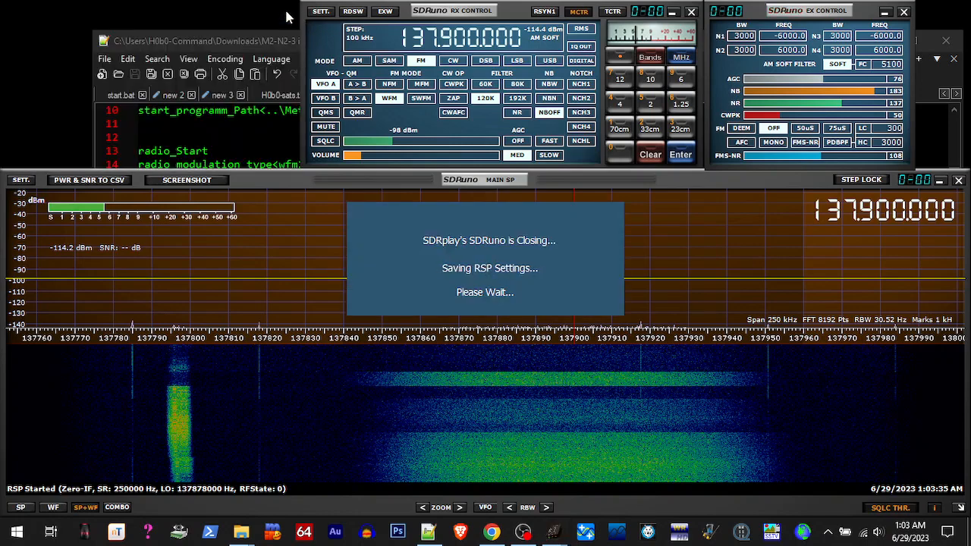
click(691, 11)
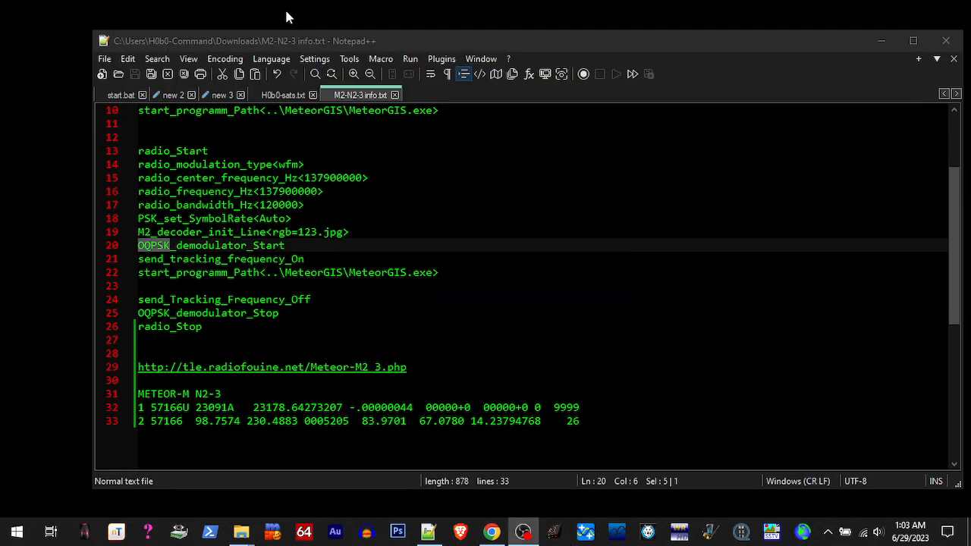
mouse_move(416, 308)
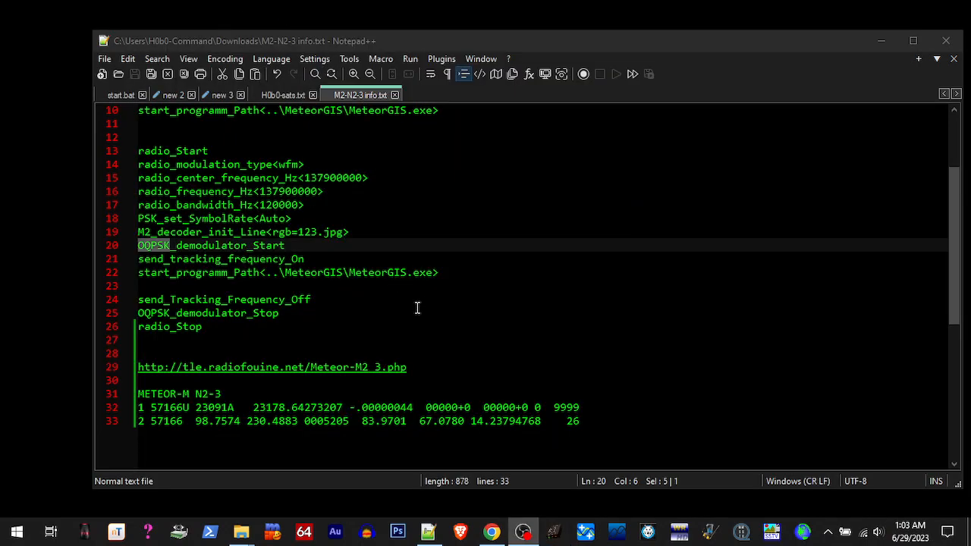
mouse_move(239, 531)
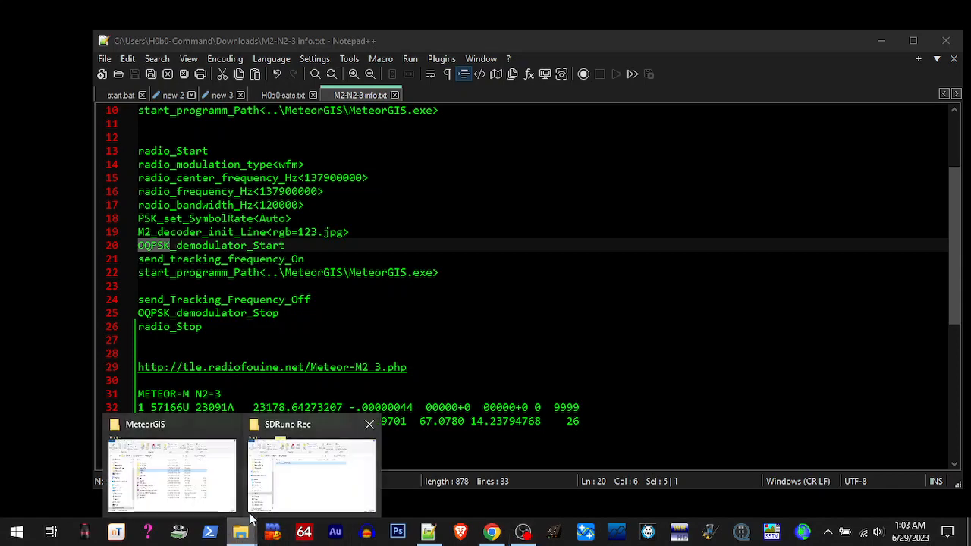
click(170, 471)
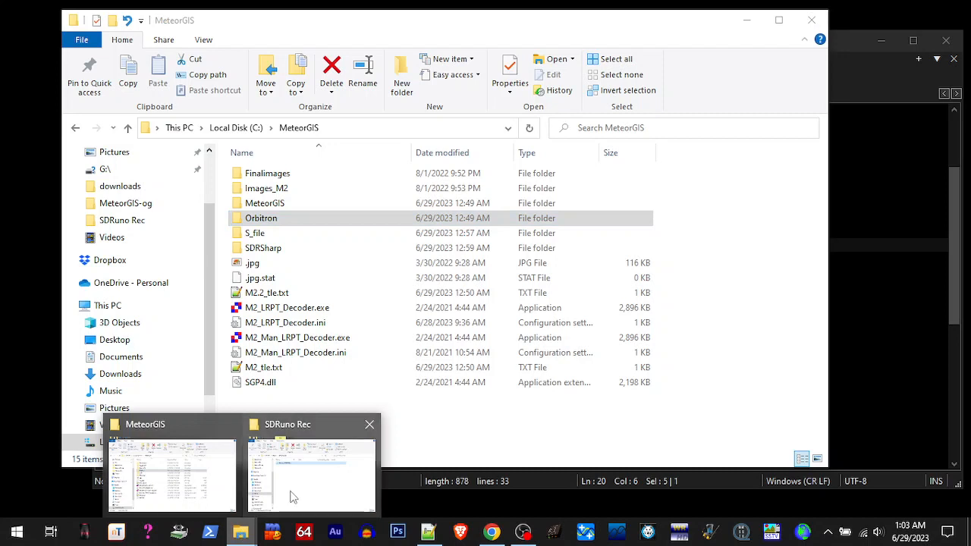
click(311, 475)
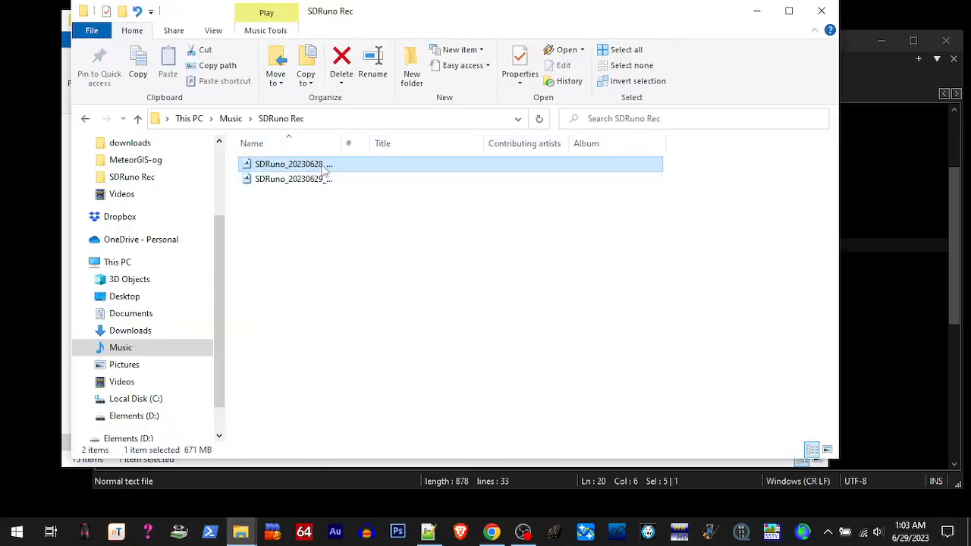
mouse_move(304, 164)
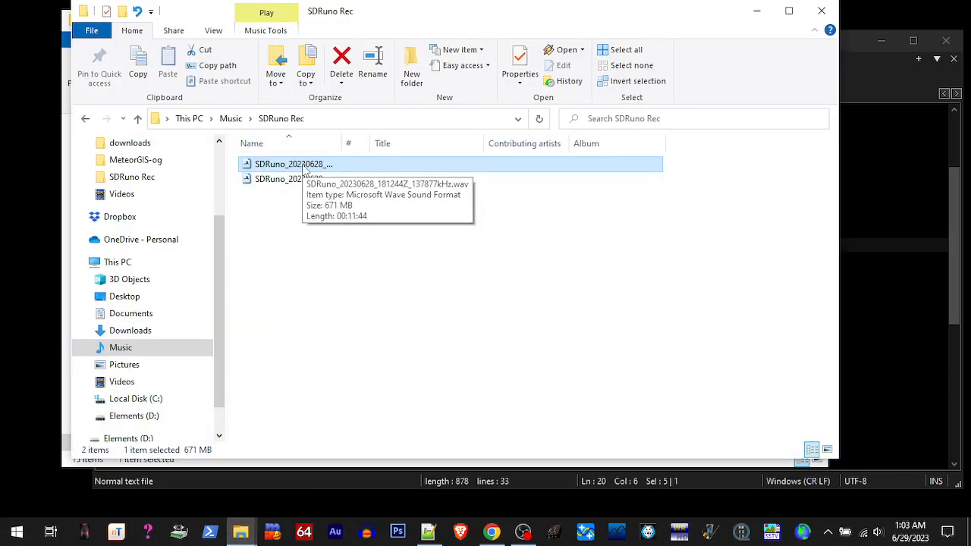
- View the June 28 recording's Properties details, showing its 11:44 length
right_click(293, 164)
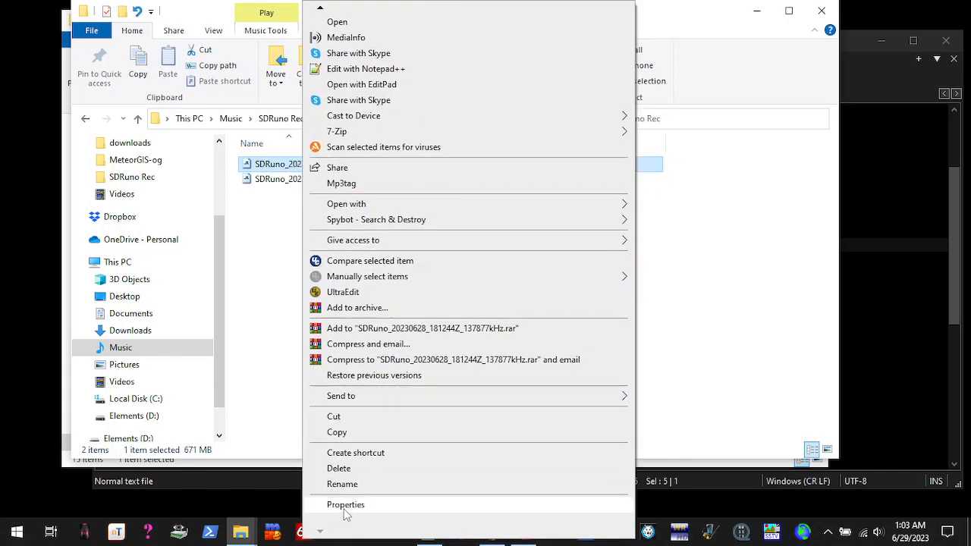
click(346, 504)
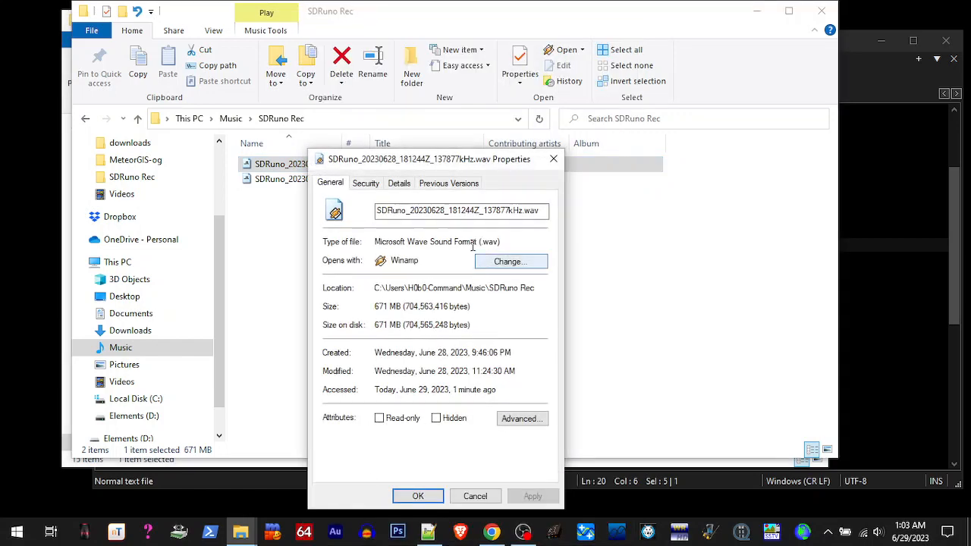
click(398, 183)
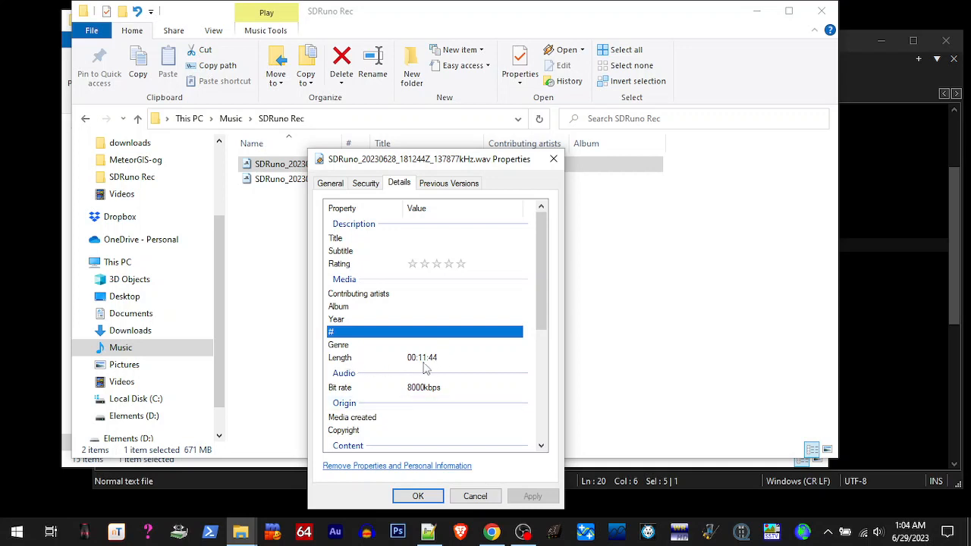
mouse_move(433, 368)
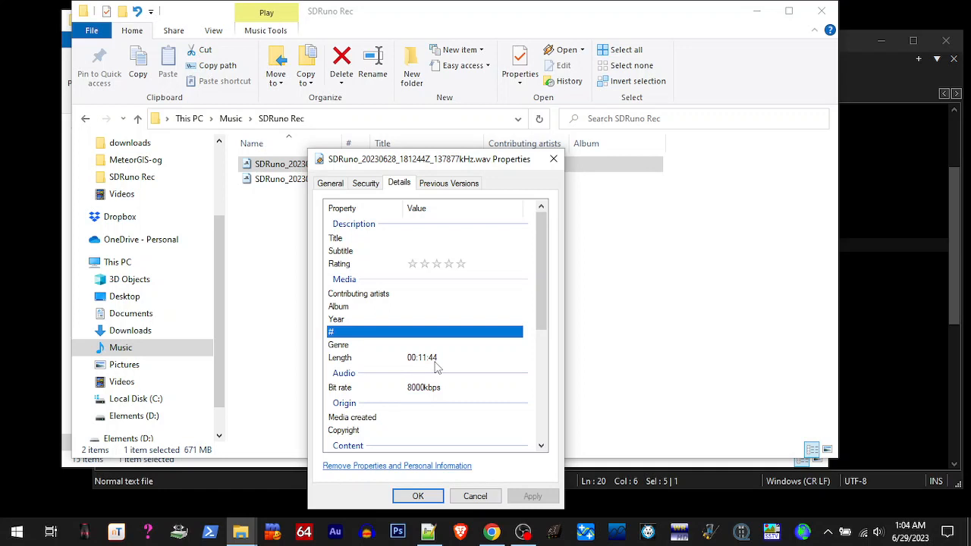
mouse_move(455, 436)
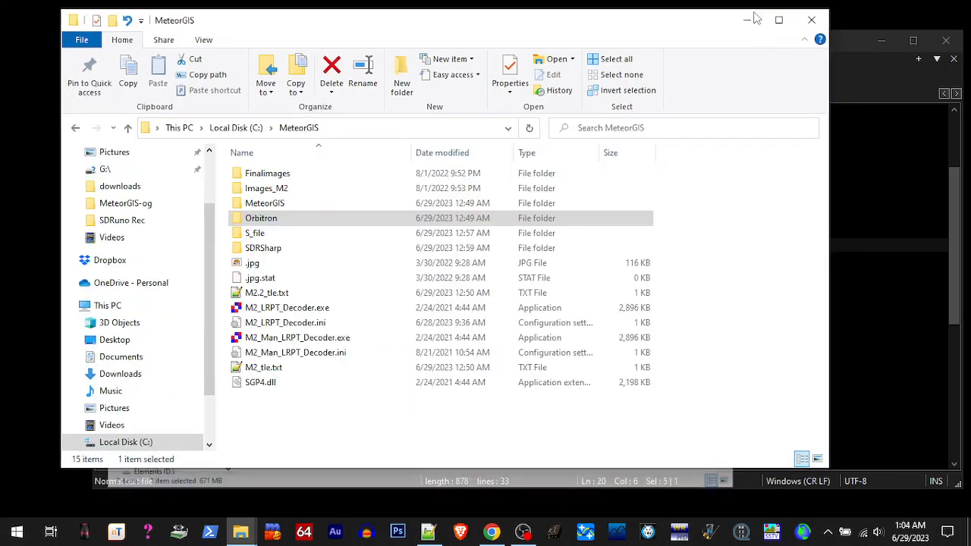
- Launch SDRSharp.exe from the SDRSharp folder
click(255, 233)
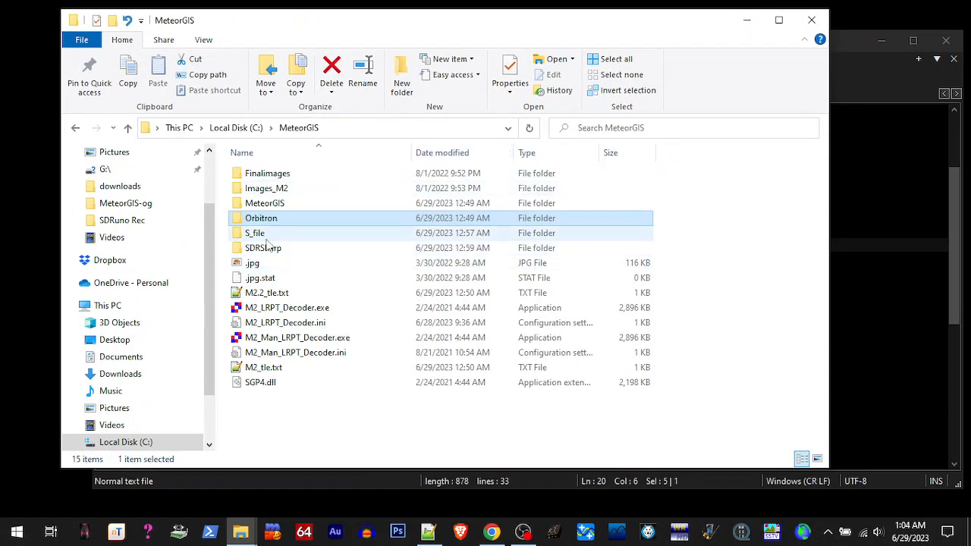
double_click(263, 247)
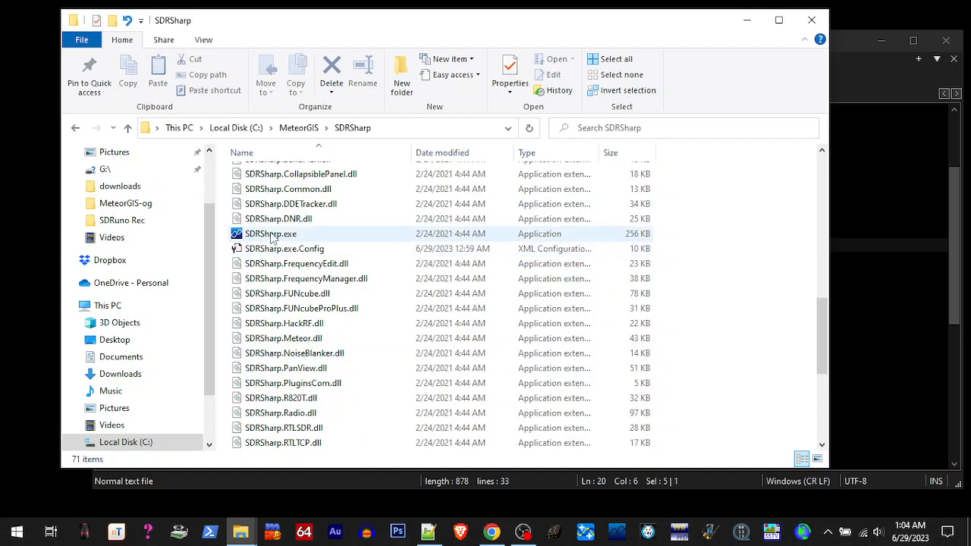
click(271, 234)
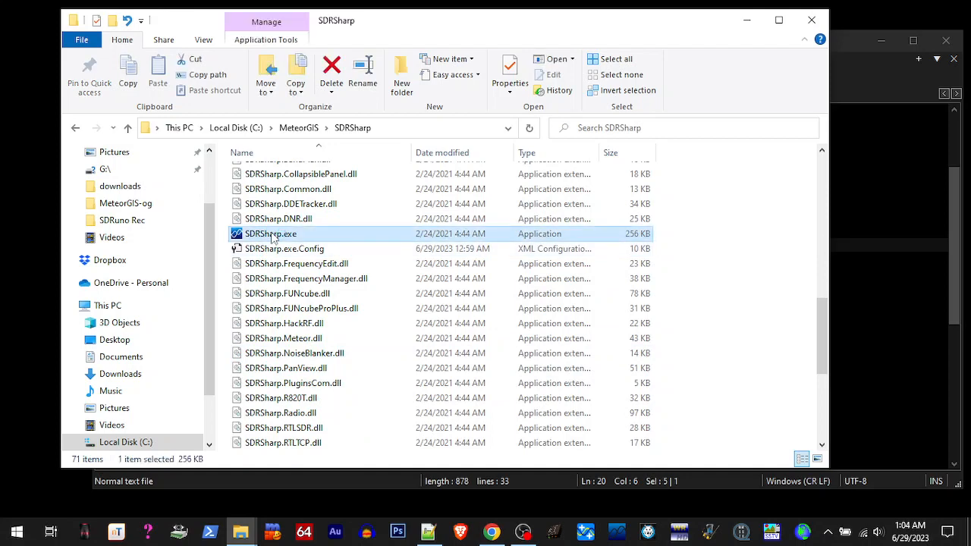
double_click(271, 233)
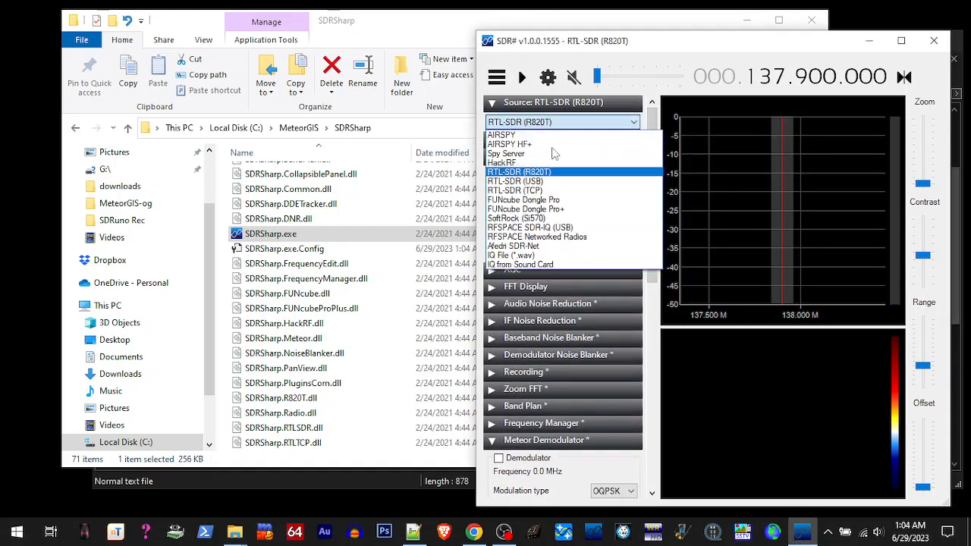
- Set the SDR# source to IQ File (*.wav) using the SDRuno recording
click(511, 255)
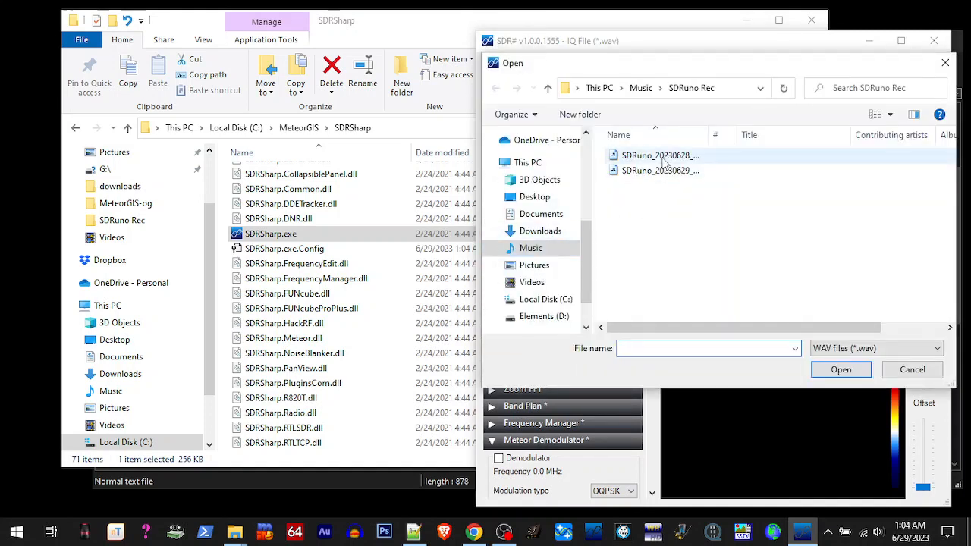
mouse_move(660, 155)
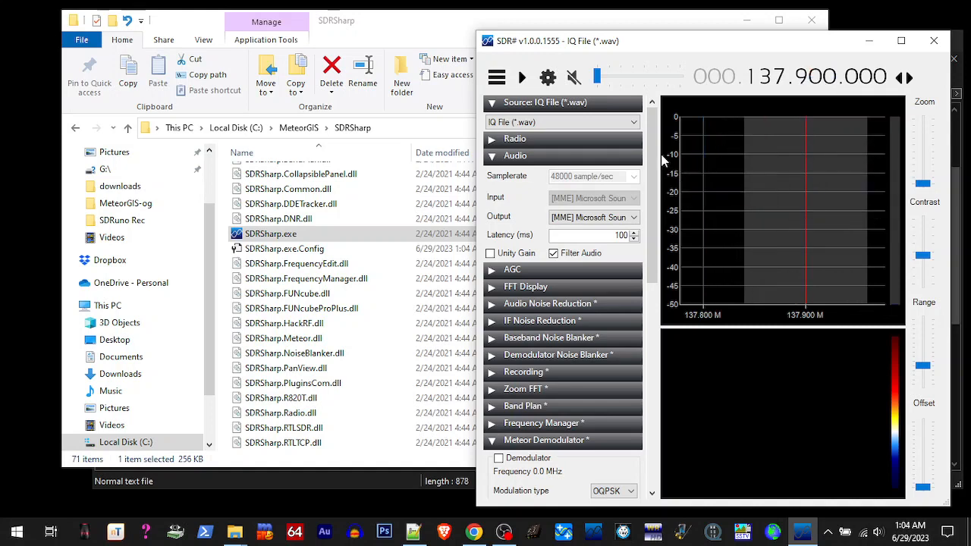
scroll(down, 3)
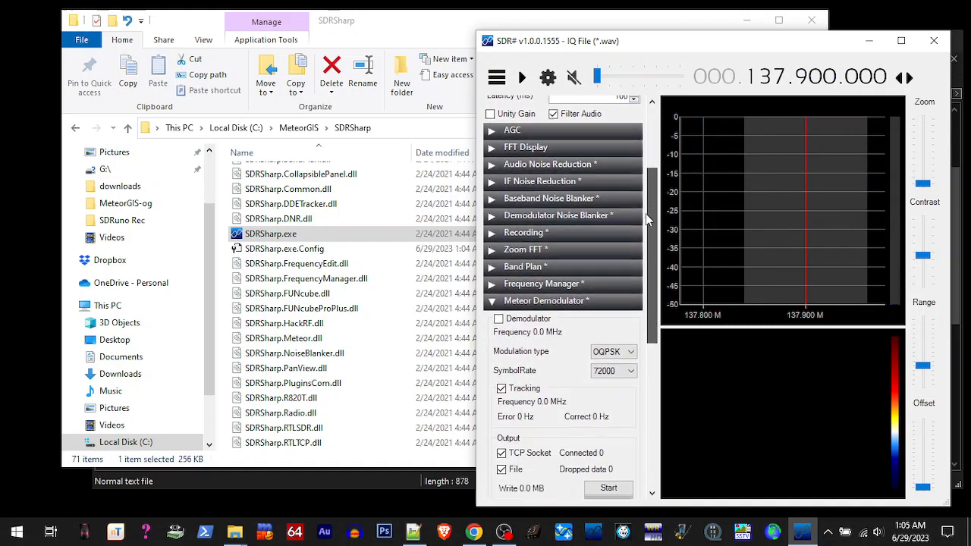
scroll(down, 3)
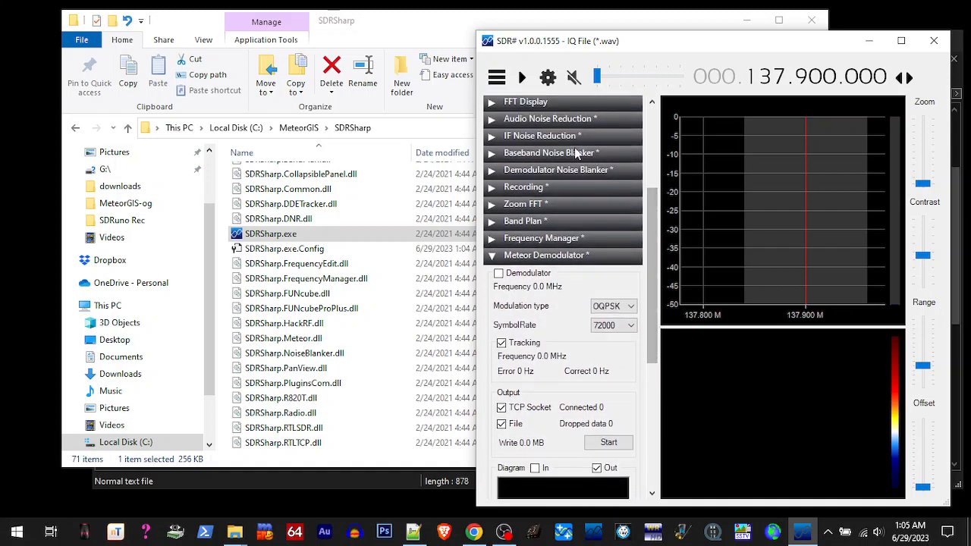
click(298, 128)
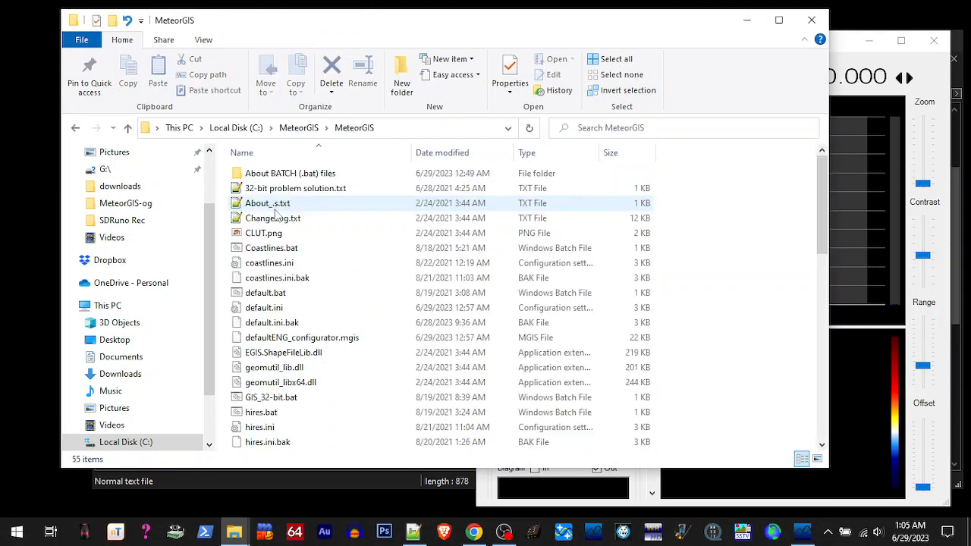
- Start SDR# playback of the recorded pass and launch MeteorGIS.exe
scroll(down, 3)
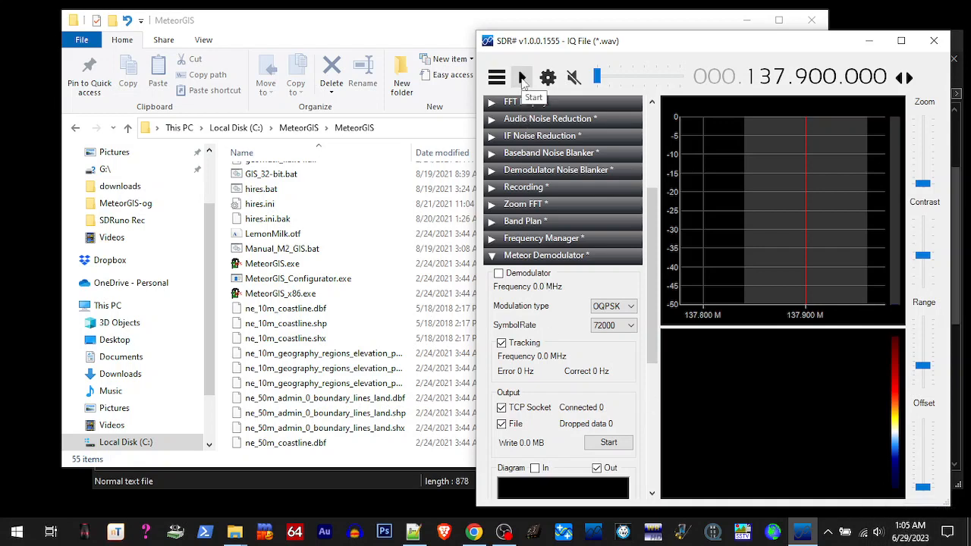
click(521, 76)
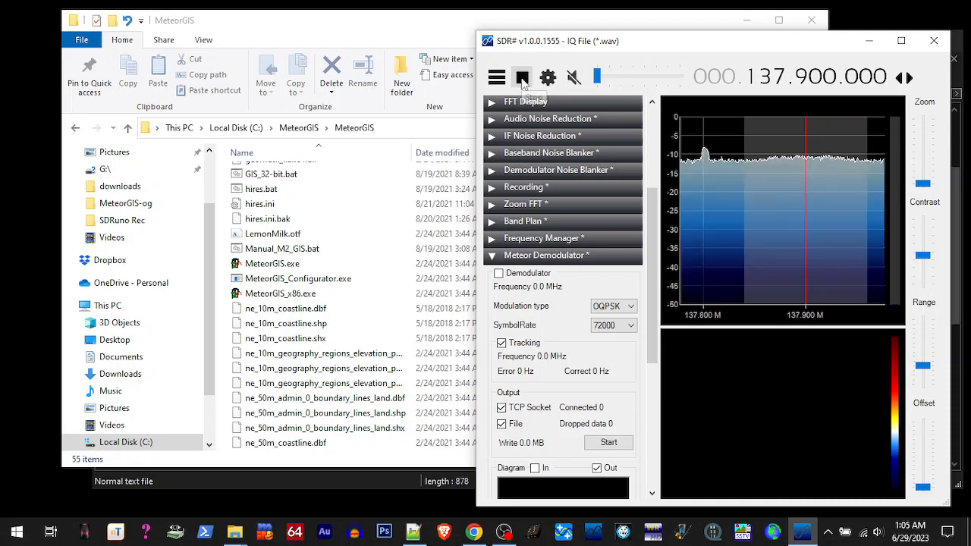
click(522, 76)
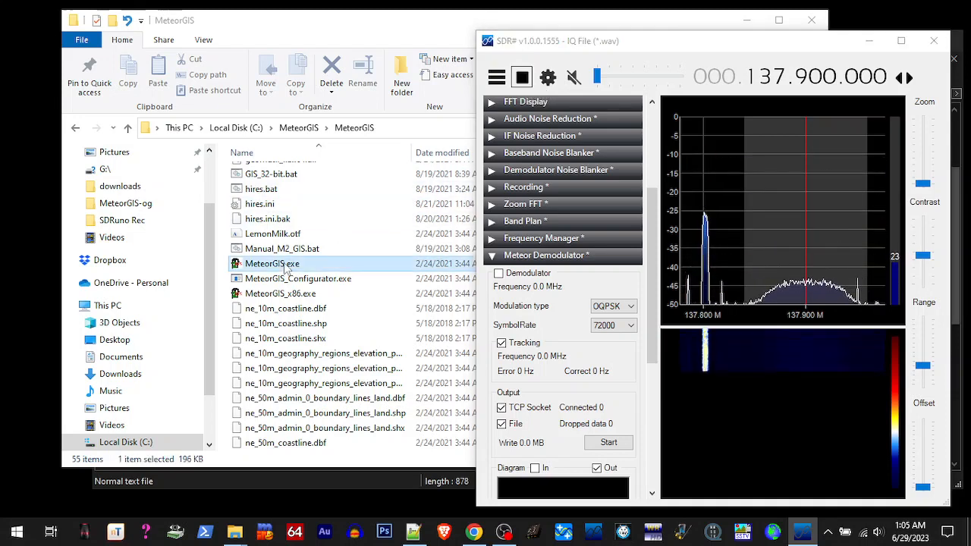
double_click(272, 263)
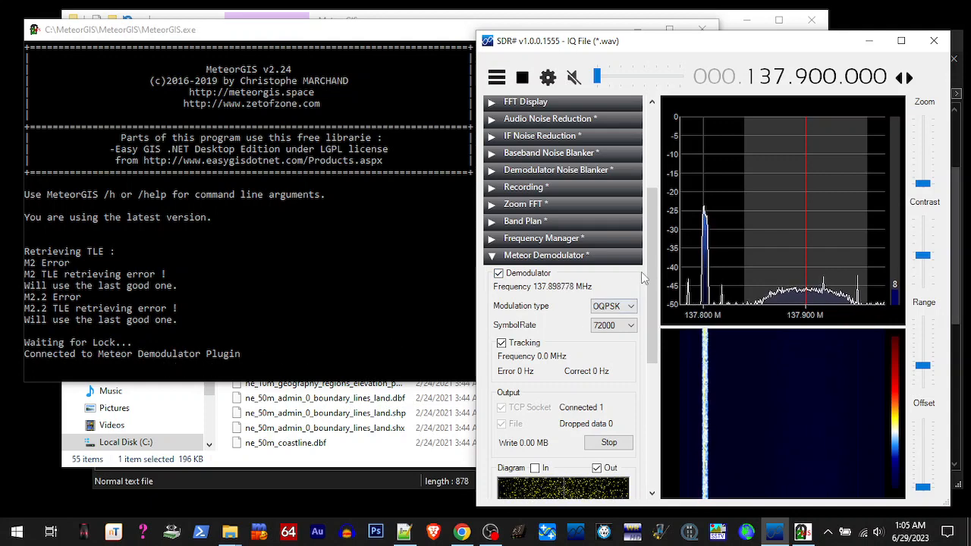
- Let the pass decode, then stop SDR# playback of the recording
scroll(down, 3)
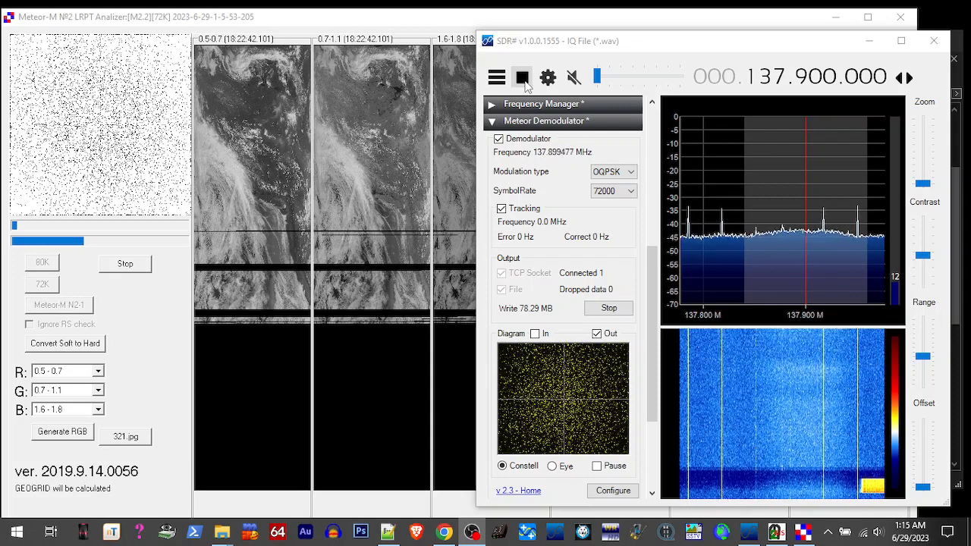
click(522, 76)
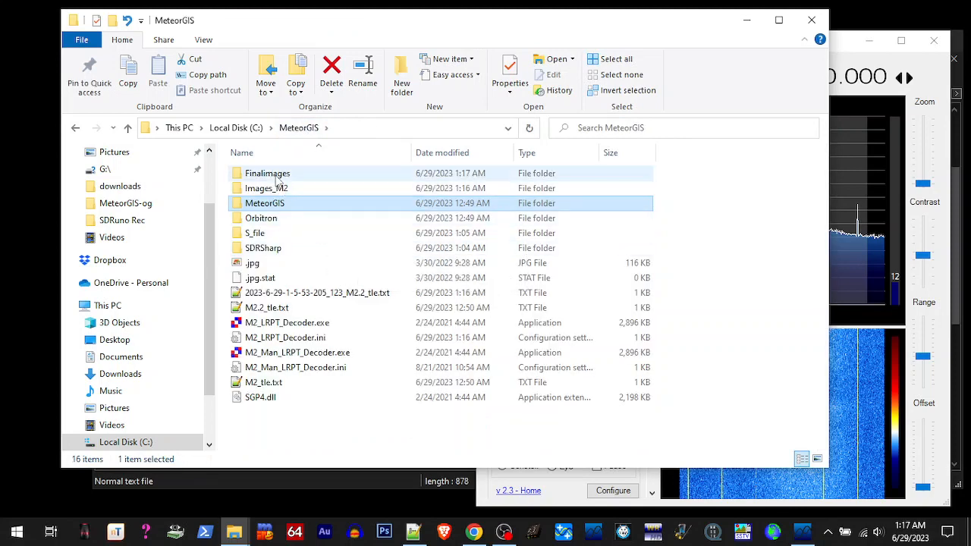
- Open the UTM RGB JPG from the Finalimages folder in Windows Photo Viewer
double_click(267, 172)
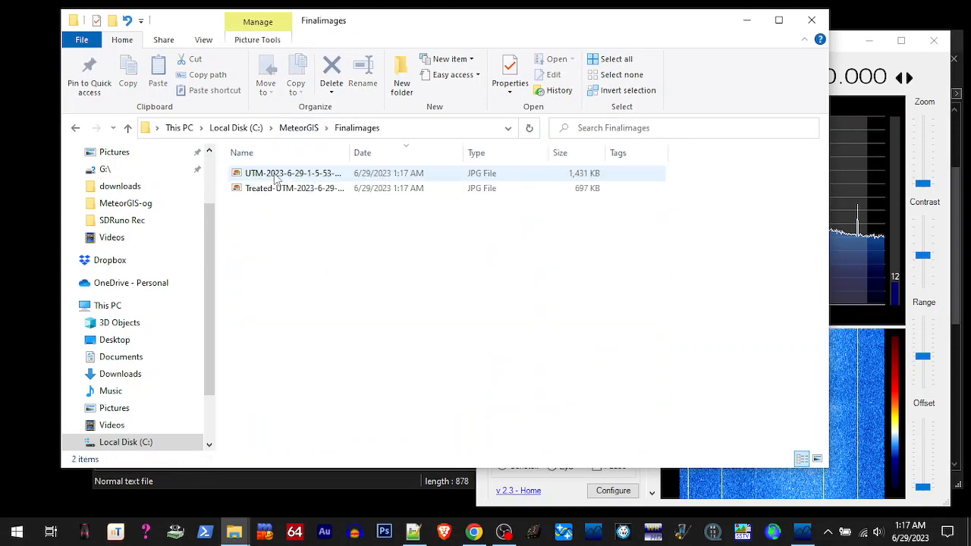
double_click(292, 173)
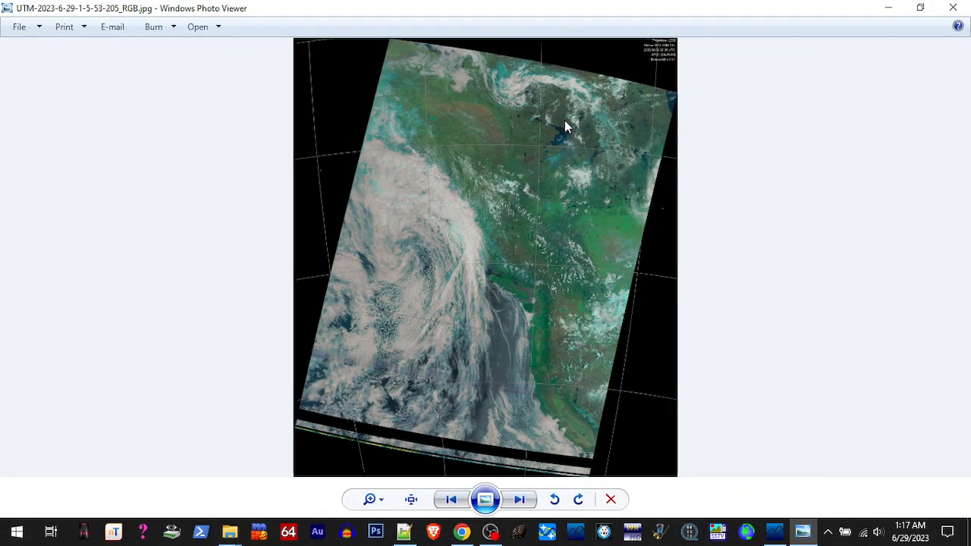
mouse_move(468, 231)
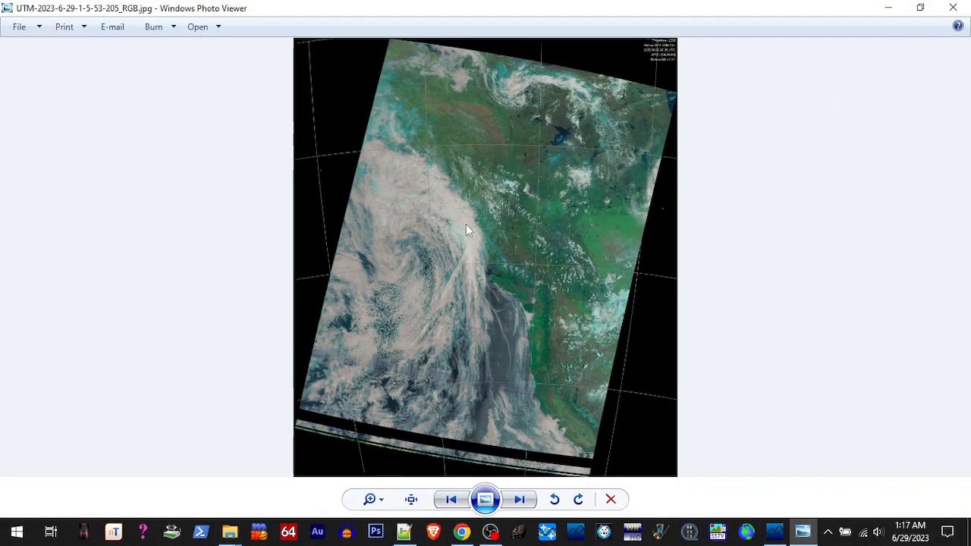
mouse_move(514, 265)
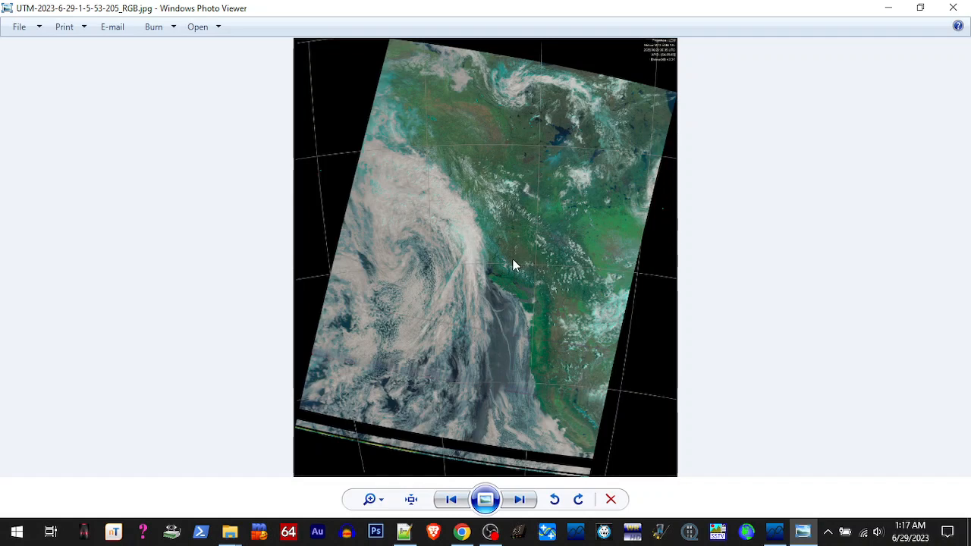
mouse_move(557, 334)
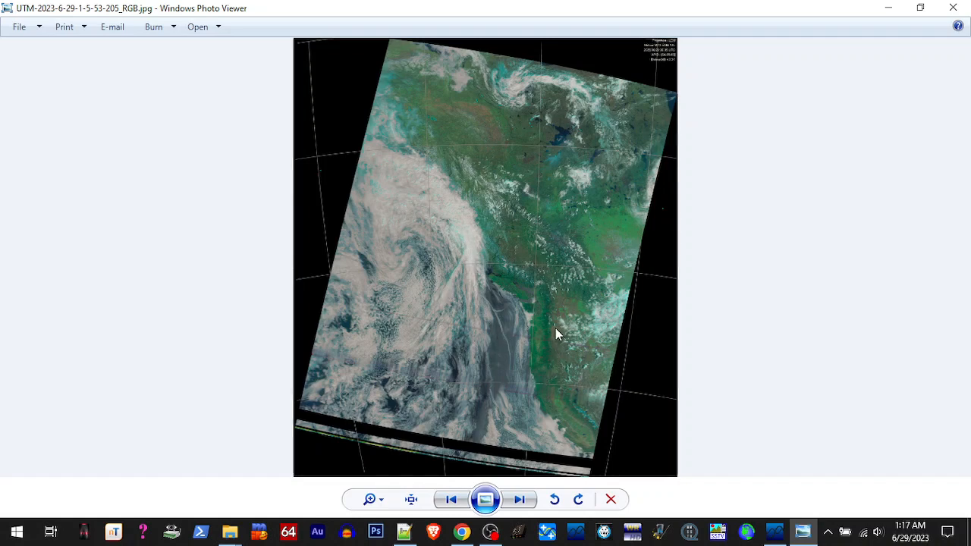
mouse_move(544, 319)
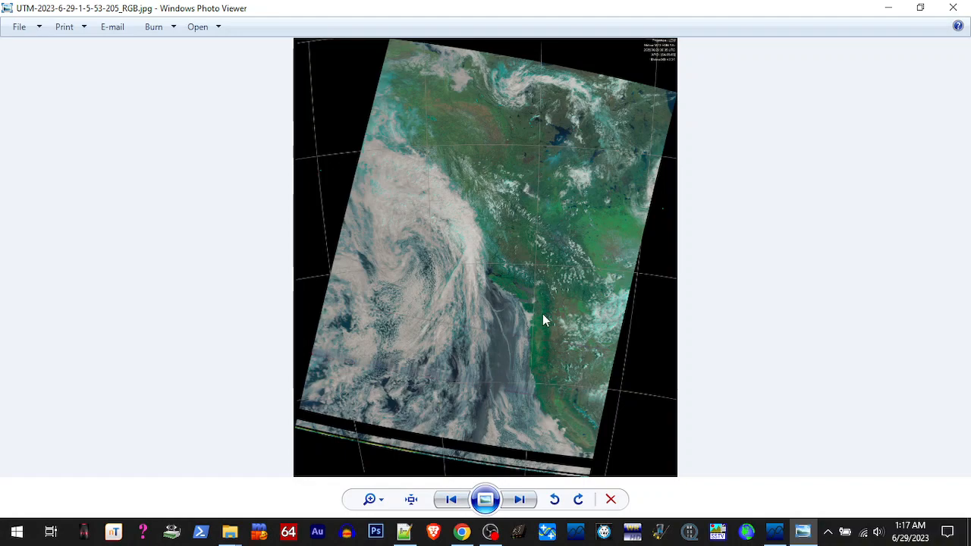
mouse_move(912, 27)
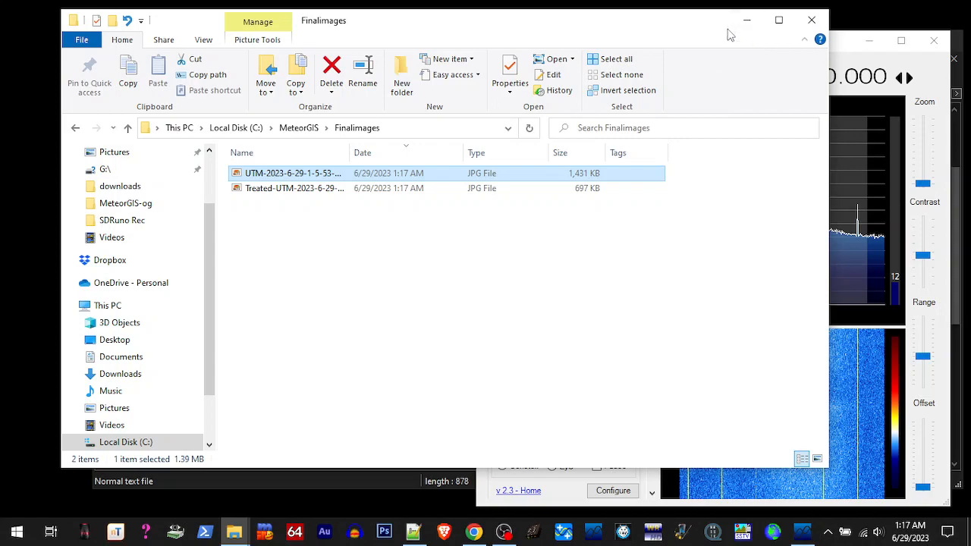
mouse_move(468, 413)
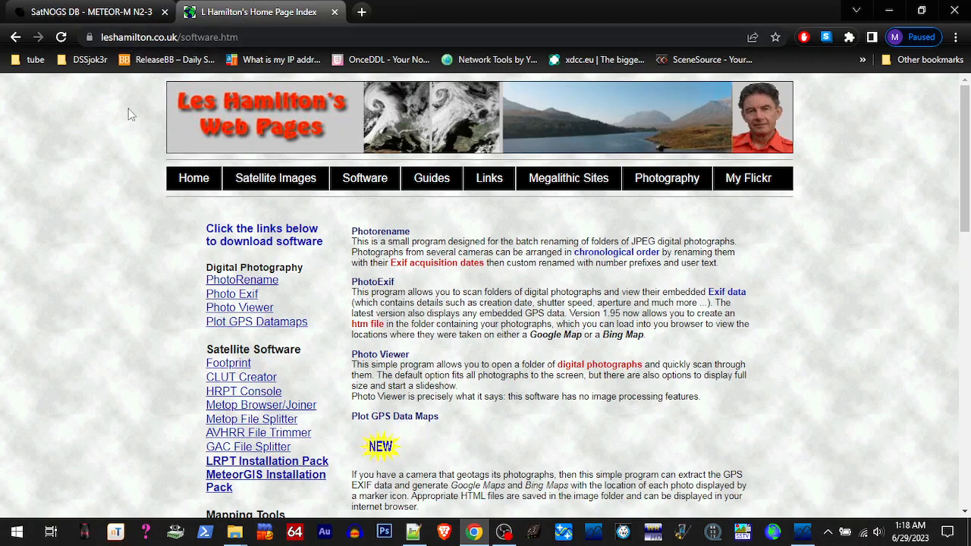
- Open the MeteorGIS Installation Pack page and view its MeteorGIS-installer.zip download section
scroll(down, 3)
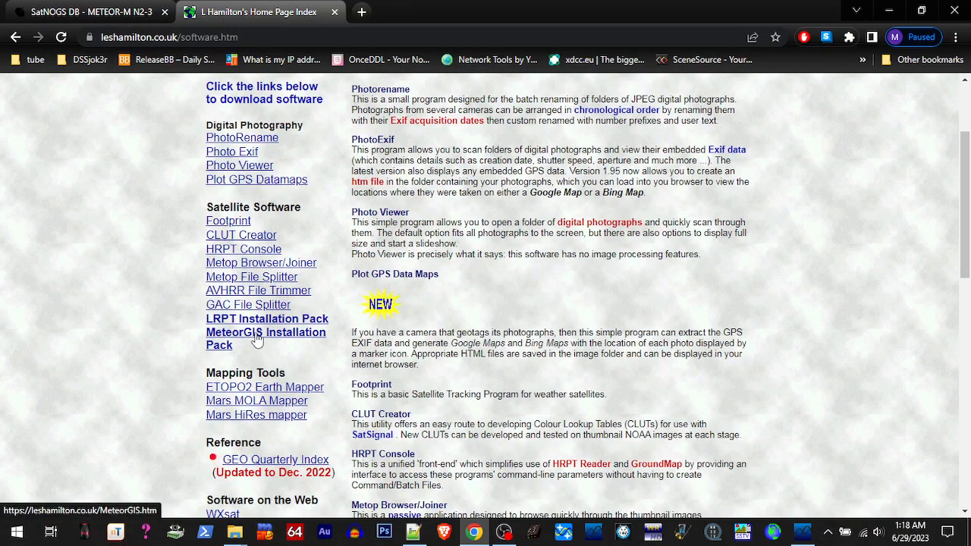
click(266, 333)
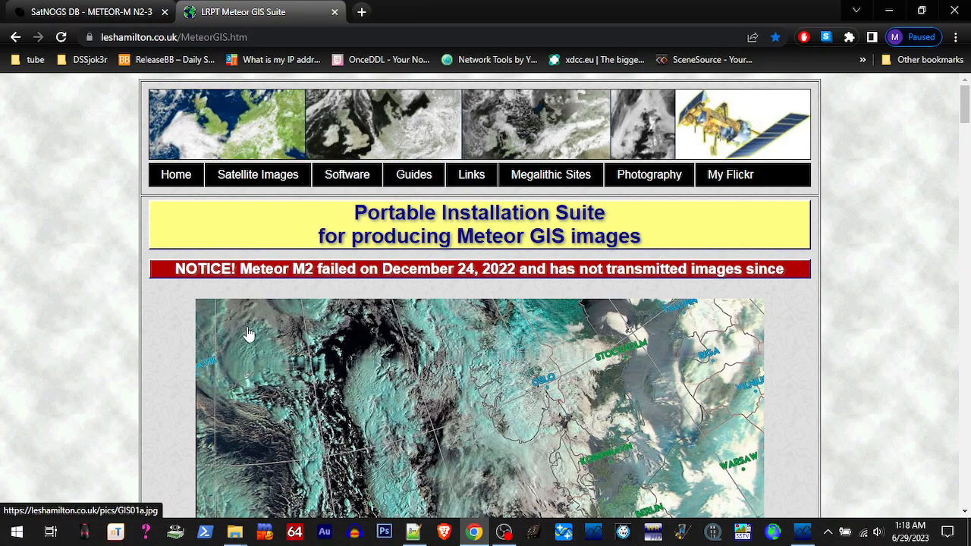
scroll(down, 3)
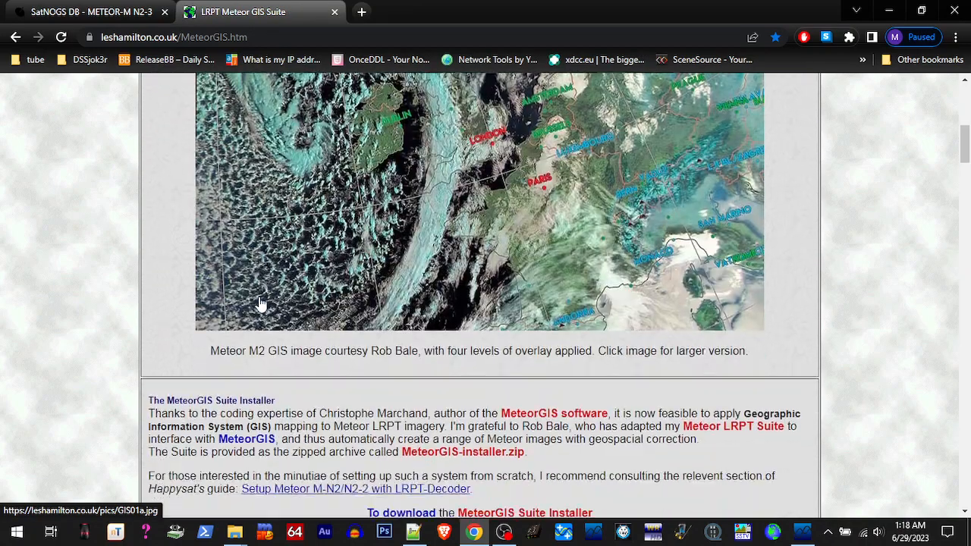
scroll(down, 3)
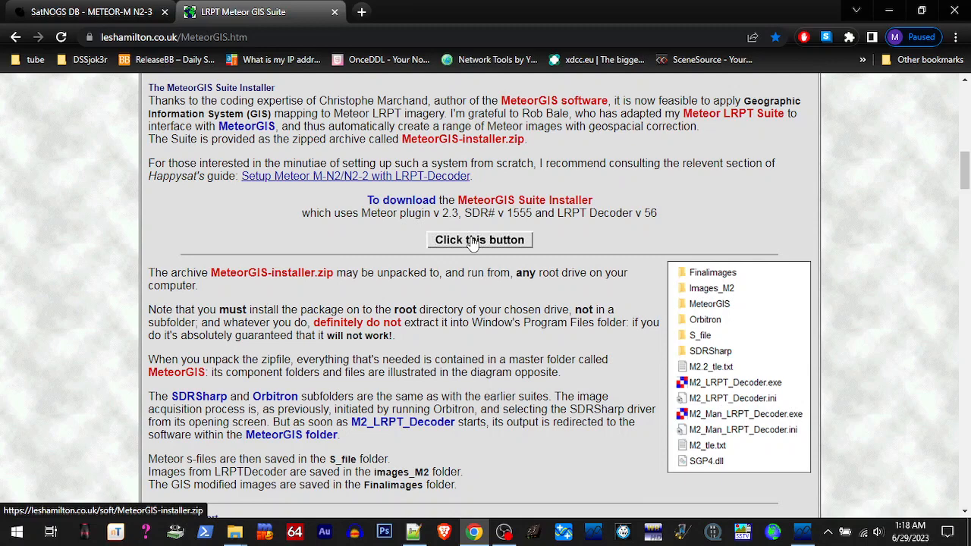
mouse_move(459, 248)
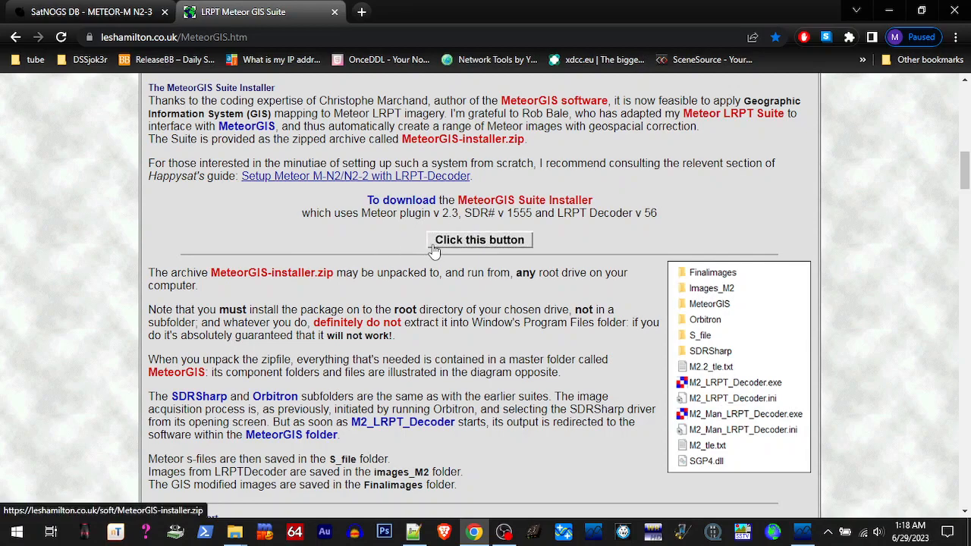
scroll(down, 3)
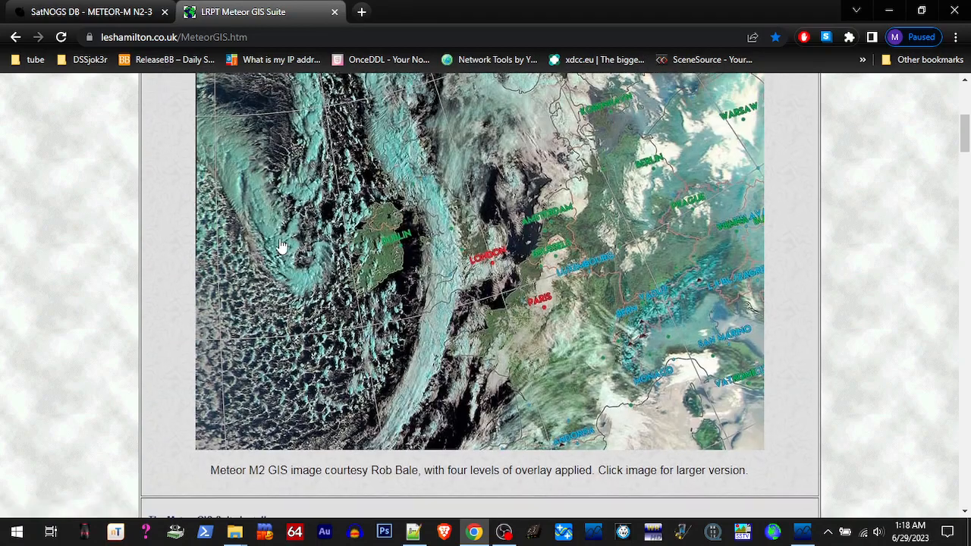
scroll(up, 3)
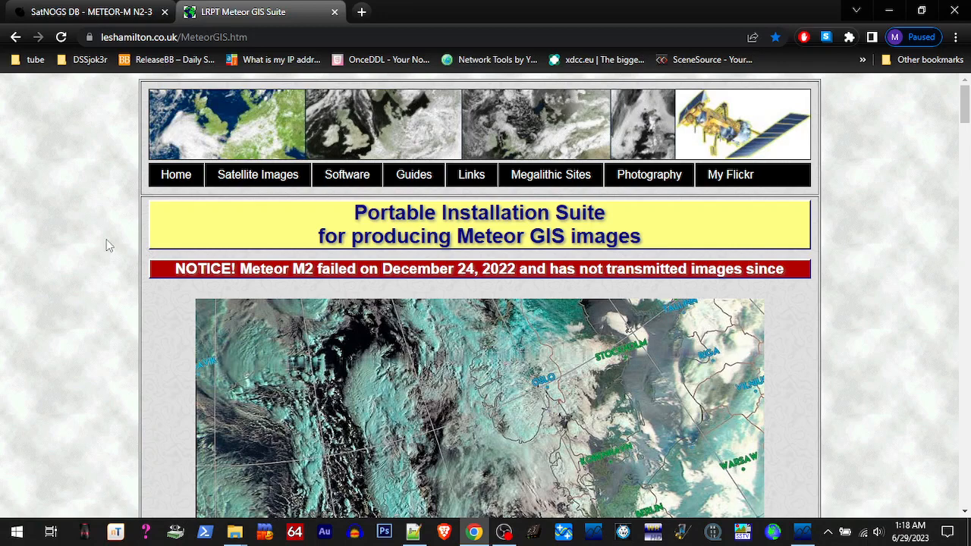